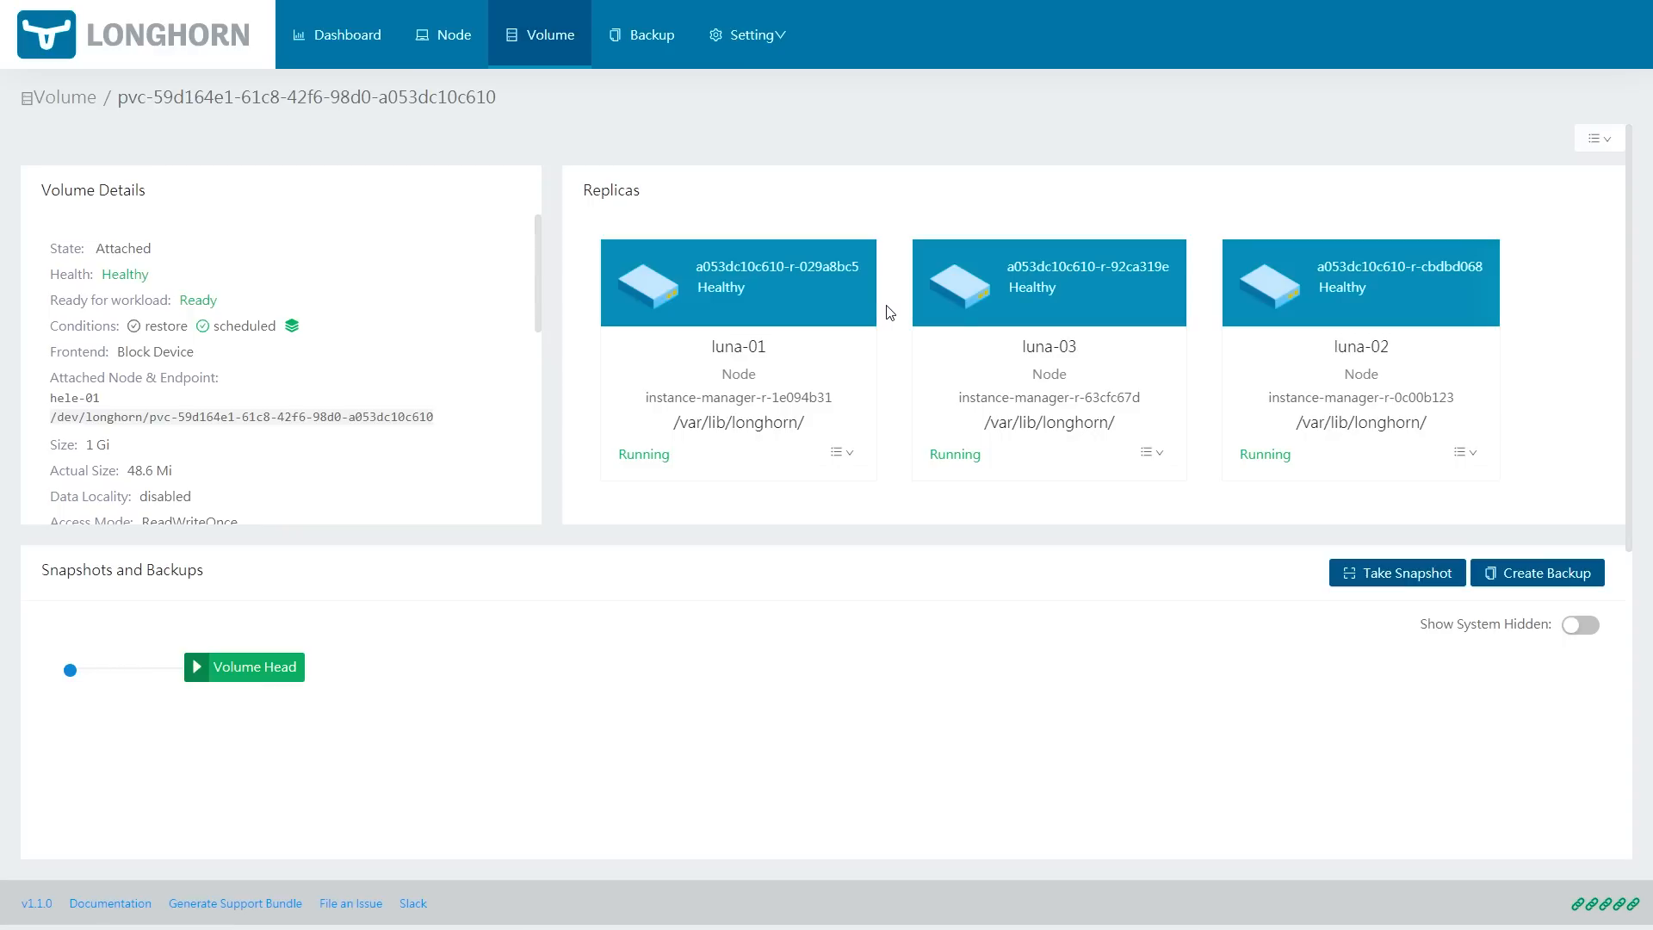
{"action": "mouse_move", "coordinate": [1307, 389]}
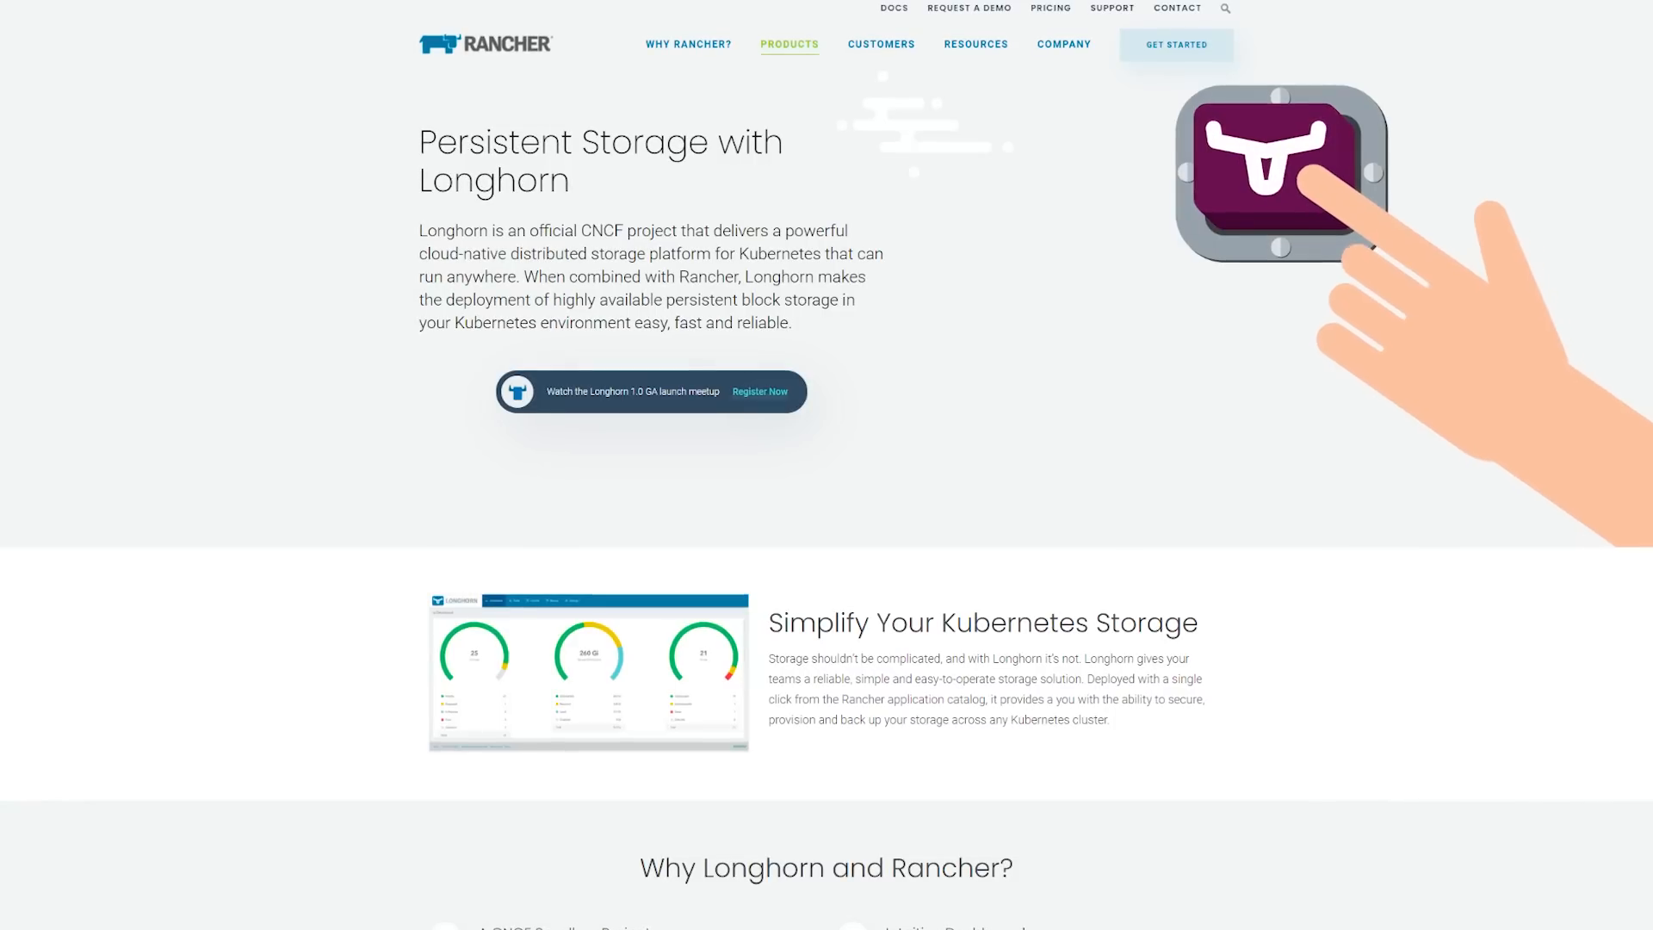
- Run kubectl get nodes to list the Kubernetes cluster's nodes
{"action": "scroll", "scroll_direction": "down", "scroll_amount": 3}
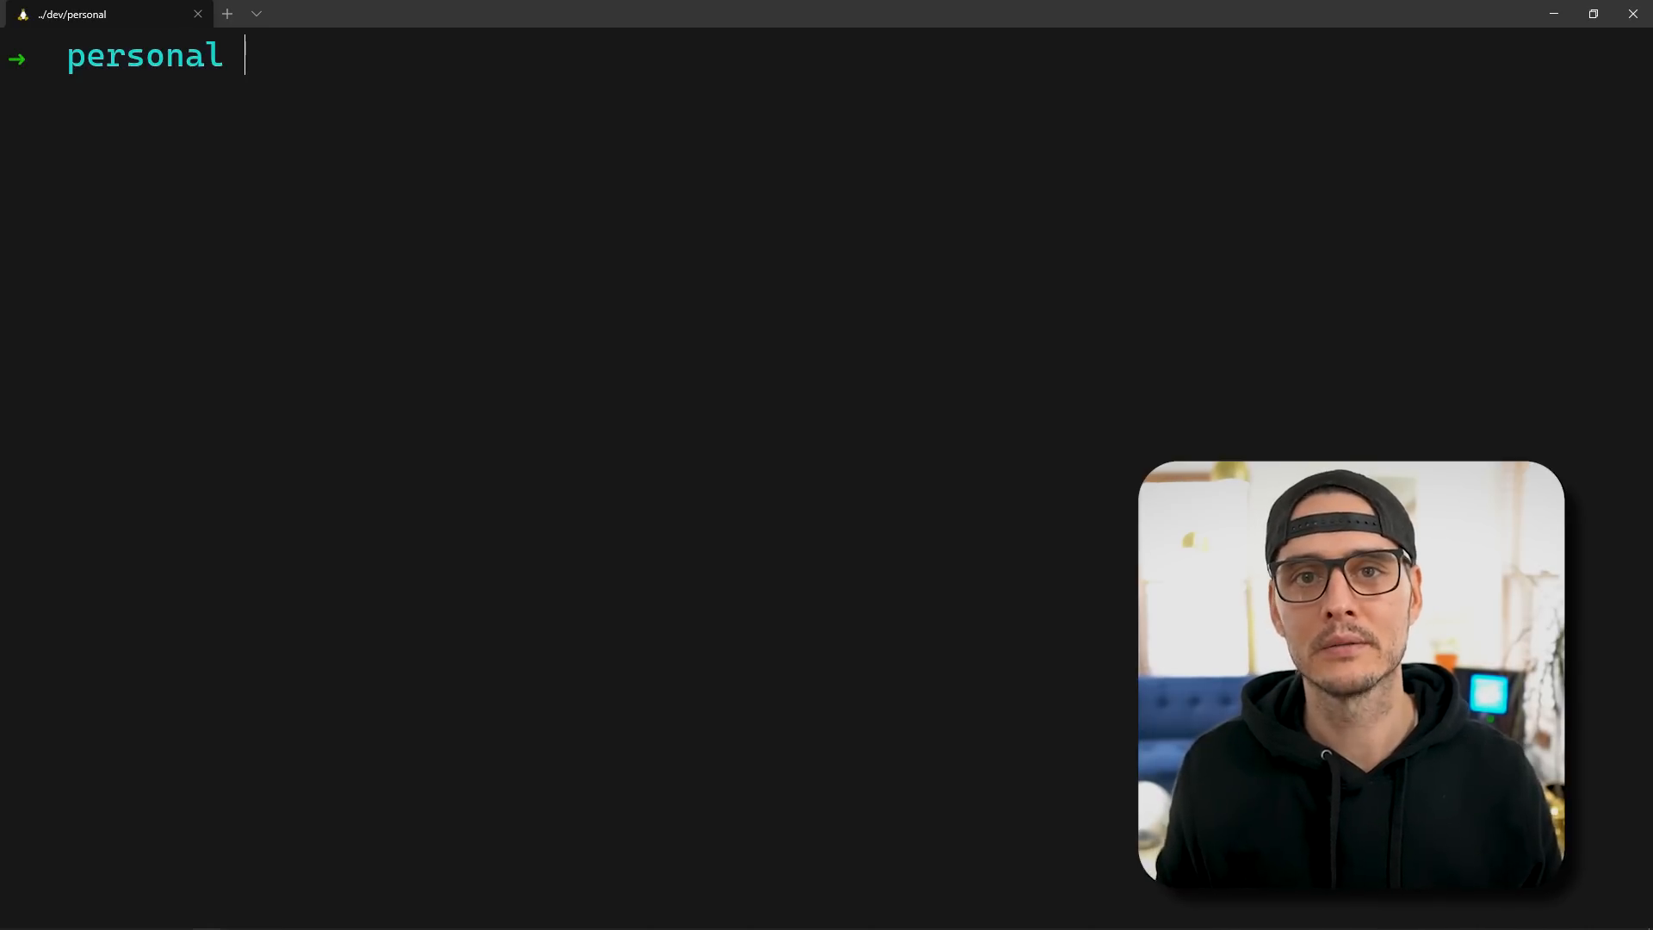
{"action": "type", "text": "kubectl get nodes"}
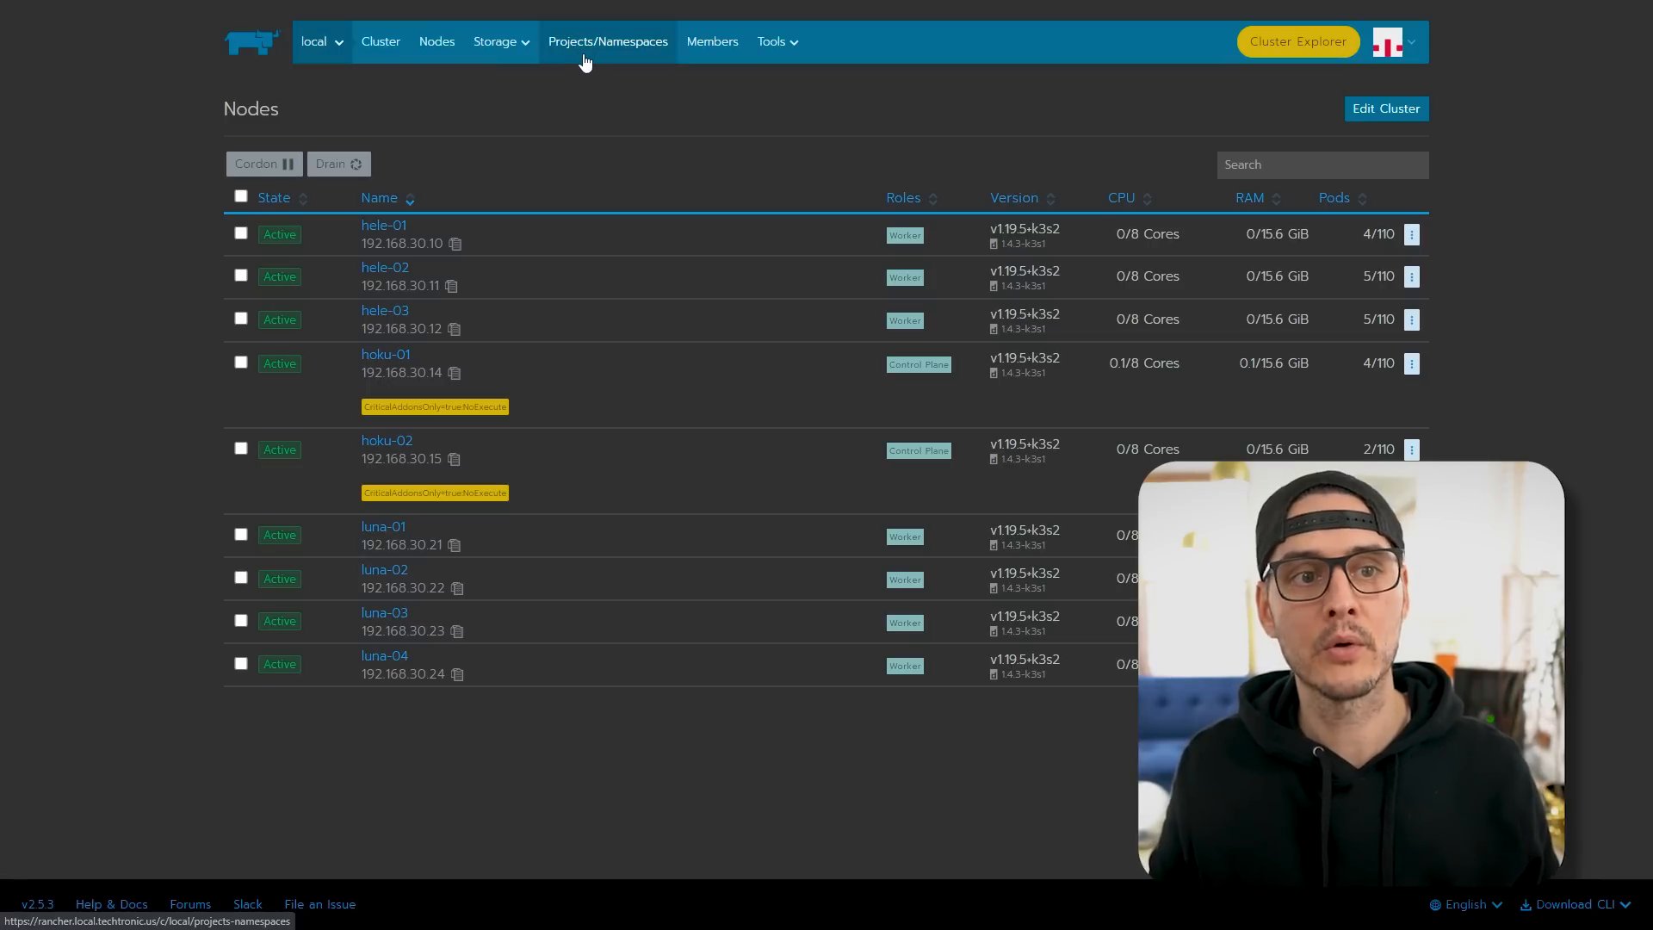
- Create the Storage project under Projects/Namespaces and switch into it
{"action": "left_click", "coordinate": [608, 41]}
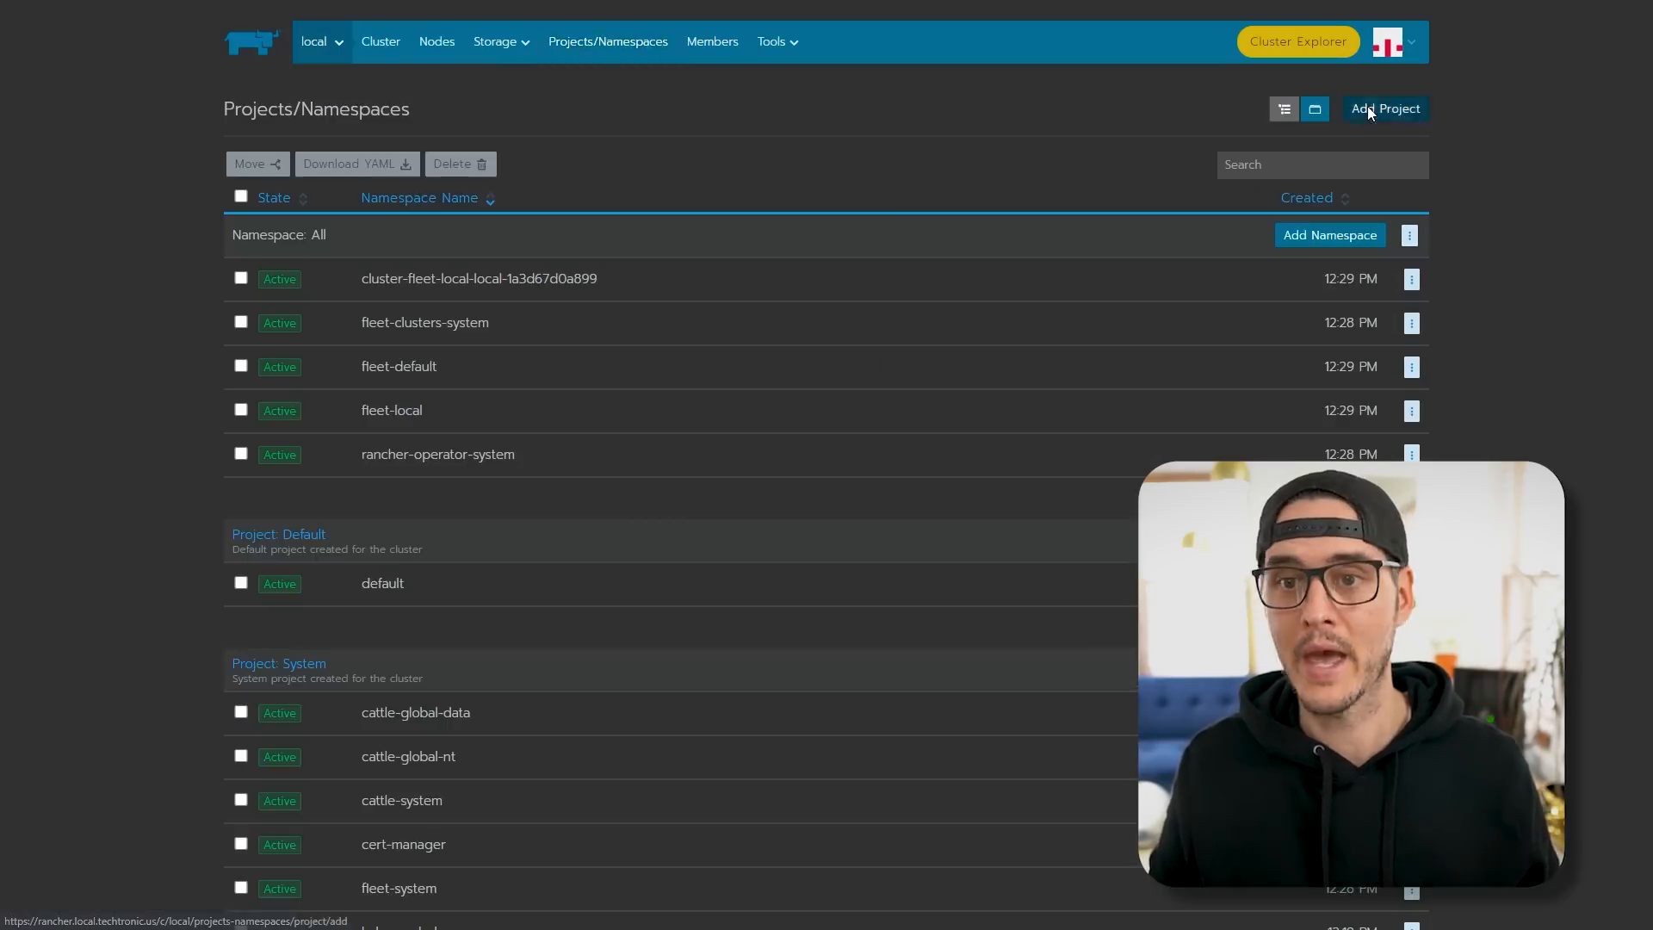
{"action": "left_click", "coordinate": [1384, 109]}
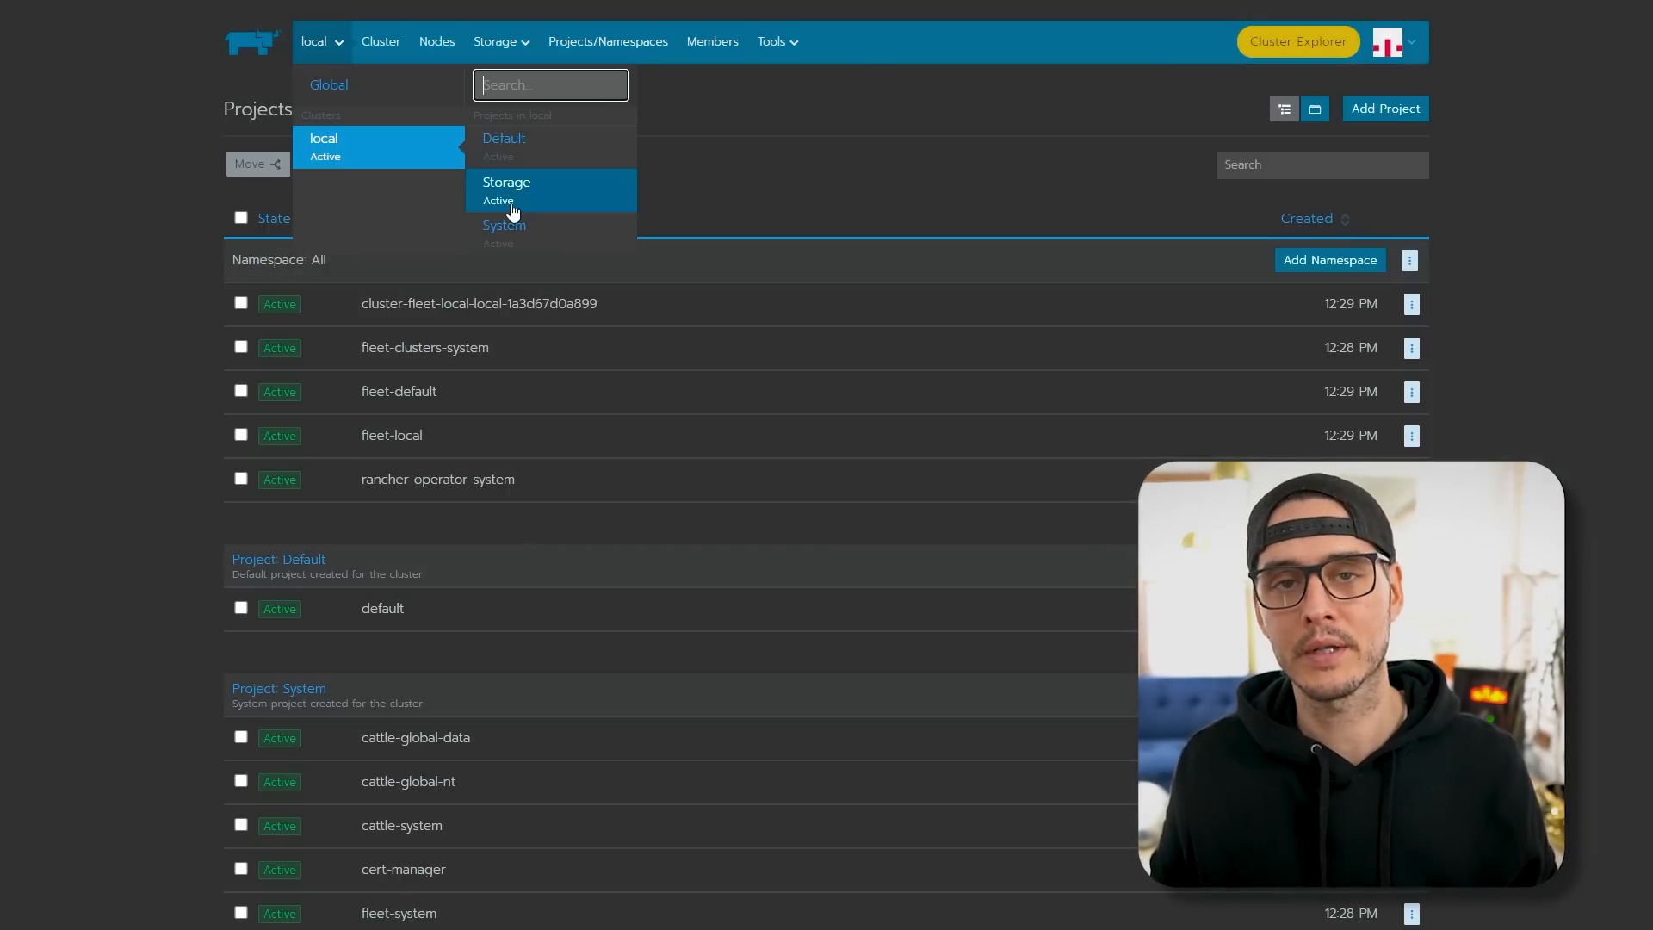
{"action": "left_click", "coordinate": [506, 181]}
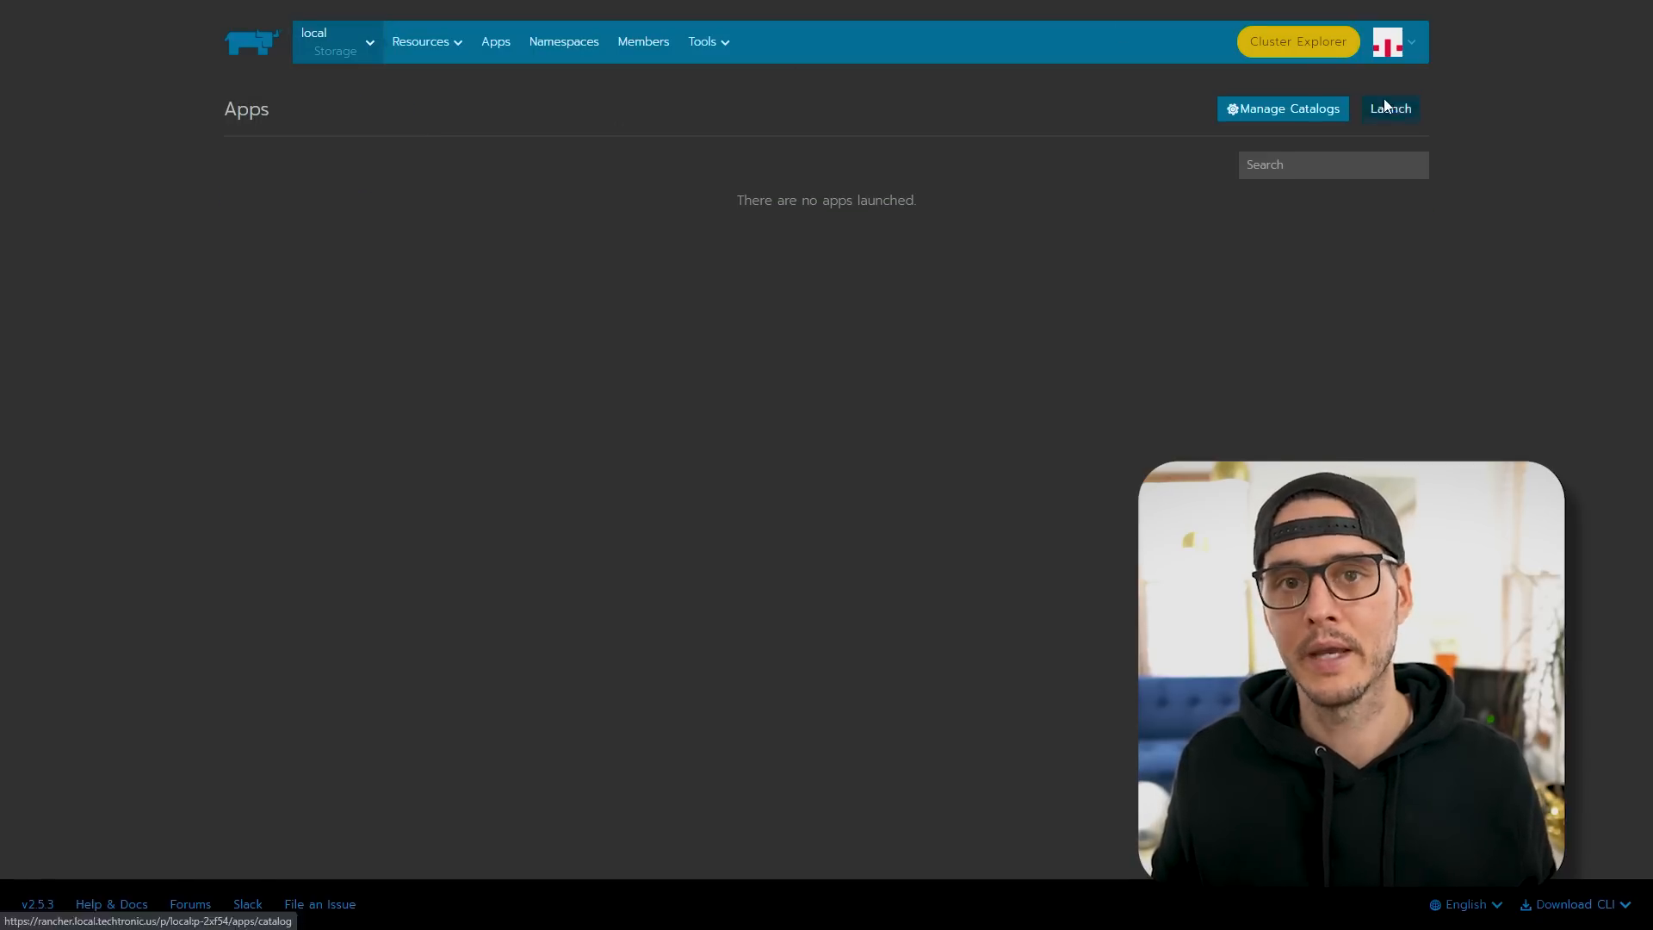
- Launch Longhorn from the catalog into longhorn-system with Default Storage Class set to True
{"action": "left_click", "coordinate": [1390, 109]}
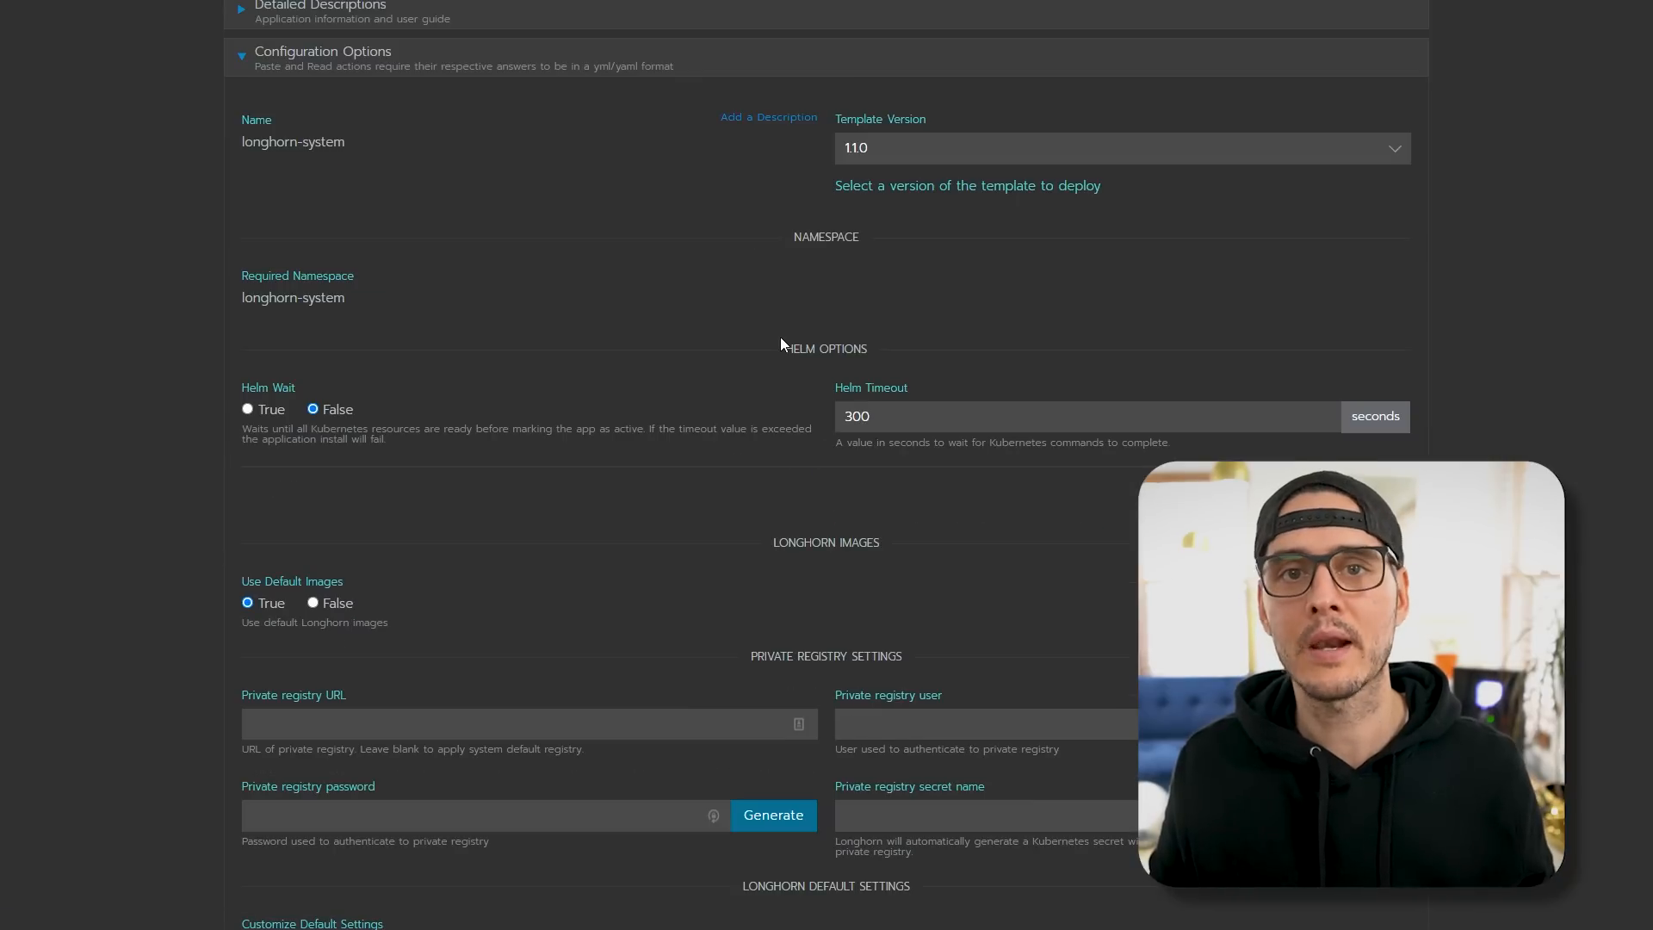
{"action": "mouse_move", "coordinate": [773, 345]}
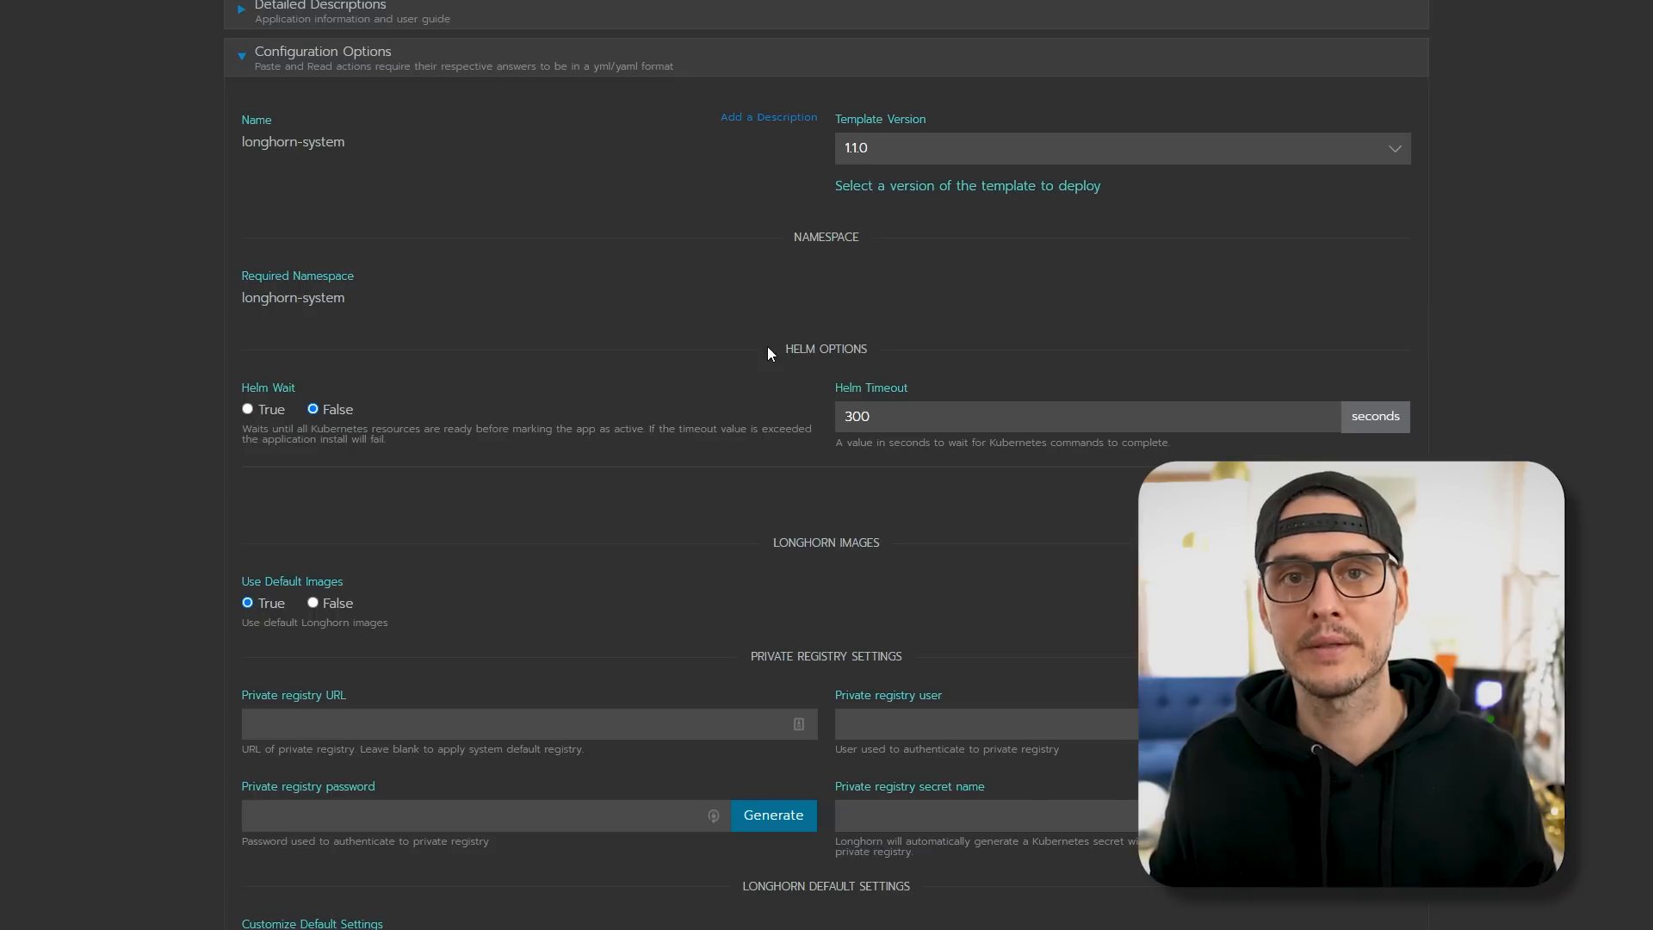
{"action": "scroll", "scroll_direction": "down", "scroll_amount": 3}
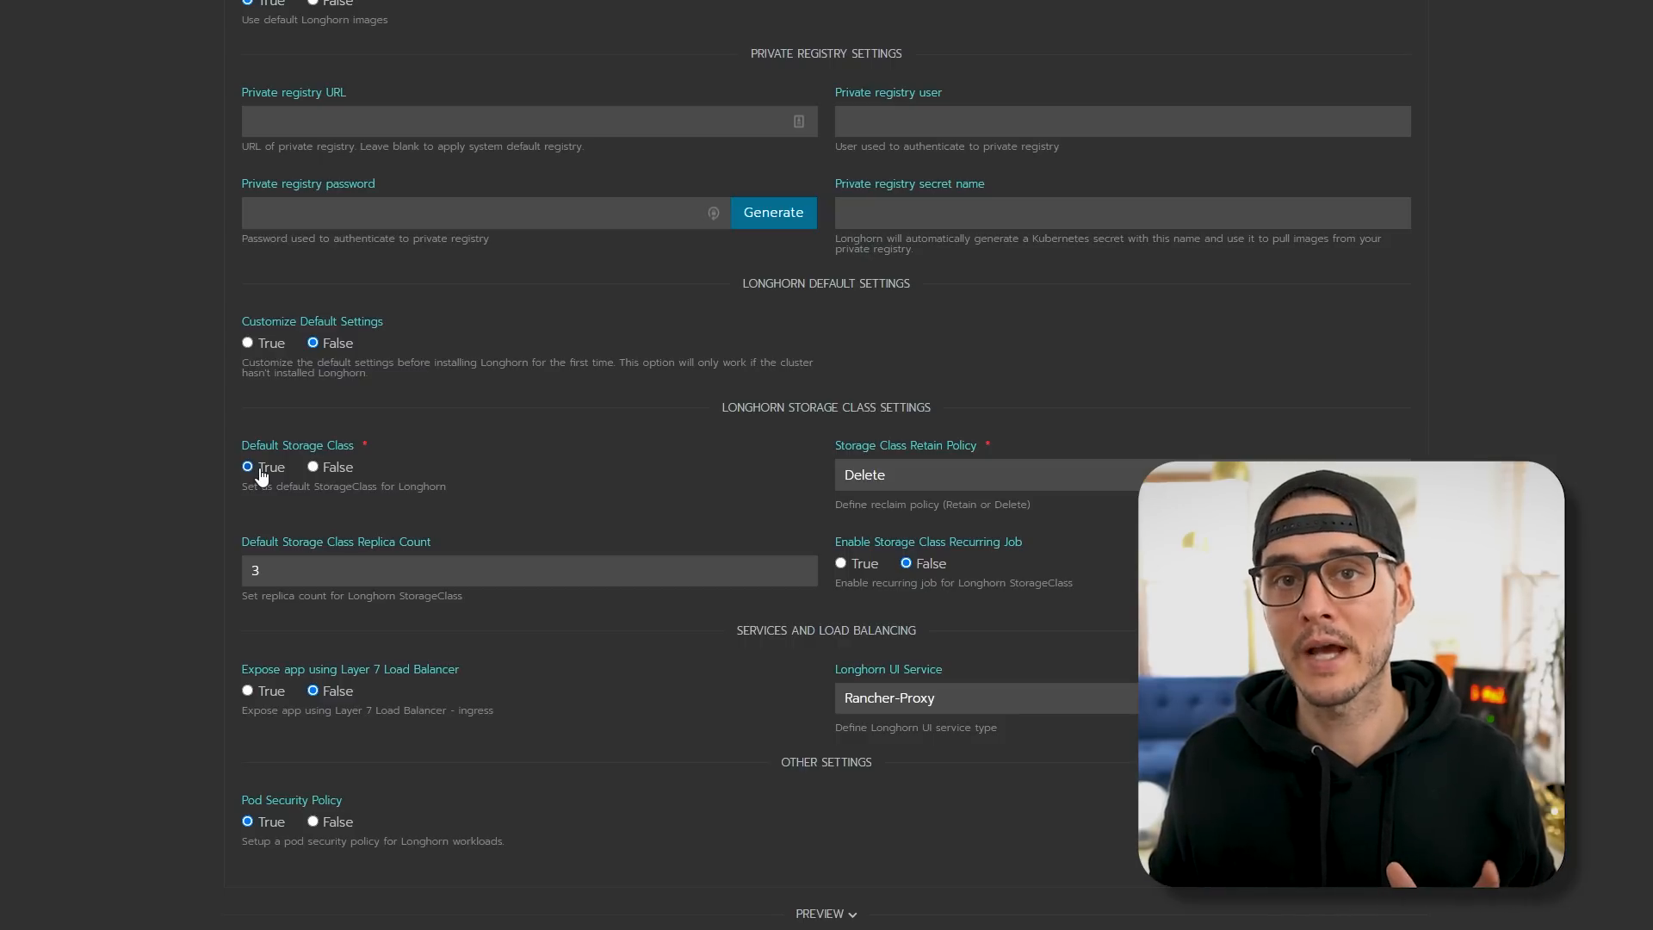
{"action": "scroll", "scroll_direction": "down", "scroll_amount": 3}
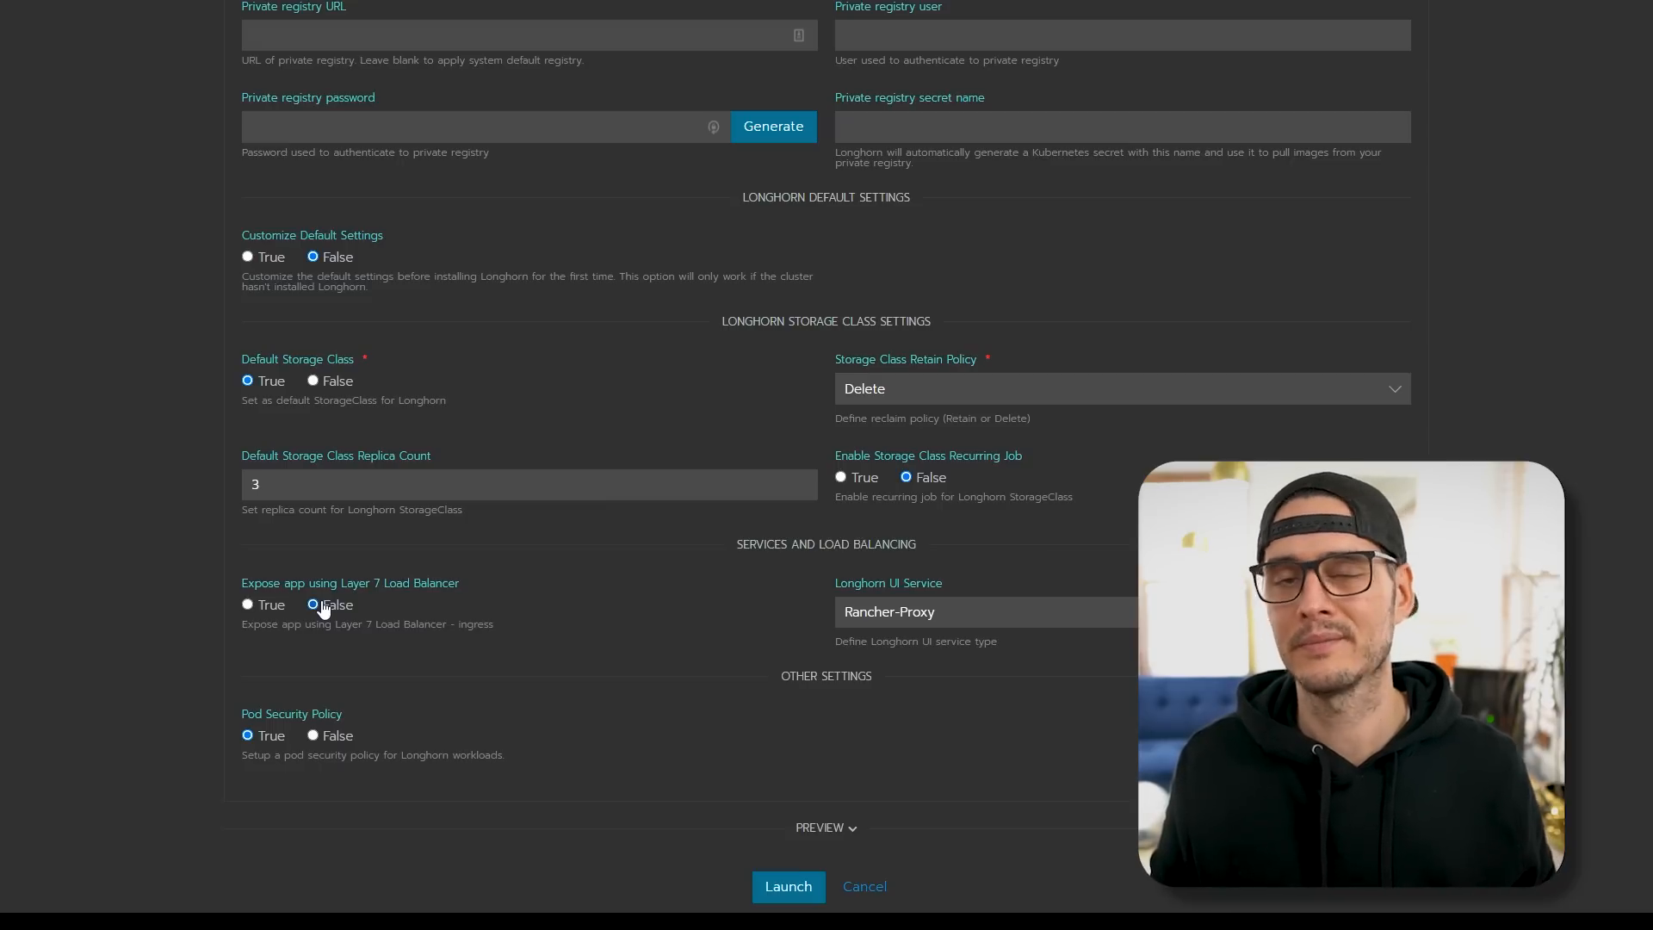
{"action": "scroll", "scroll_direction": "down", "scroll_amount": 3}
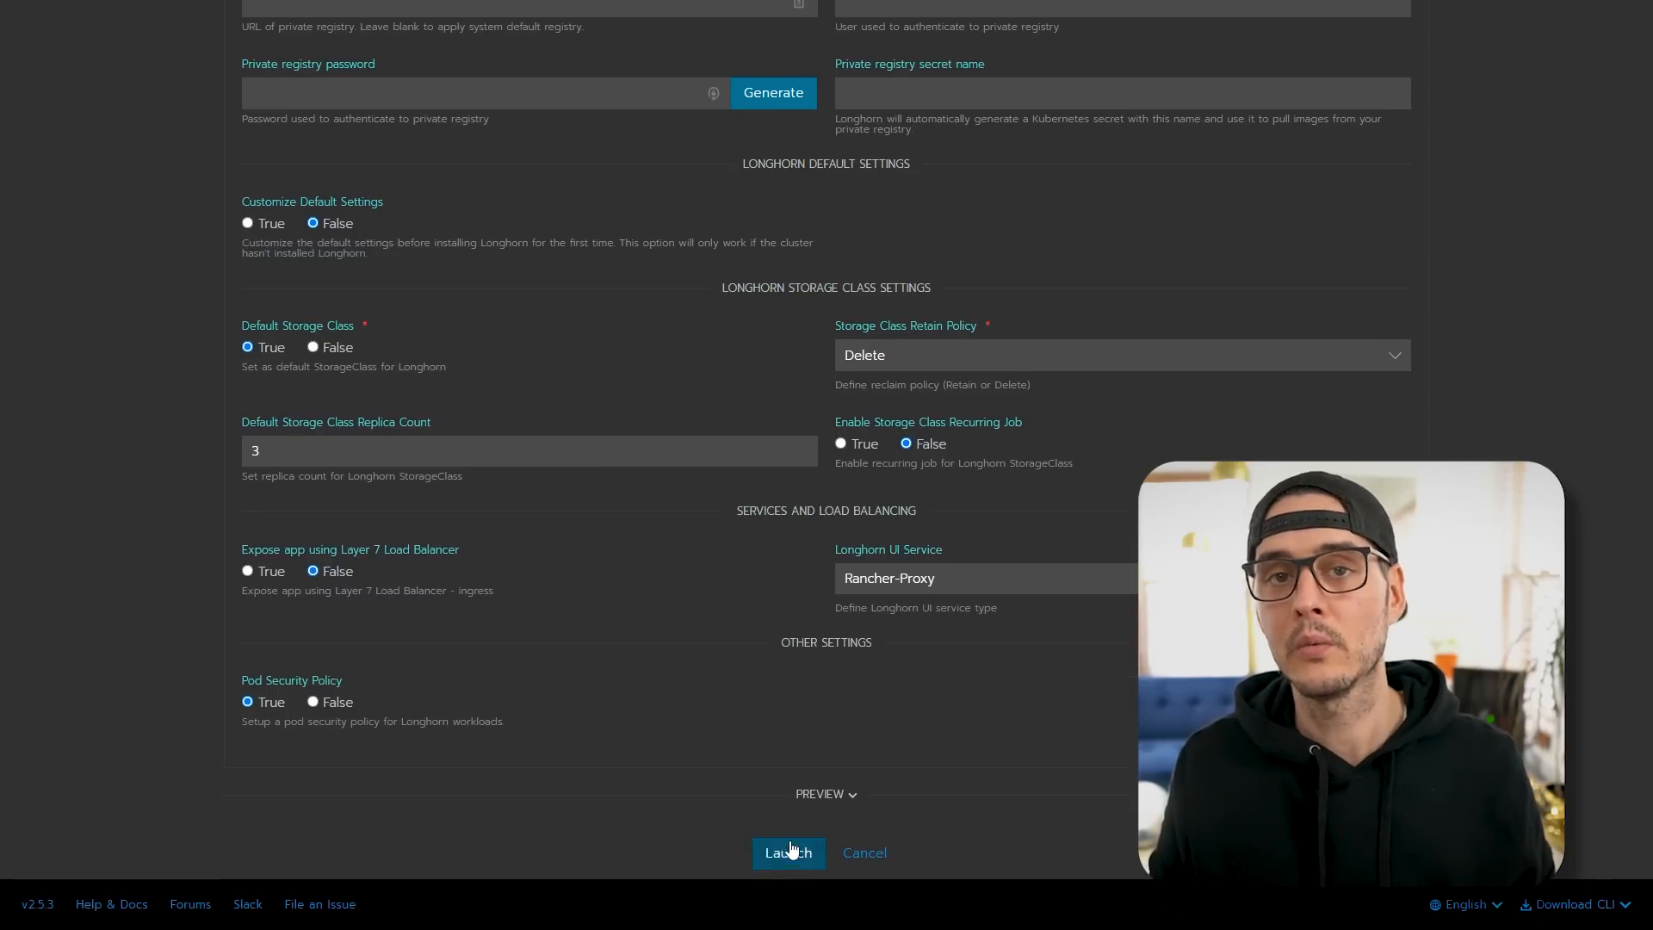
{"action": "left_click", "coordinate": [786, 852]}
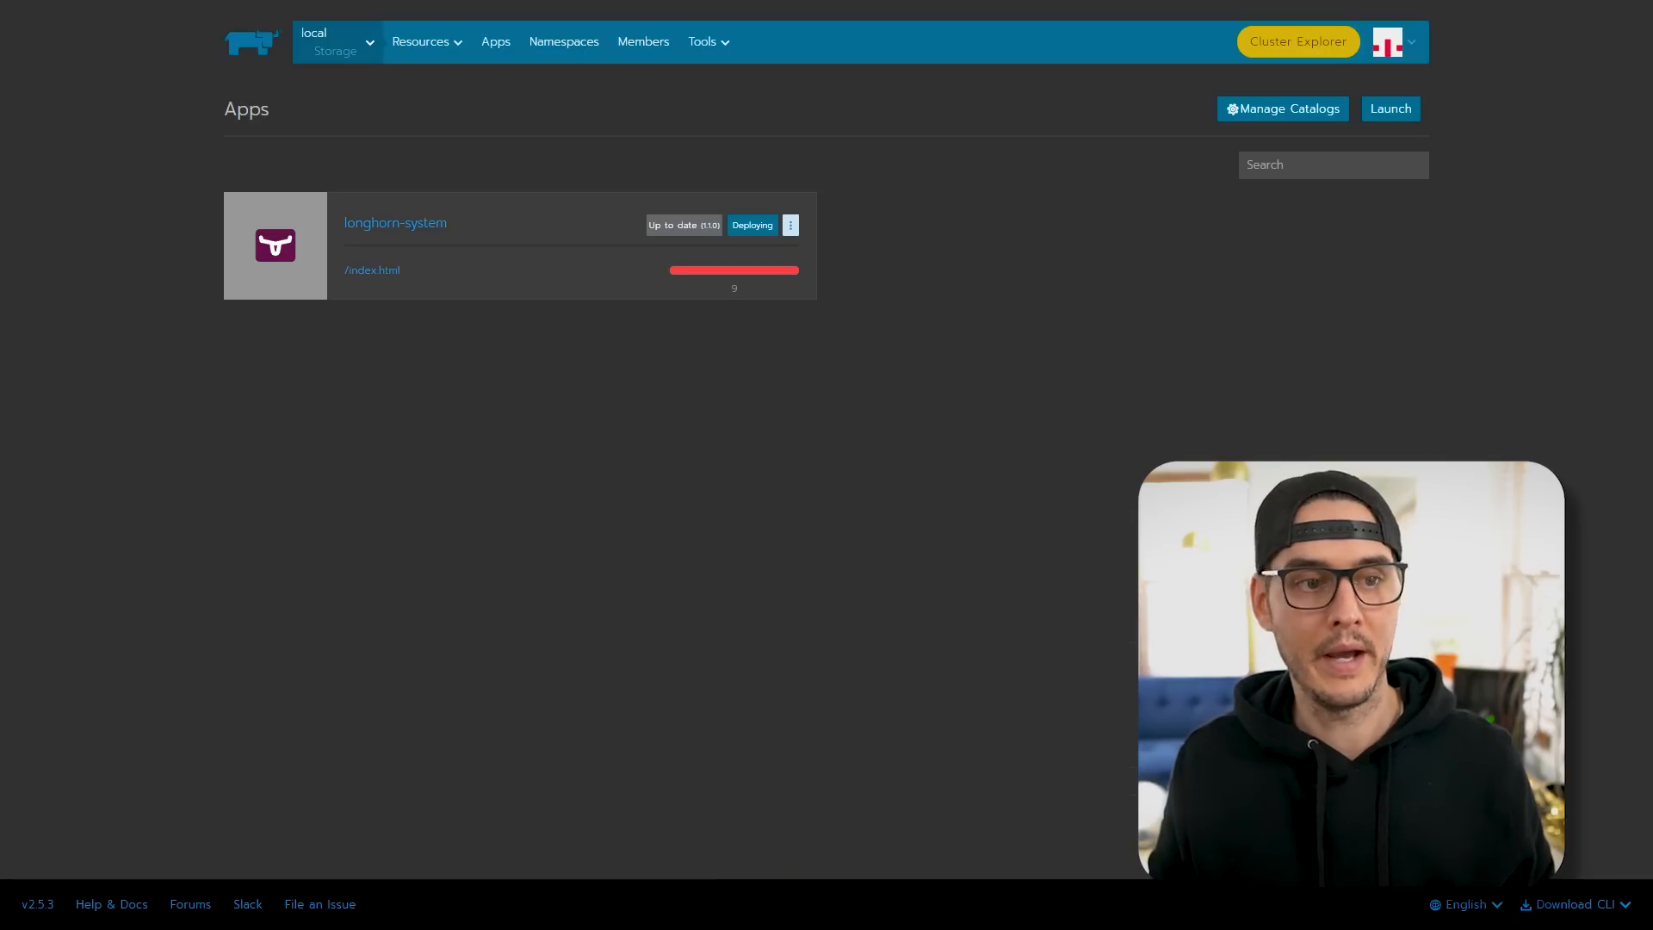
- Review the longhorn-system app's Endpoints, Workloads and Services sections
{"action": "left_click", "coordinate": [394, 222]}
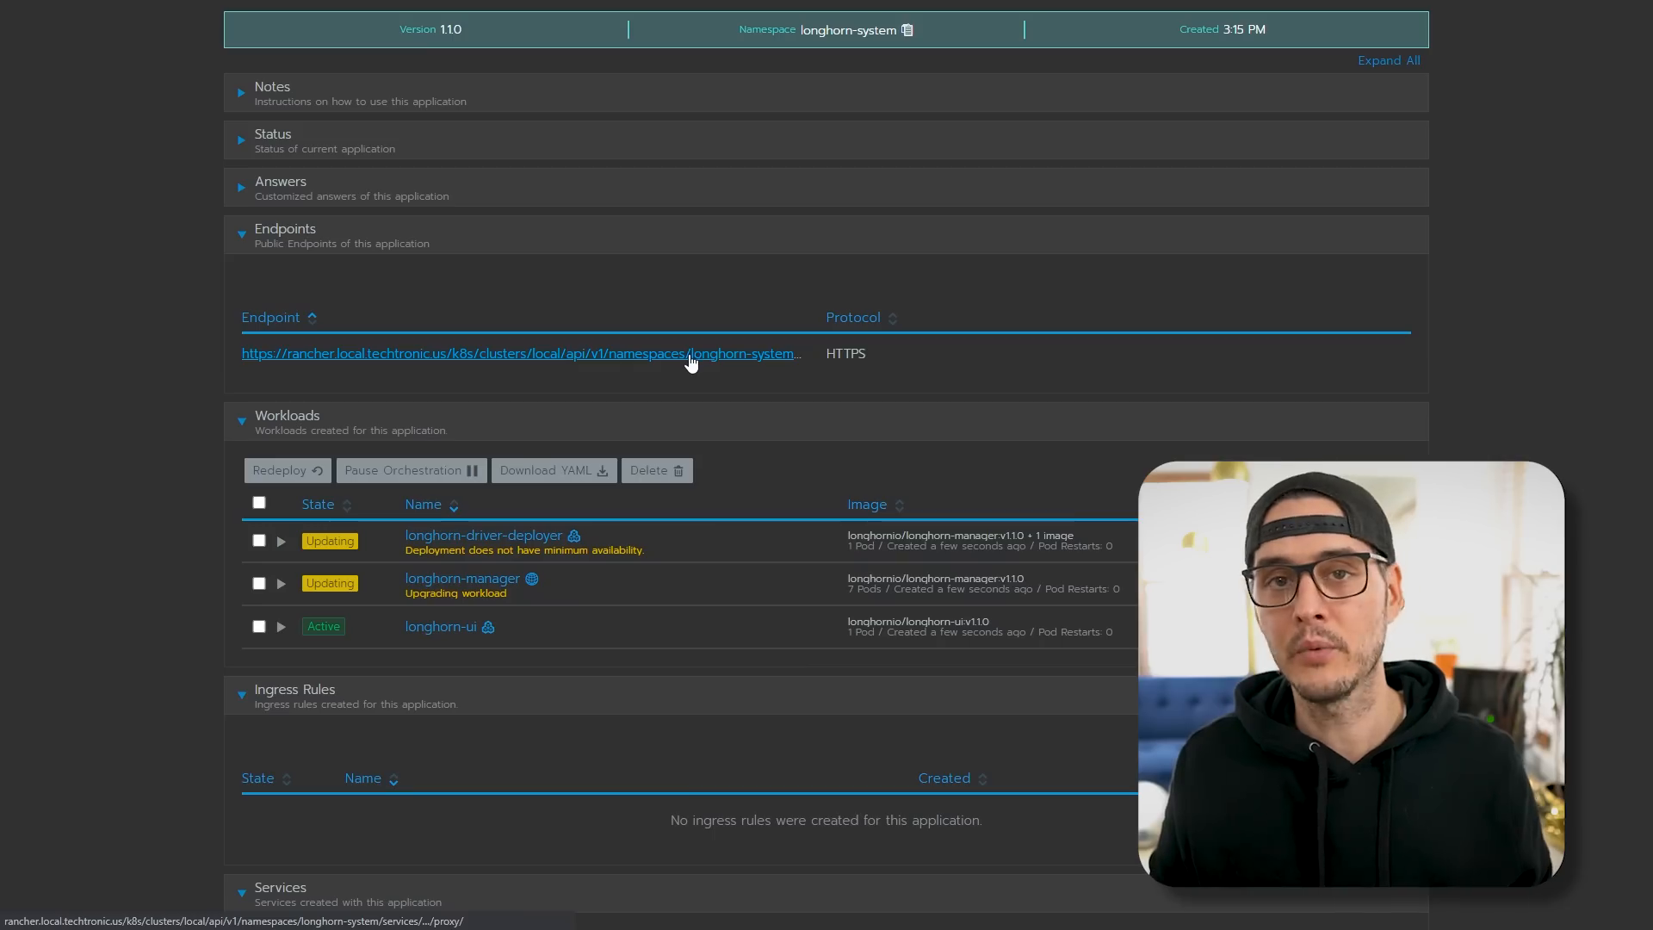
{"action": "scroll", "scroll_direction": "down", "scroll_amount": 3}
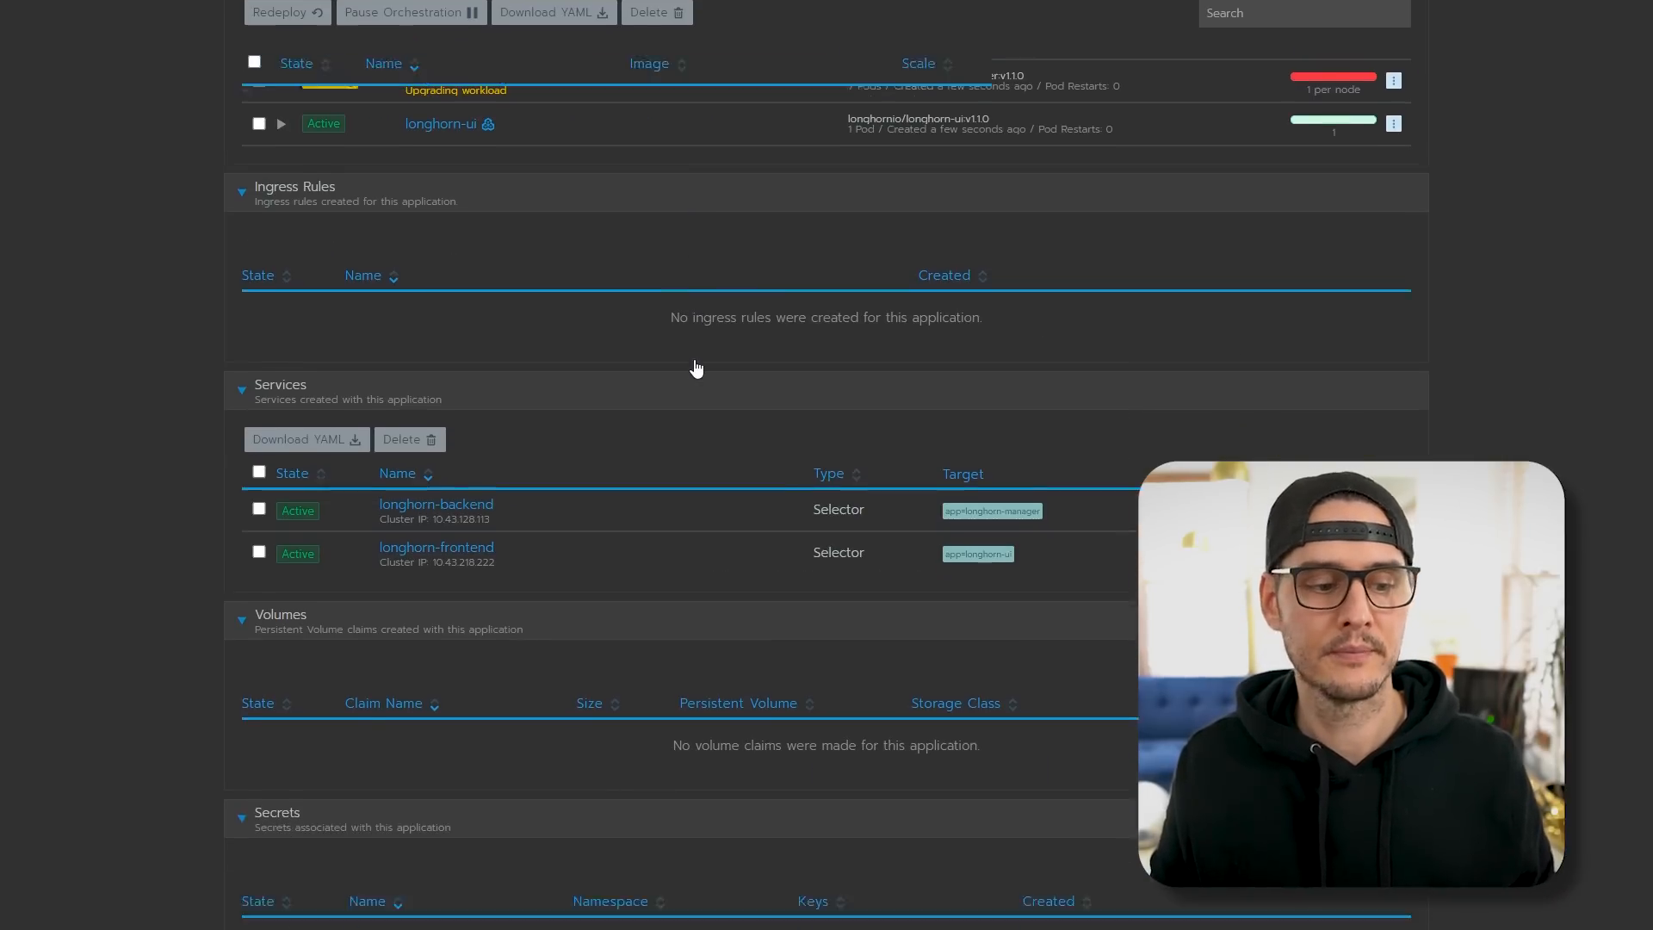
{"action": "scroll", "scroll_direction": "down", "scroll_amount": 3}
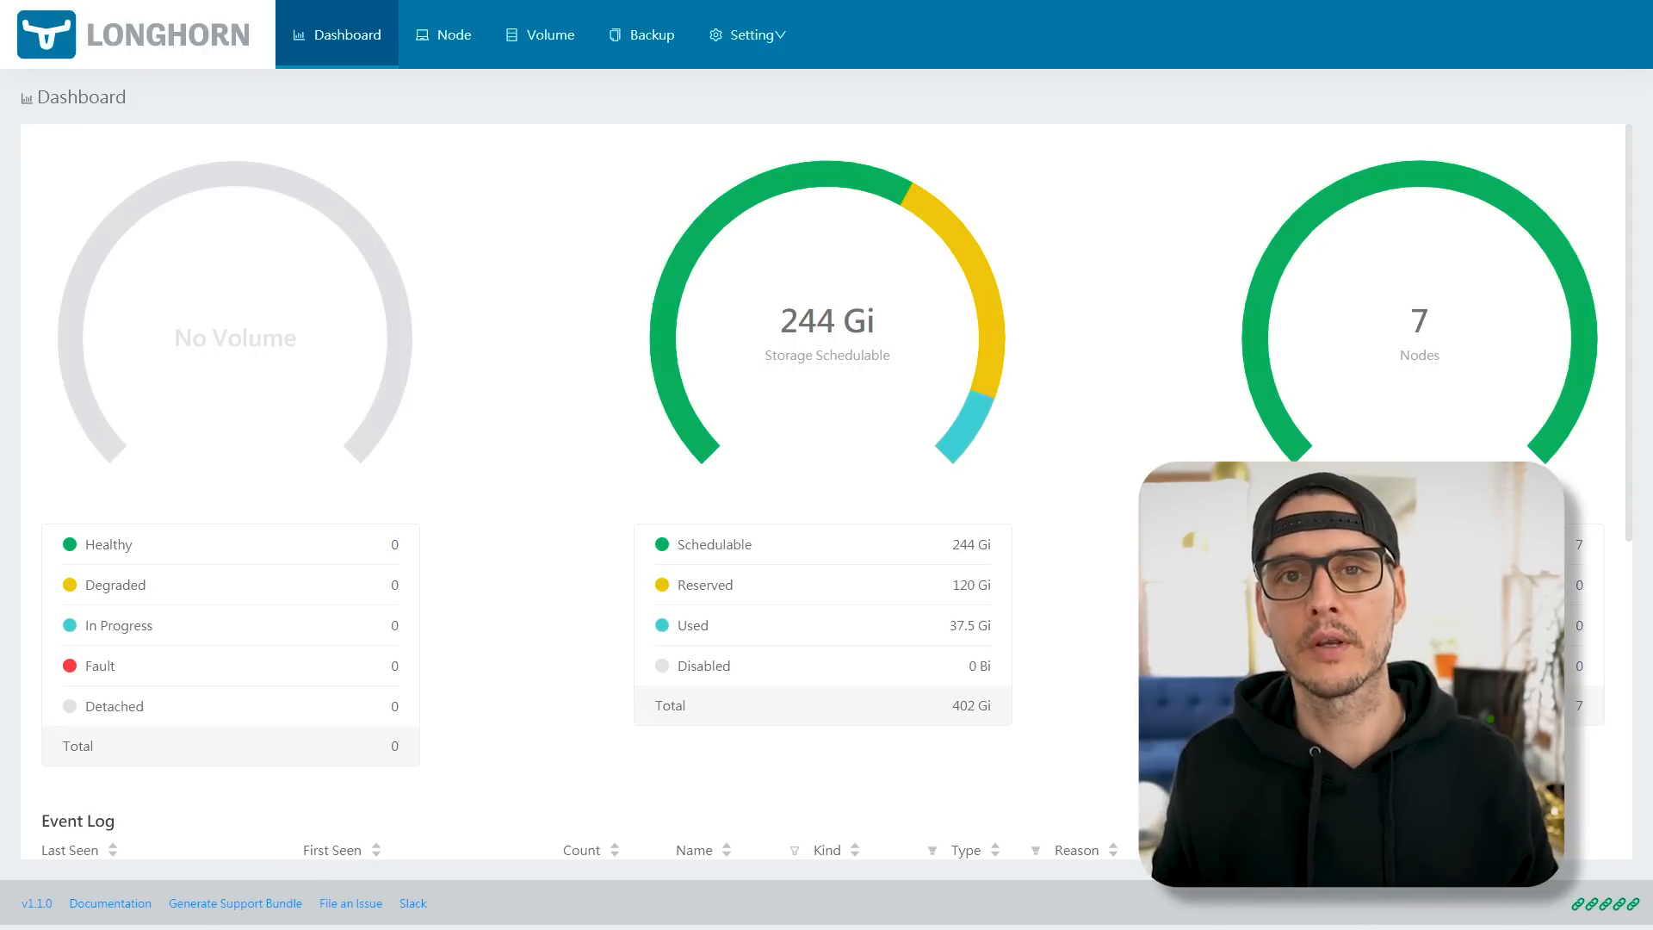
{"action": "left_click", "coordinate": [443, 34]}
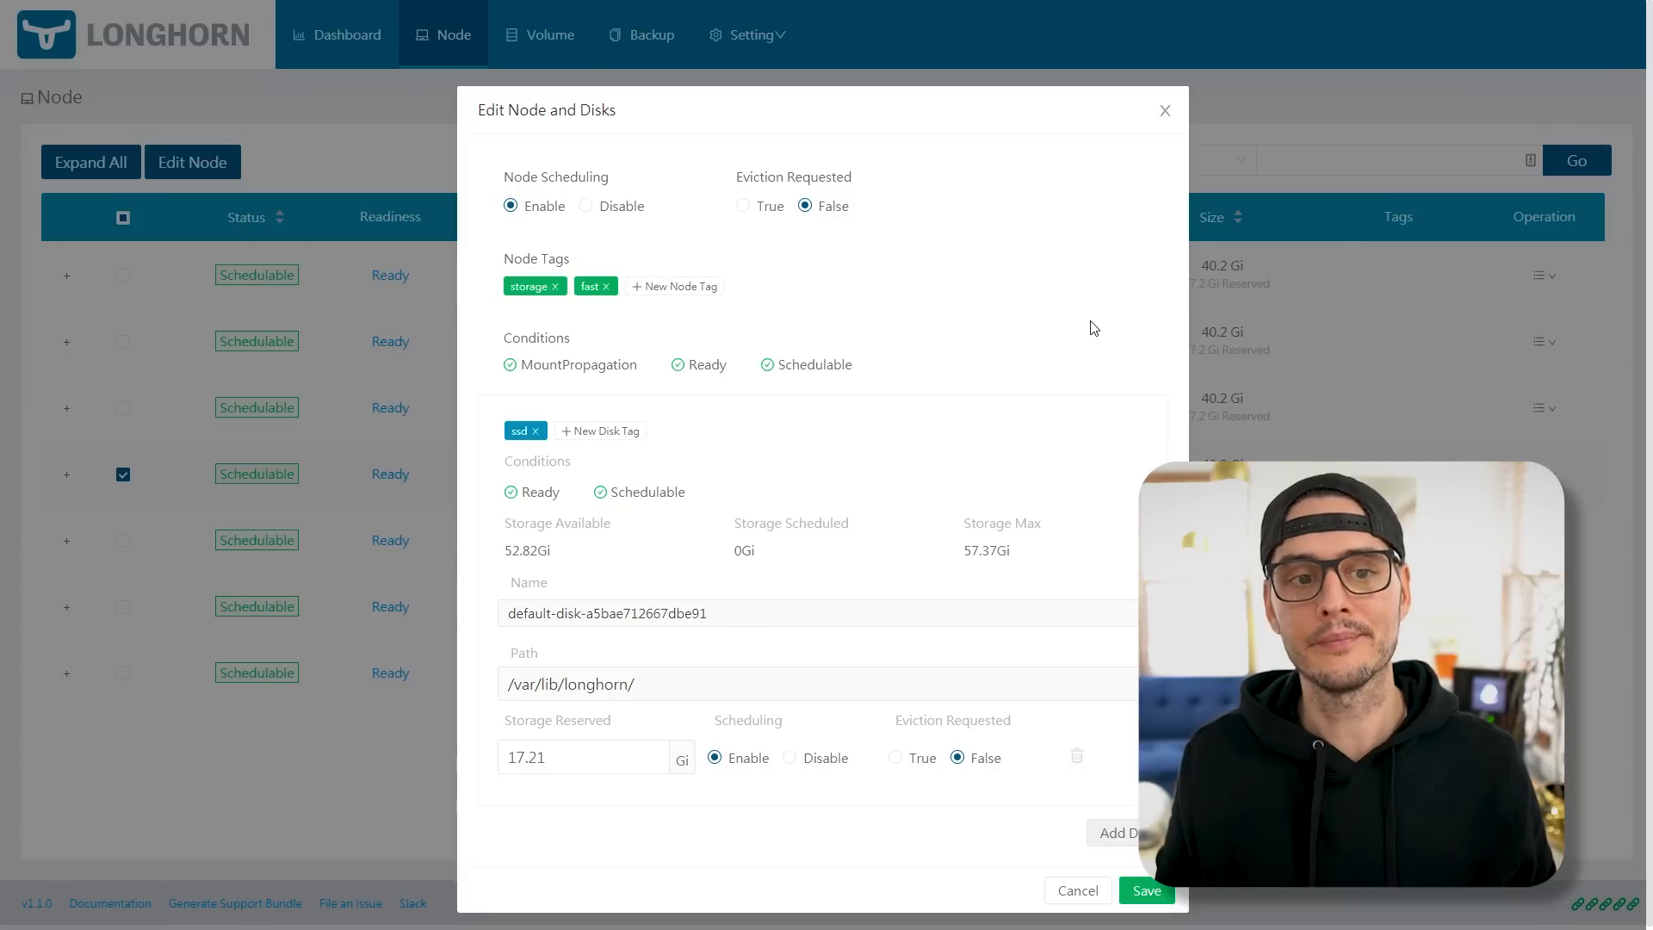
{"action": "mouse_move", "coordinate": [745, 456]}
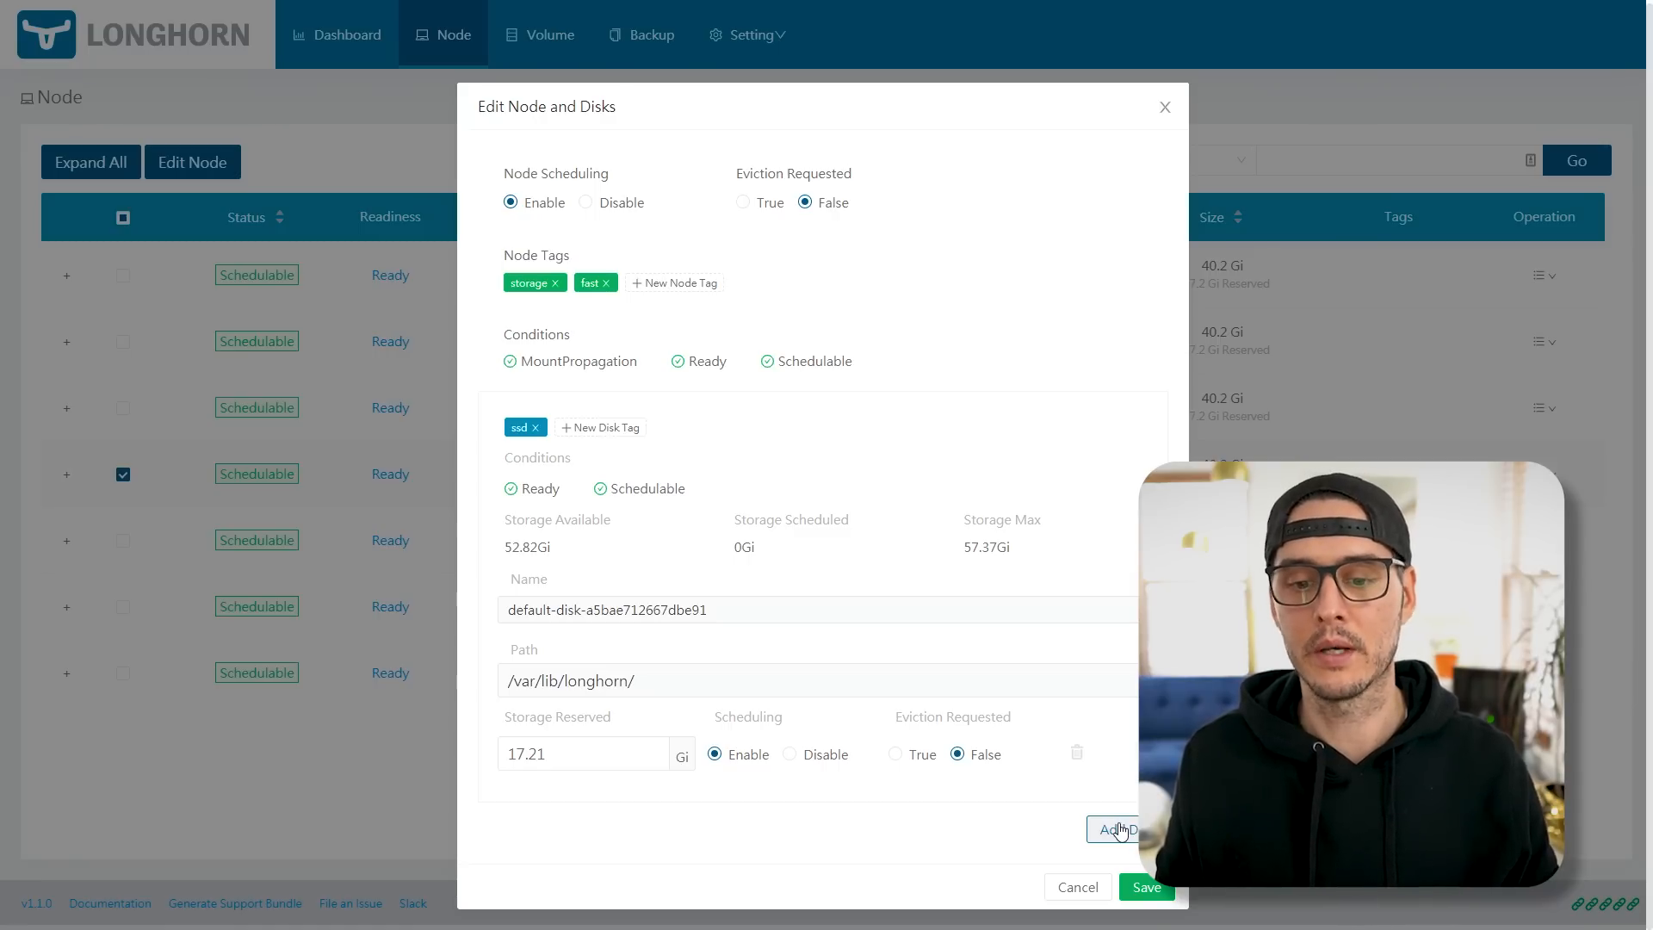
- Save luna-01's settings in the Edit Node and Disks dialog
{"action": "left_click", "coordinate": [1115, 829]}
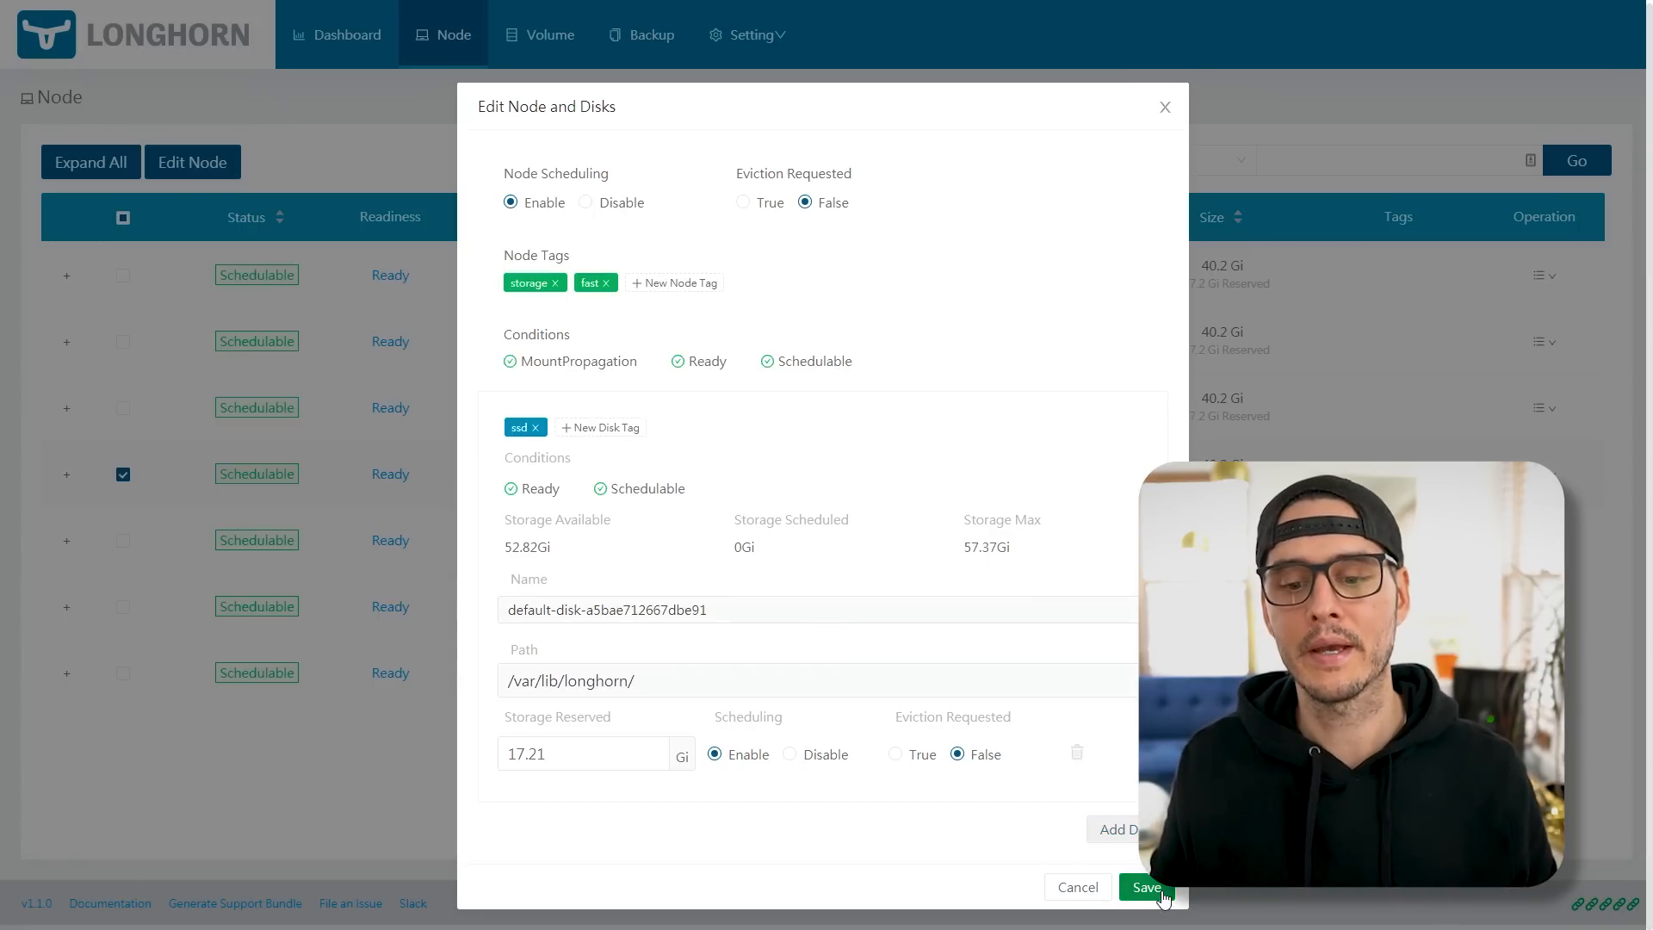
{"action": "left_click", "coordinate": [1145, 887]}
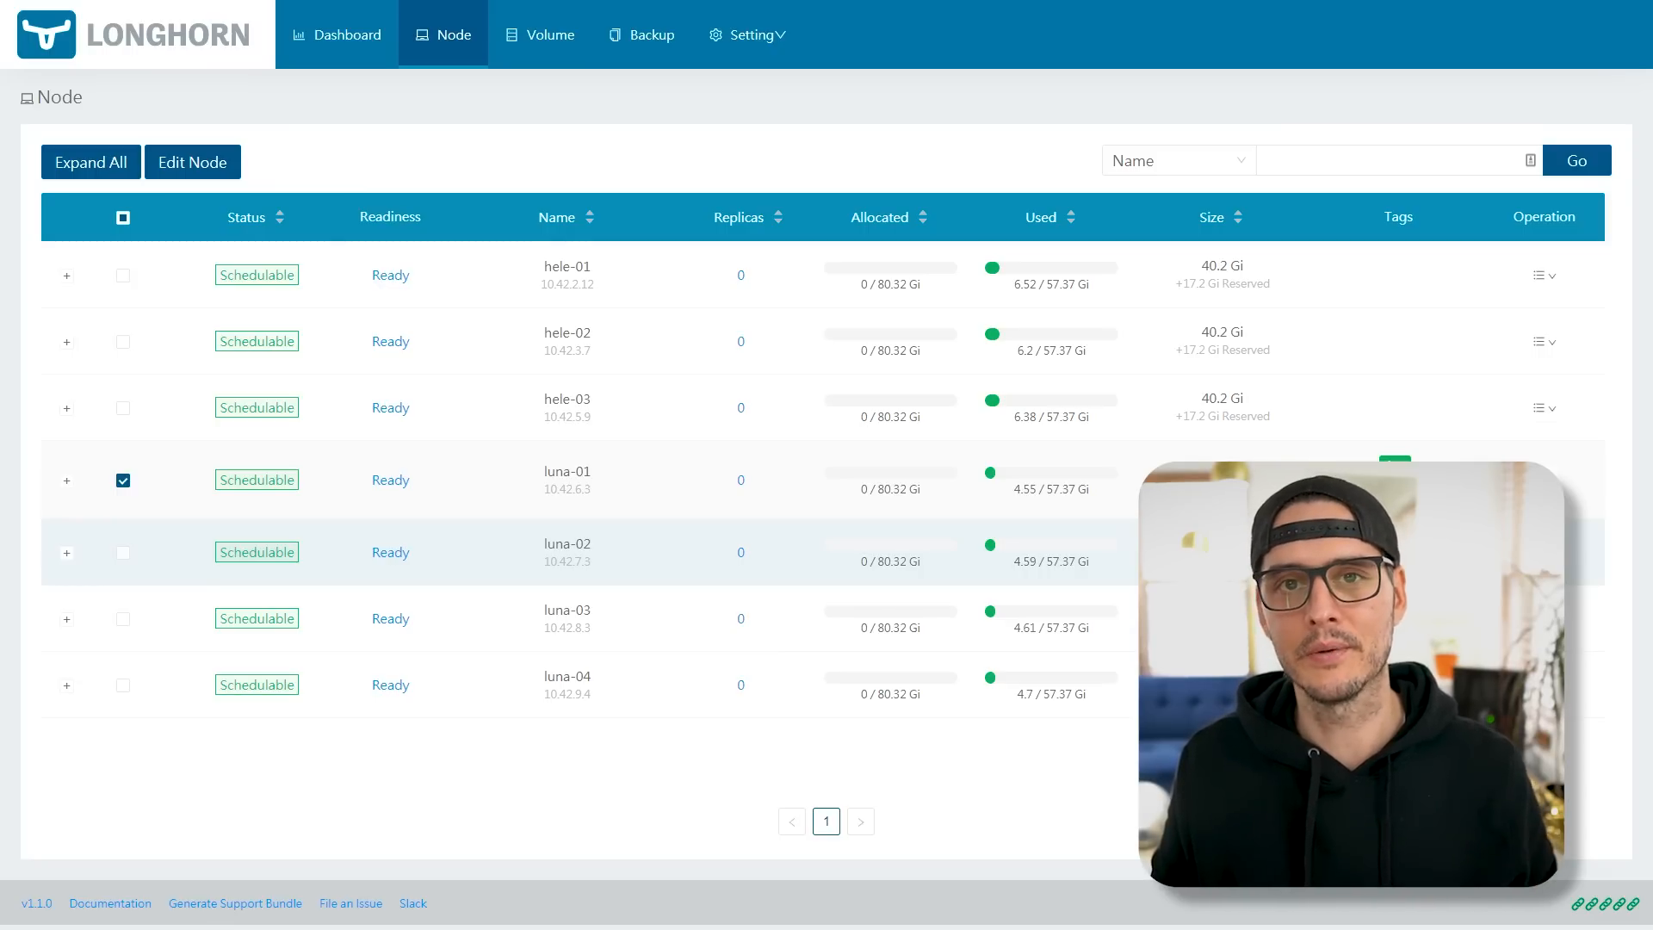
- Select node luna-04, then view the empty Volume and Backup lists
{"action": "left_click", "coordinate": [192, 162]}
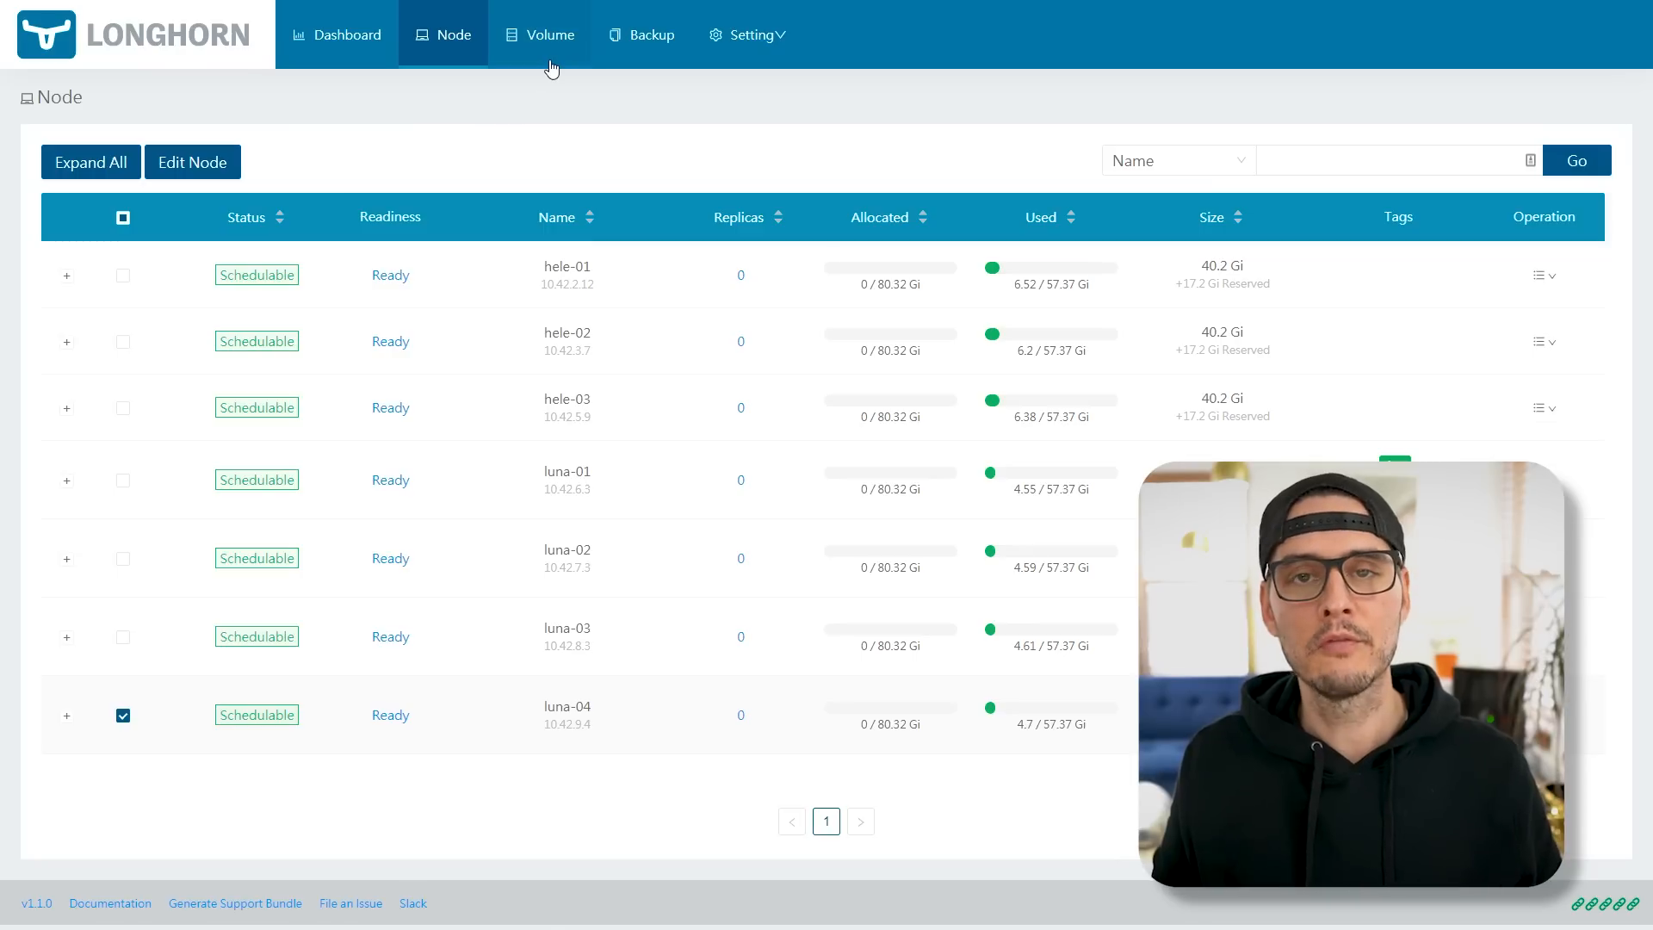
{"action": "left_click", "coordinate": [547, 34]}
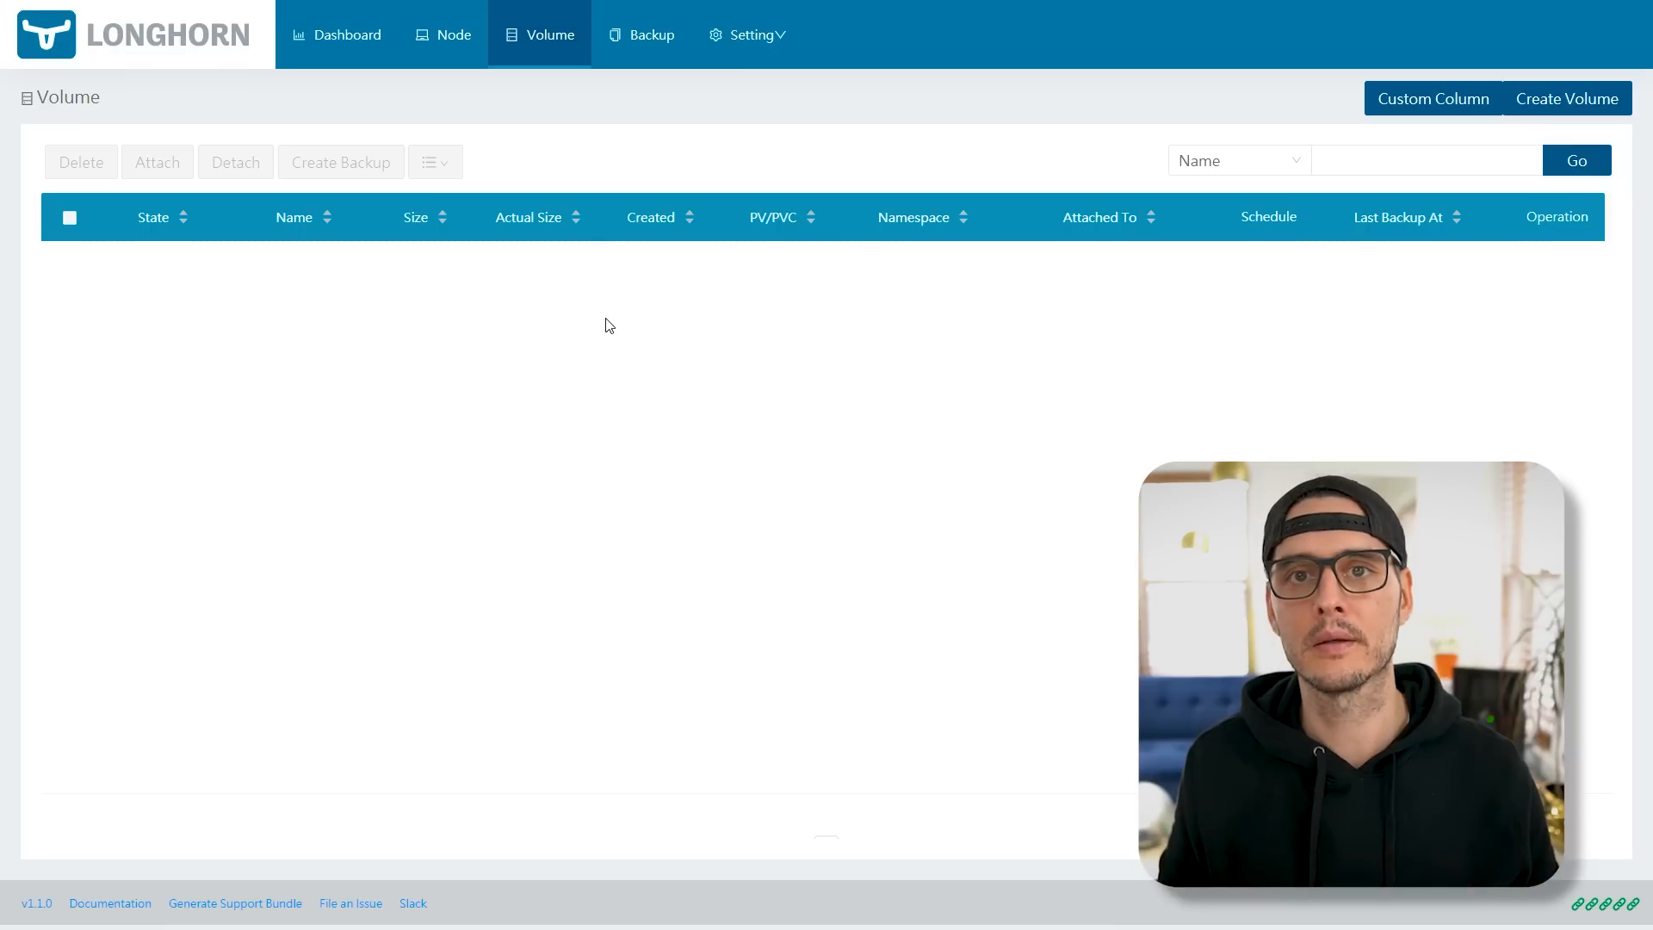
{"action": "left_click", "coordinate": [642, 34]}
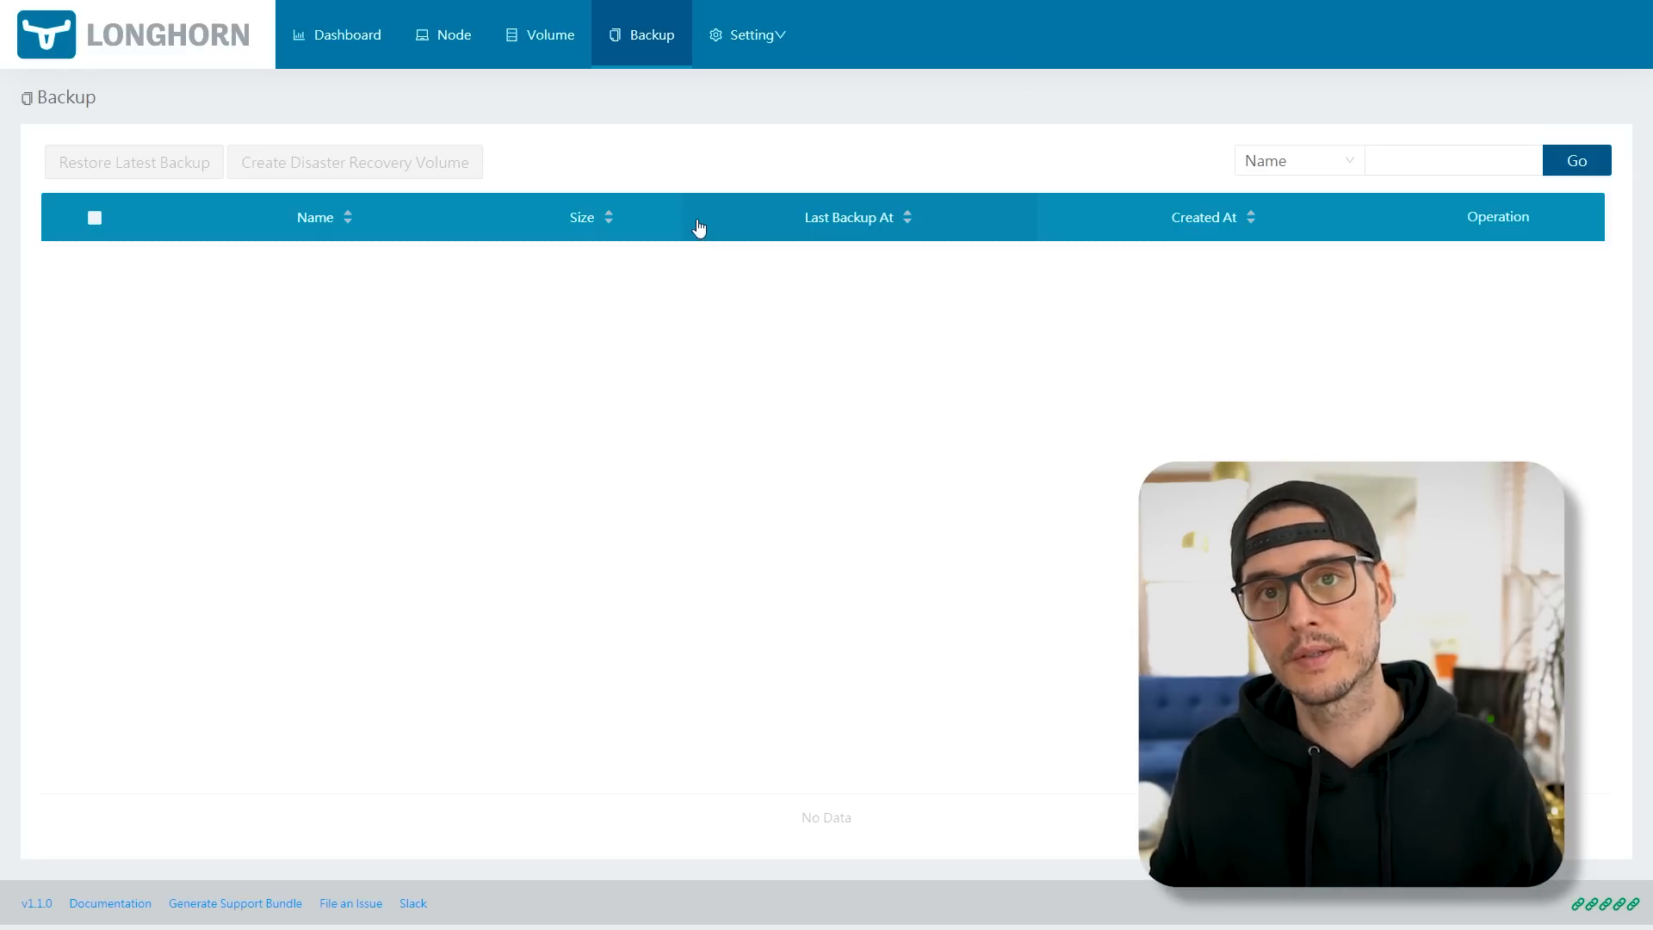
- Go to Setting > General to view Longhorn's general settings
{"action": "left_click", "coordinate": [752, 35]}
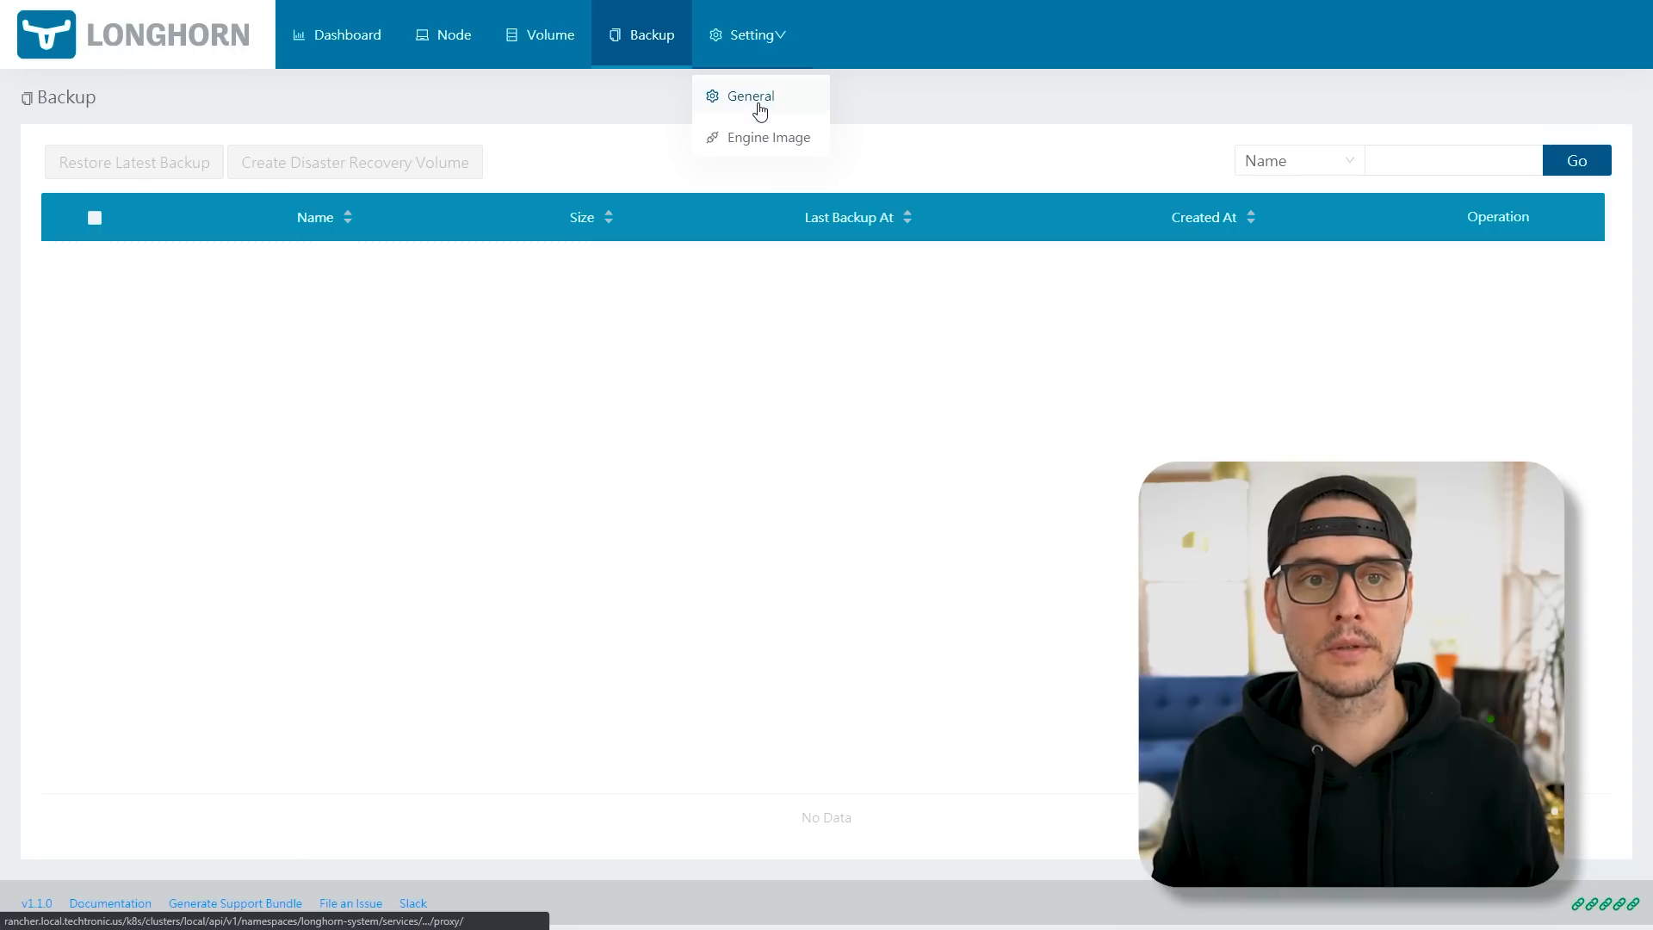
{"action": "left_click", "coordinate": [749, 96]}
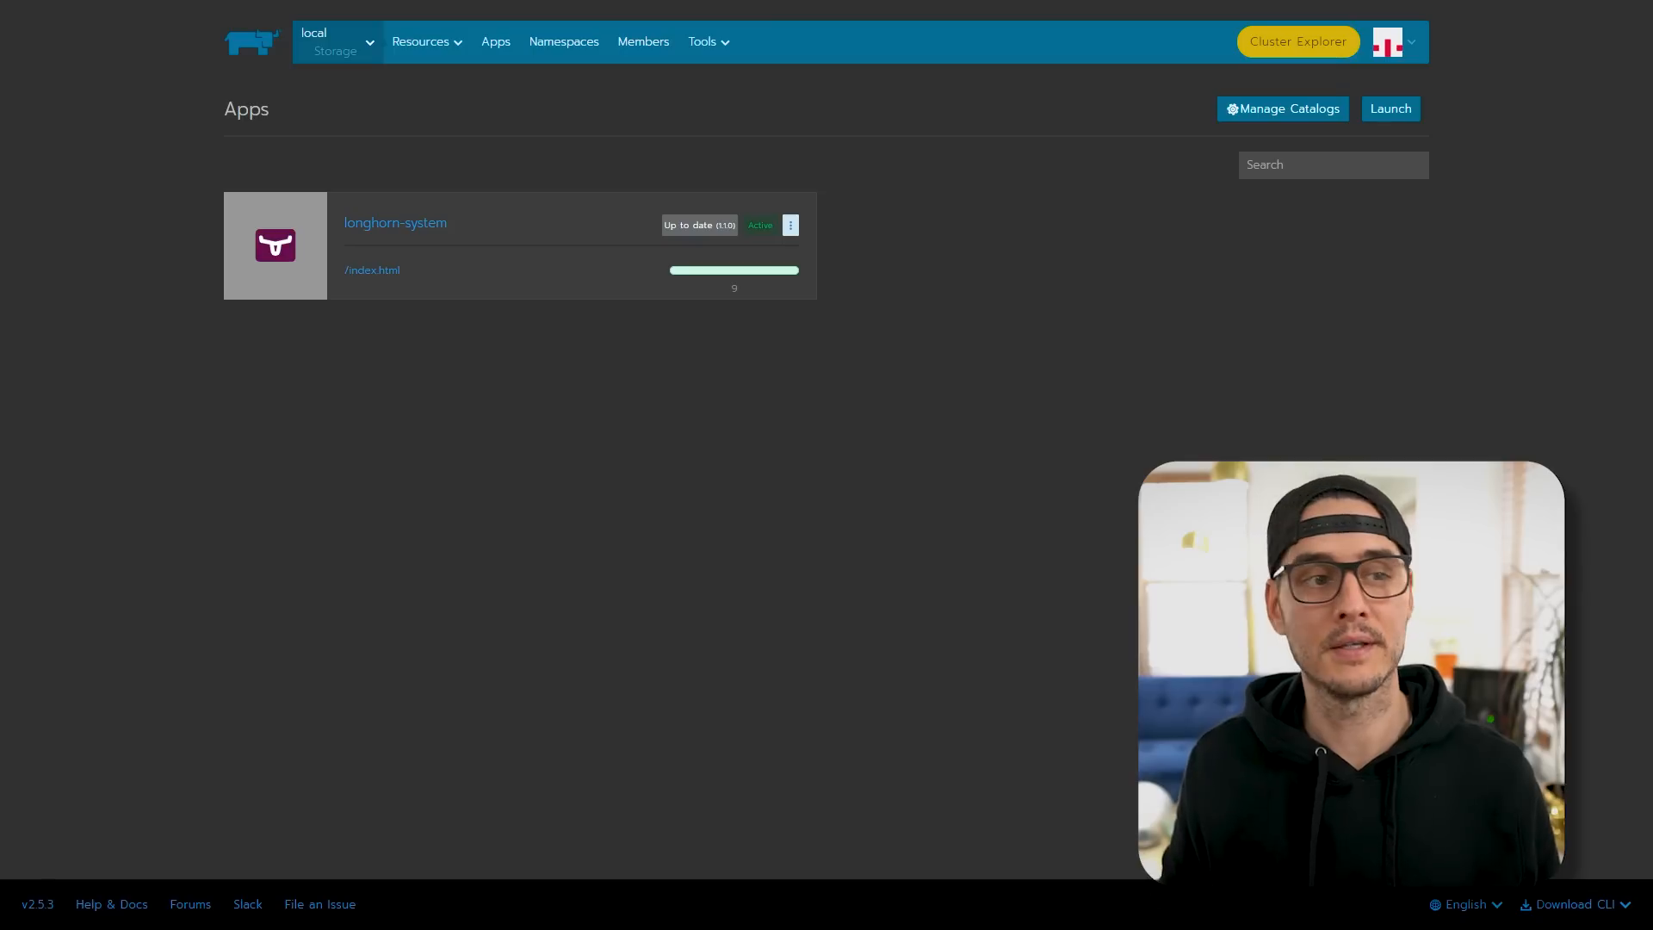
- Add secret aws-secret for all namespaces with AWS_ACCESS_KEY_ID and AWS_SECRET_ACCESS_KEY, and save it
{"action": "left_click", "coordinate": [423, 41]}
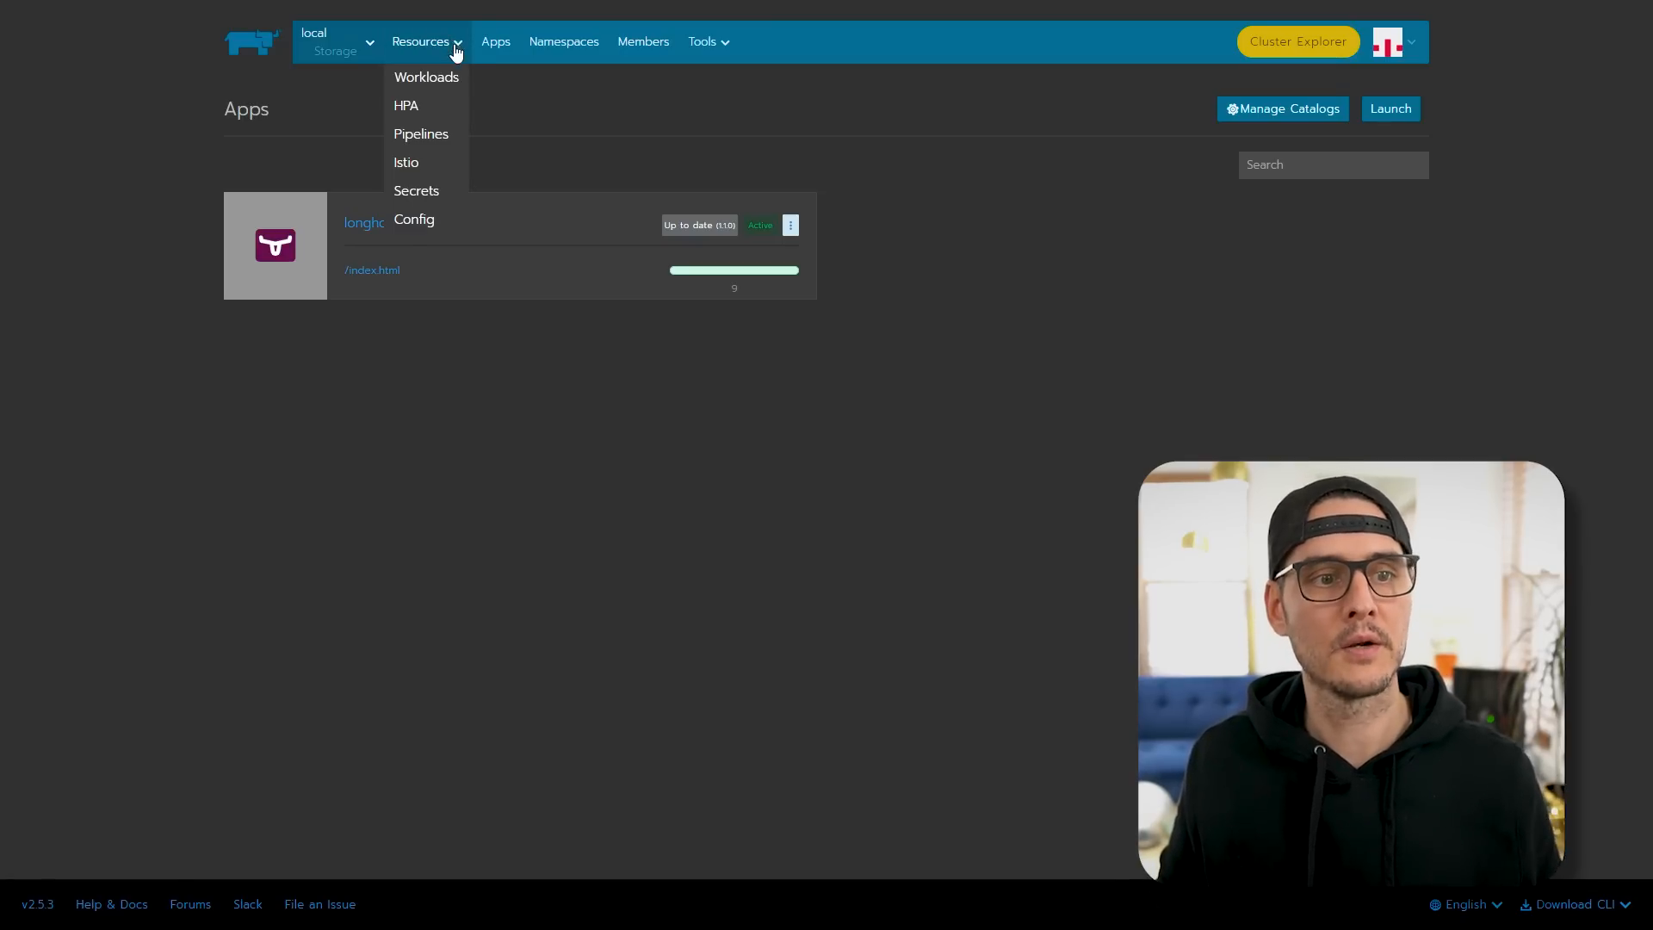
{"action": "left_click", "coordinate": [415, 191]}
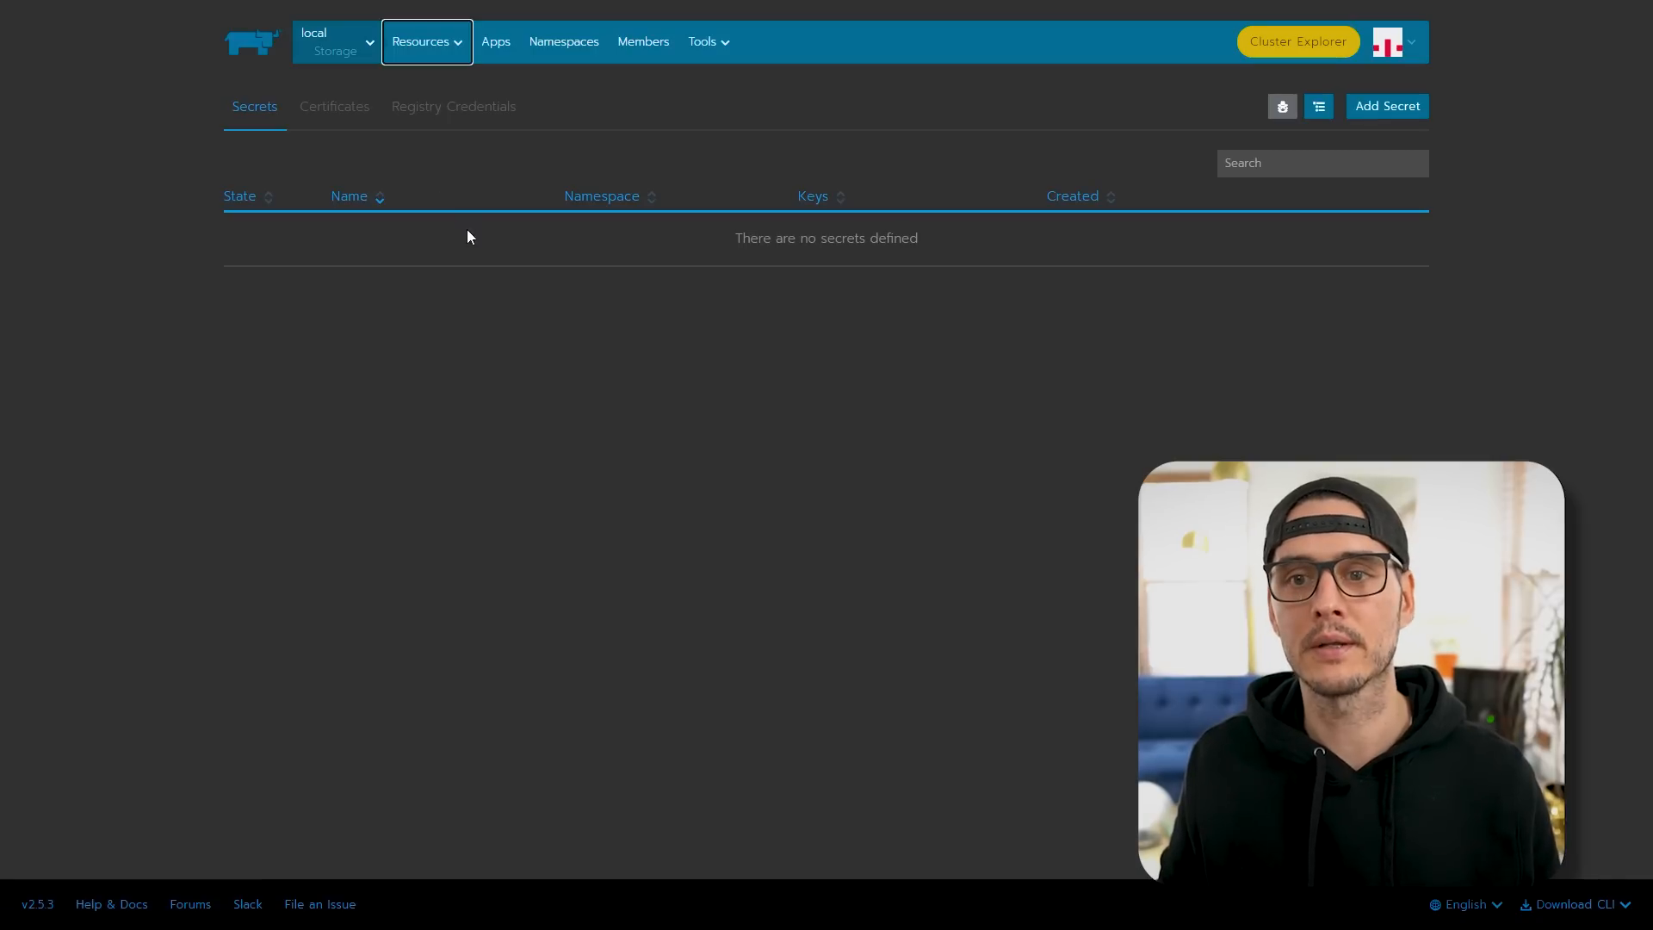
{"action": "left_click", "coordinate": [1386, 105]}
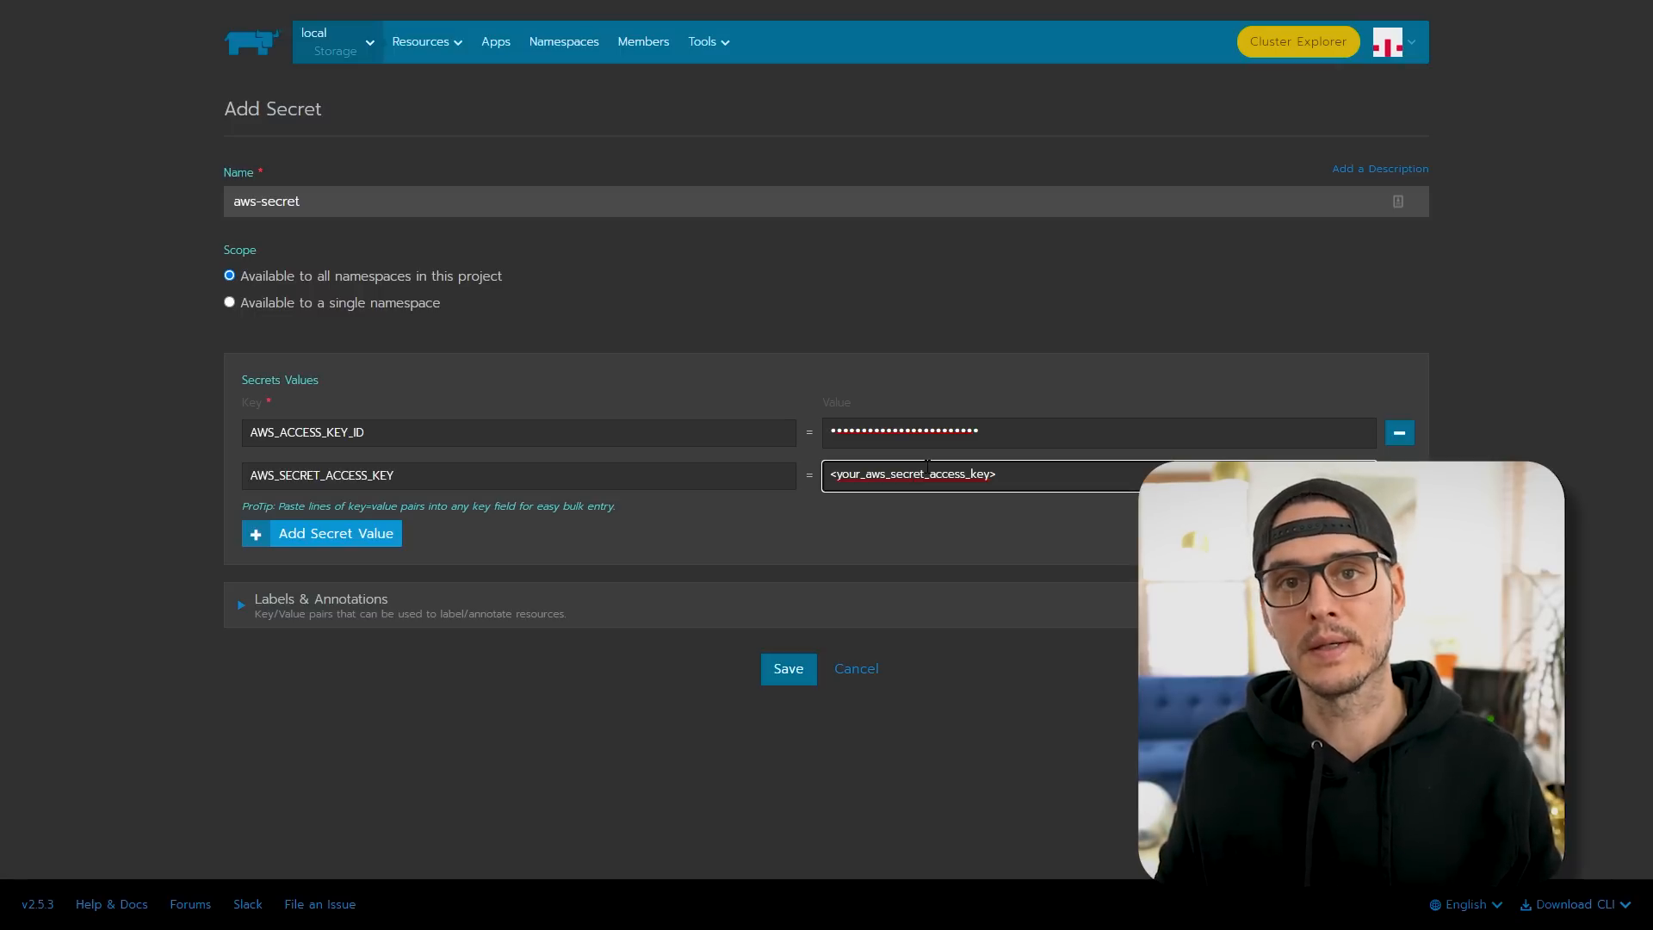
{"action": "left_click", "coordinate": [787, 668]}
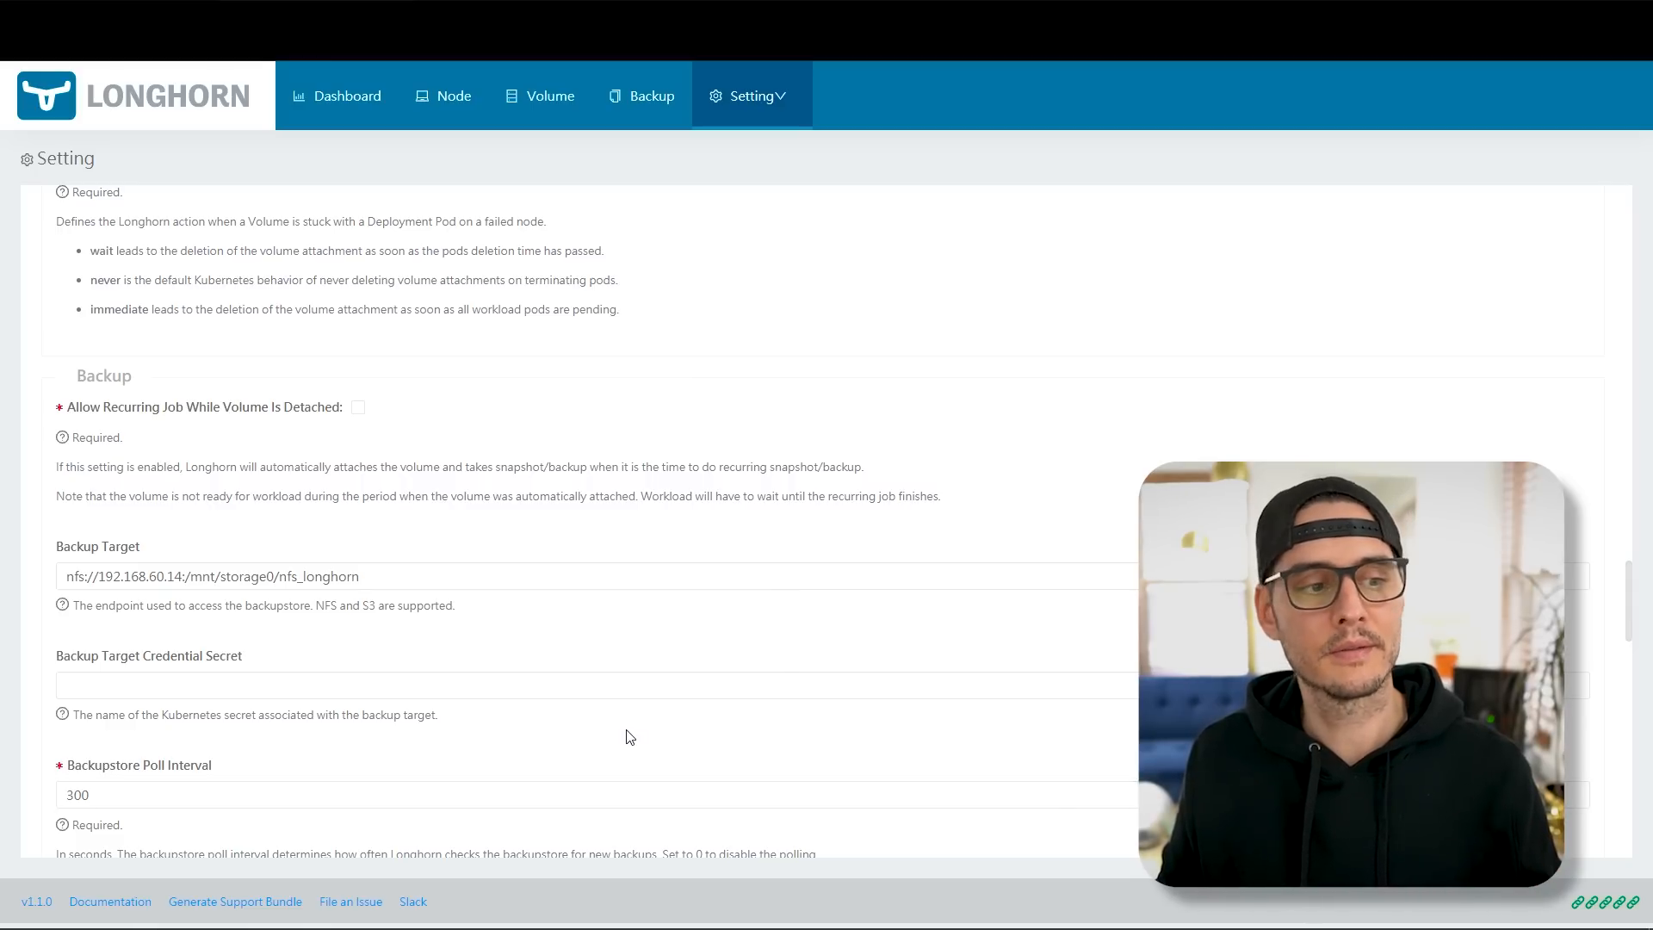
- Leave Kubernetes Taint Toleration blank, save the General settings and return to the Node page
{"action": "scroll", "scroll_direction": "down", "scroll_amount": 3}
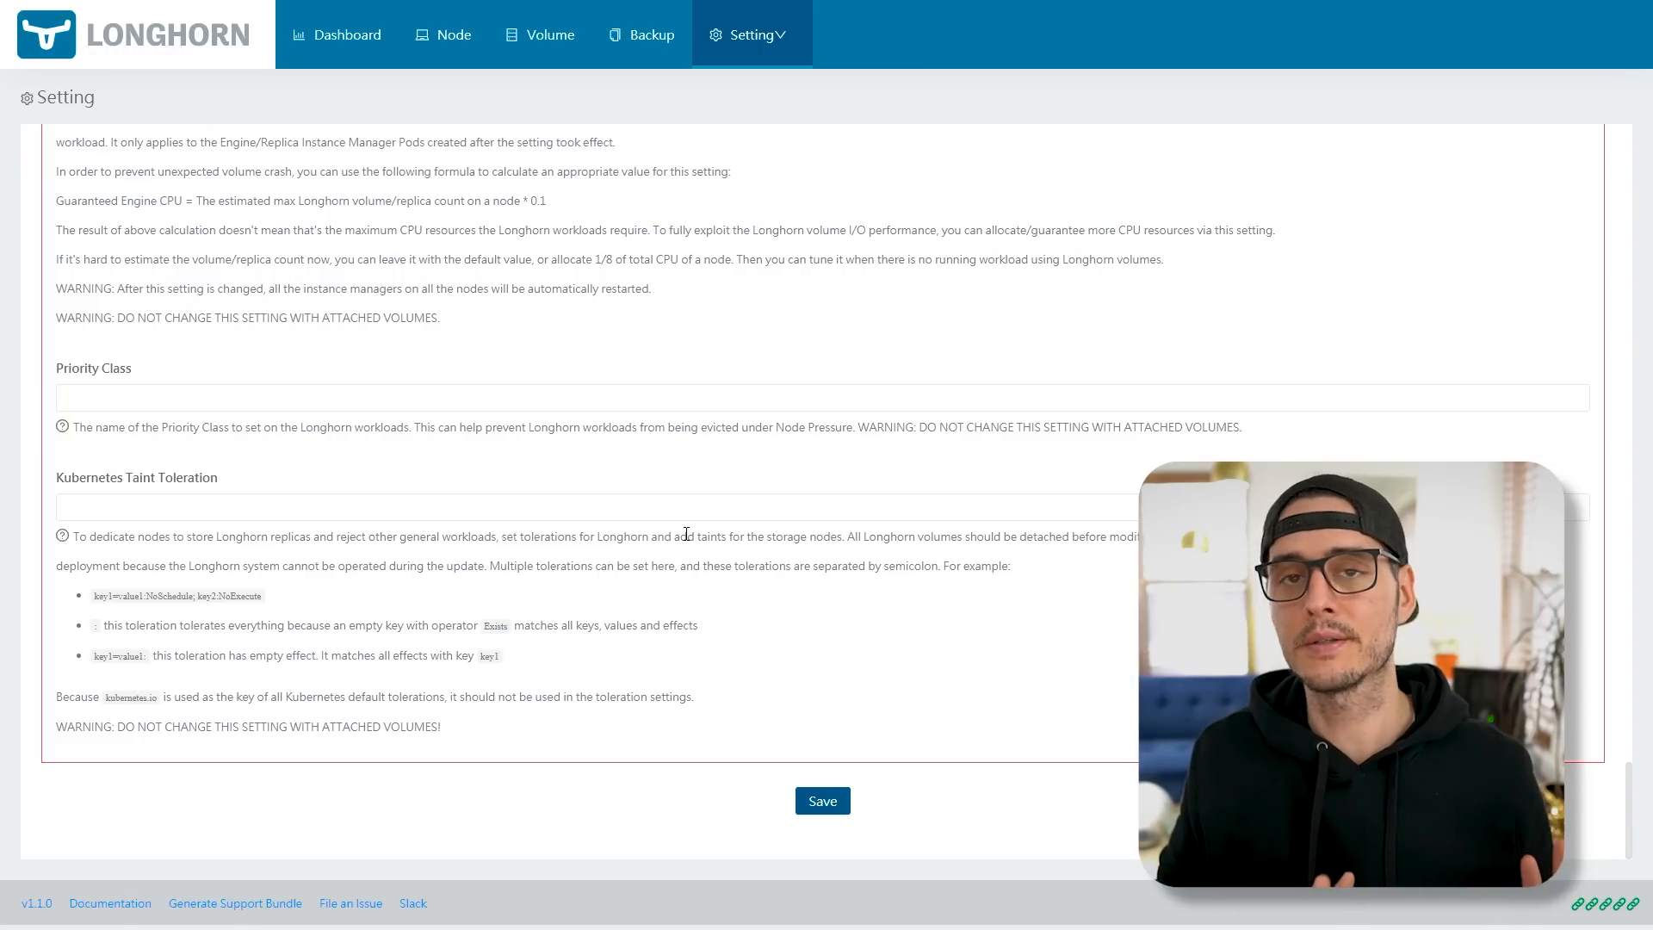
{"action": "left_click", "coordinate": [632, 507]}
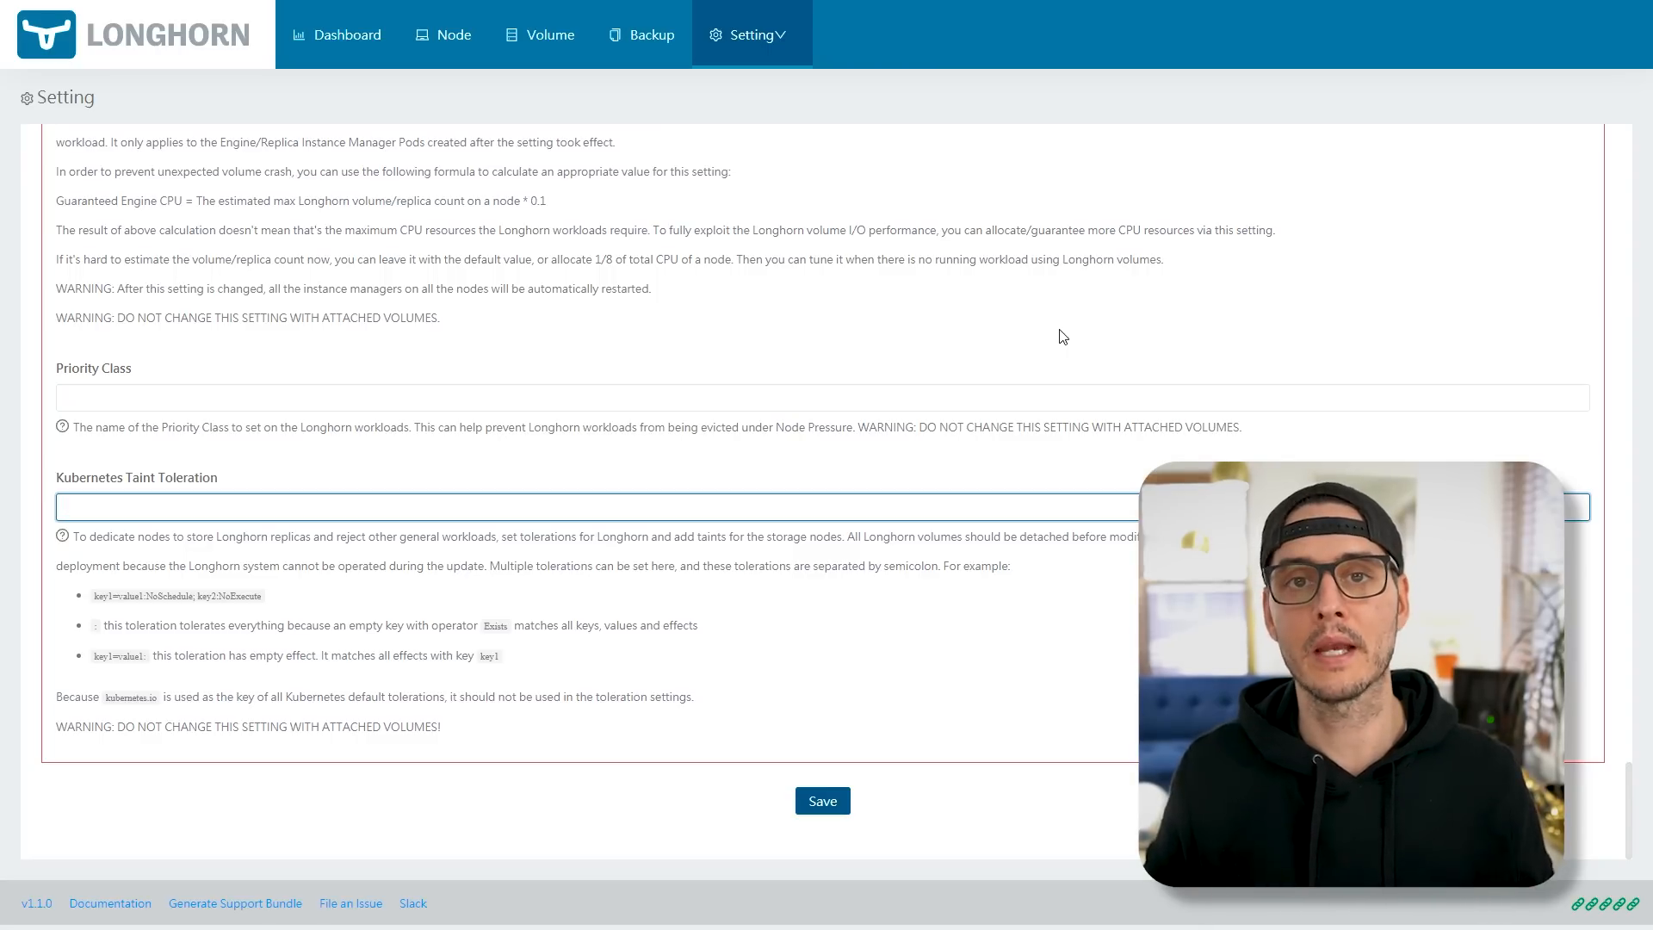
{"action": "left_click", "coordinate": [422, 506]}
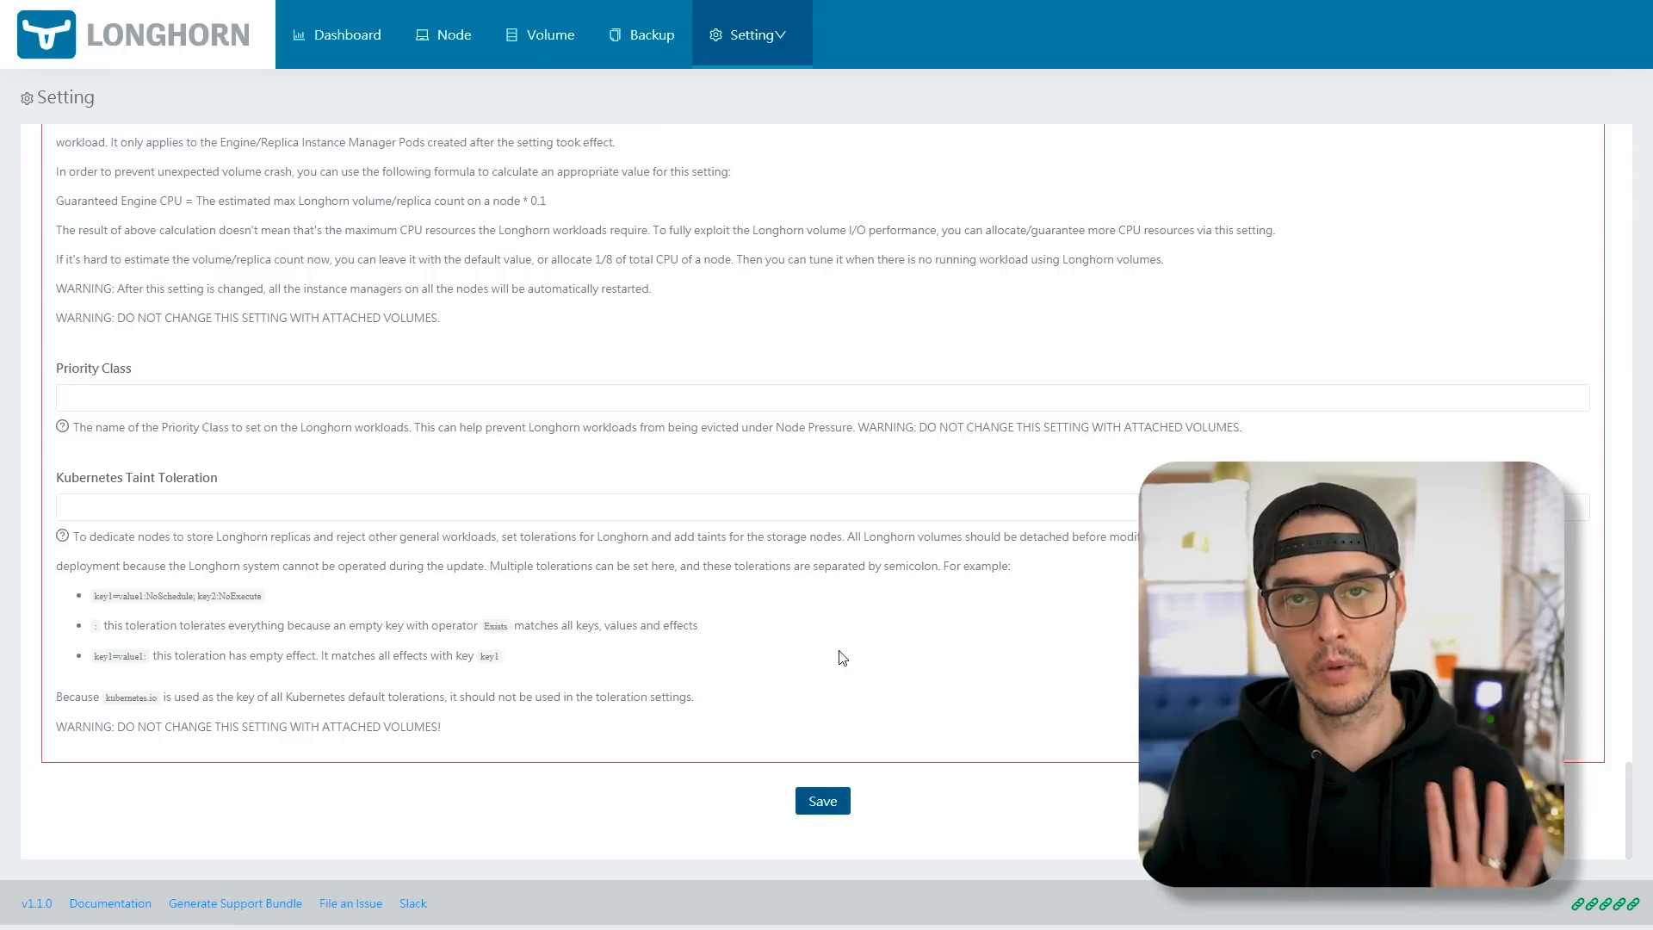
{"action": "mouse_move", "coordinate": [566, 303]}
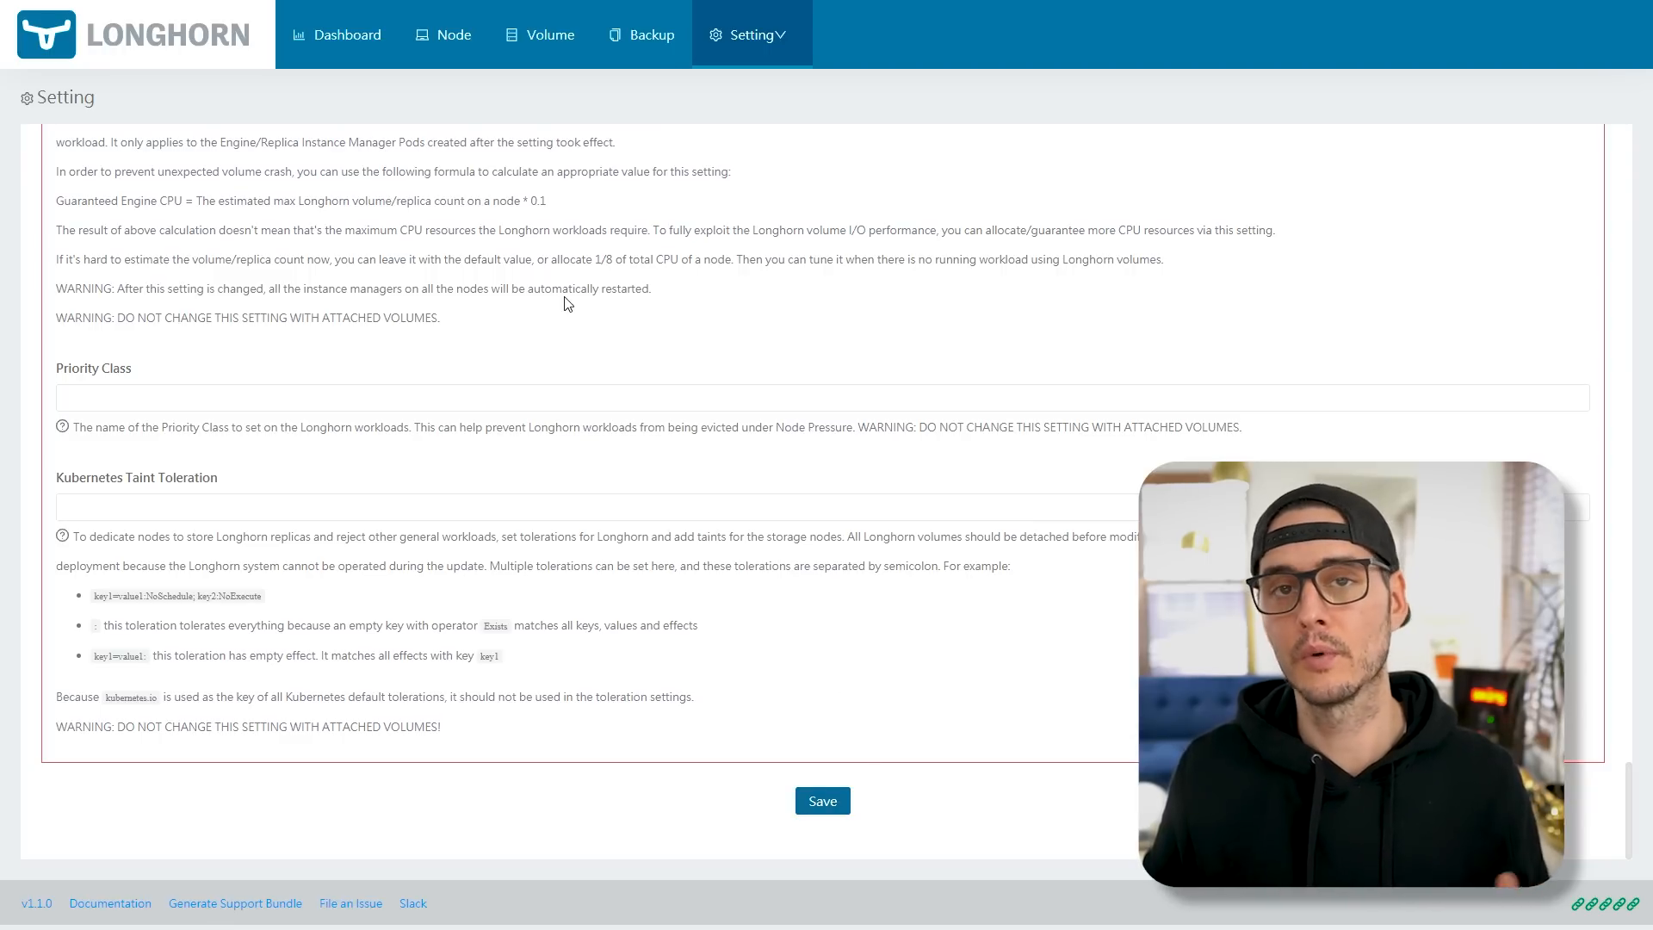
{"action": "left_click", "coordinate": [444, 34]}
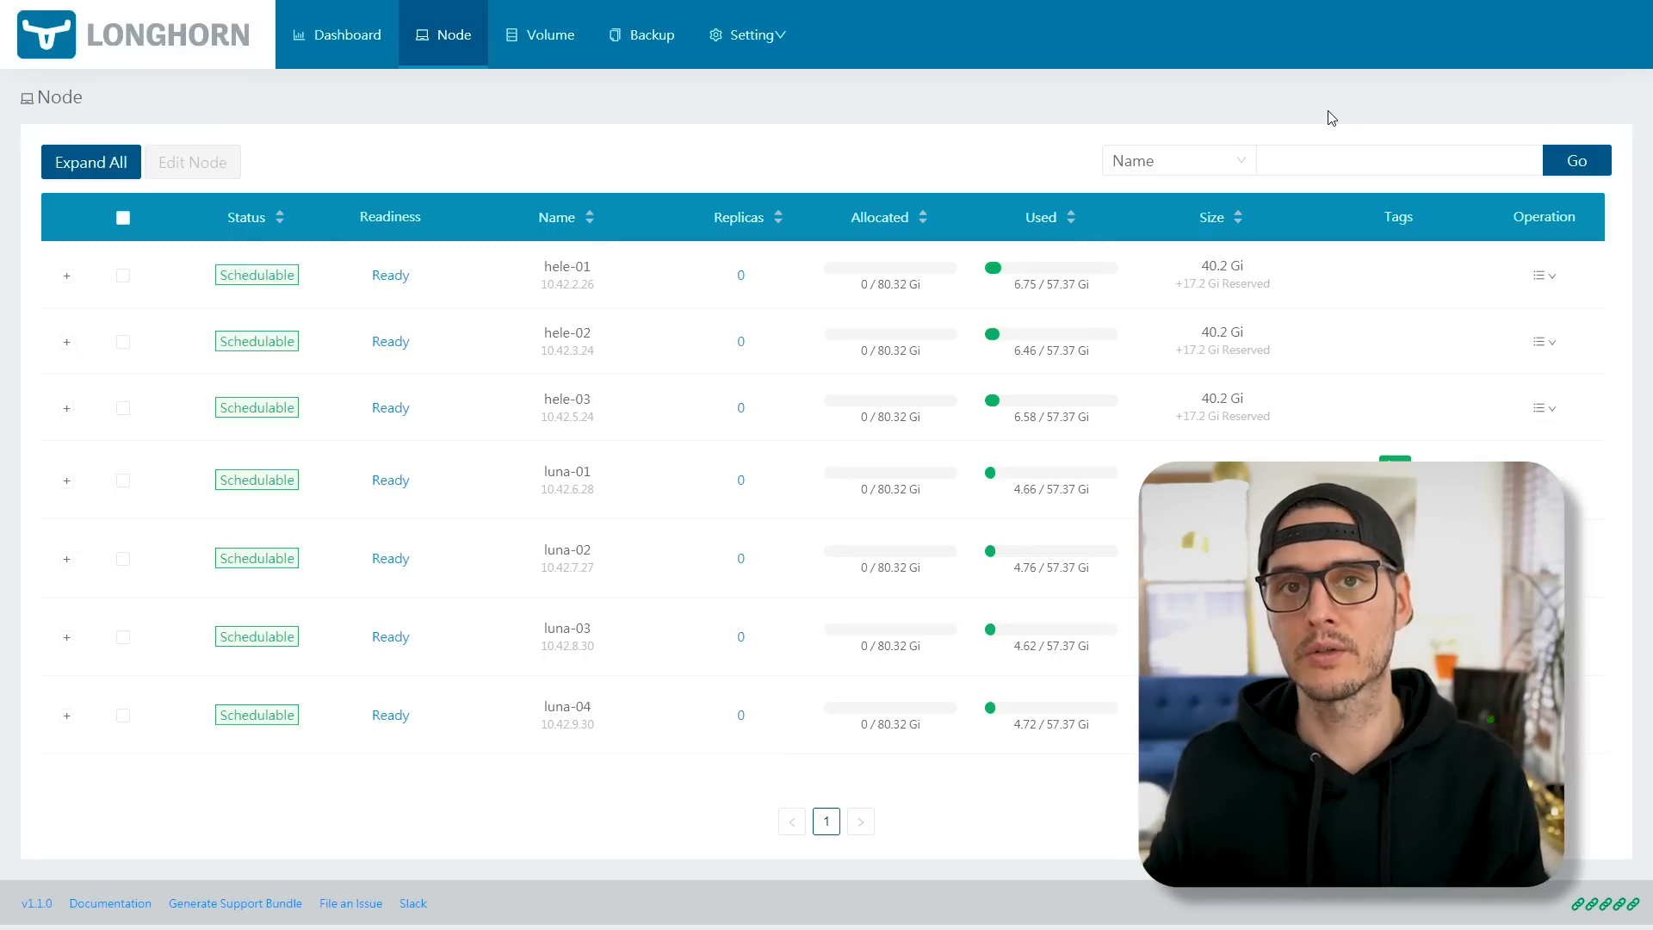
{"action": "left_click", "coordinate": [123, 276]}
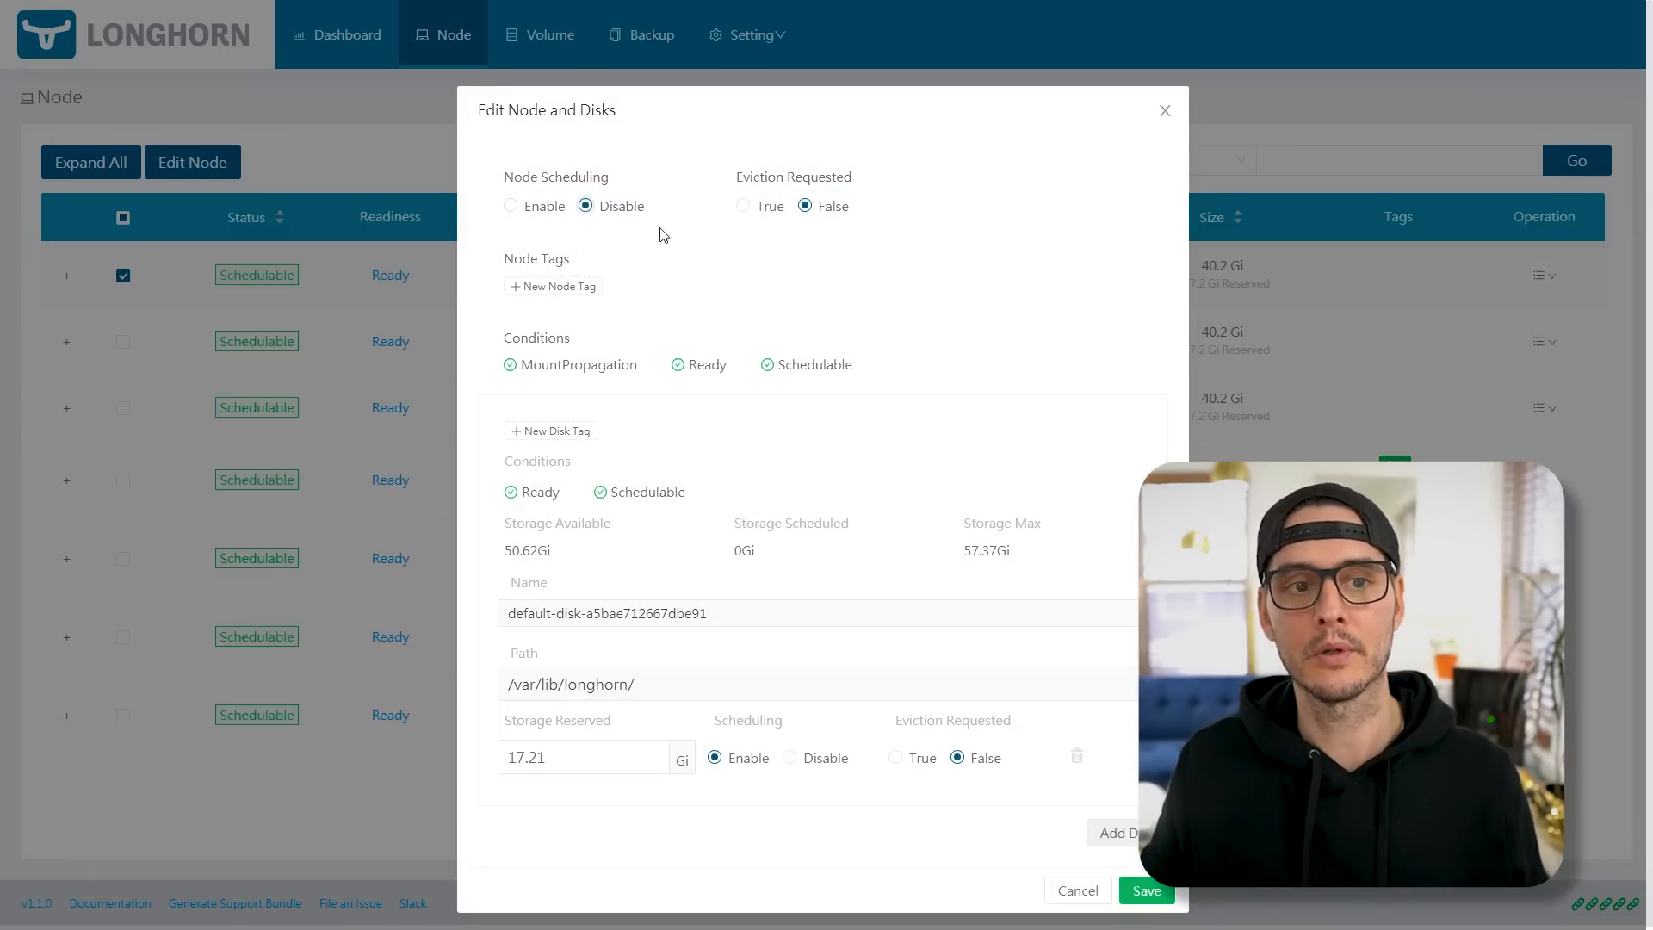
{"action": "left_click", "coordinate": [1147, 890]}
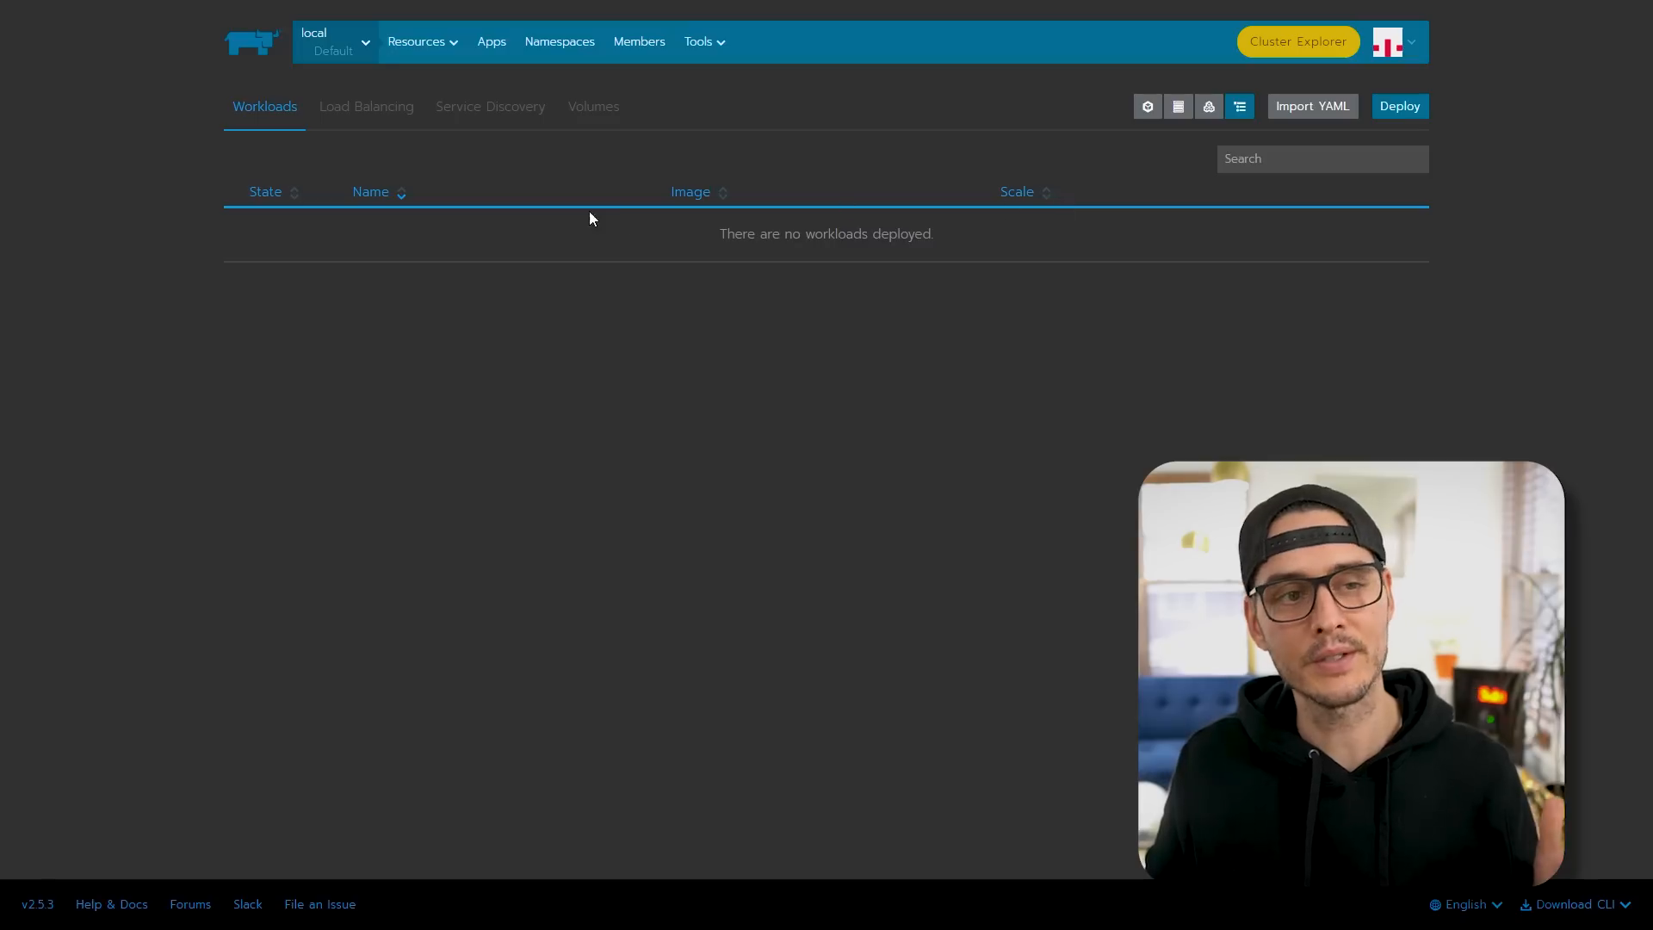
- Search the Default project's catalog for wordpress and open its launch form
{"action": "left_click", "coordinate": [491, 42]}
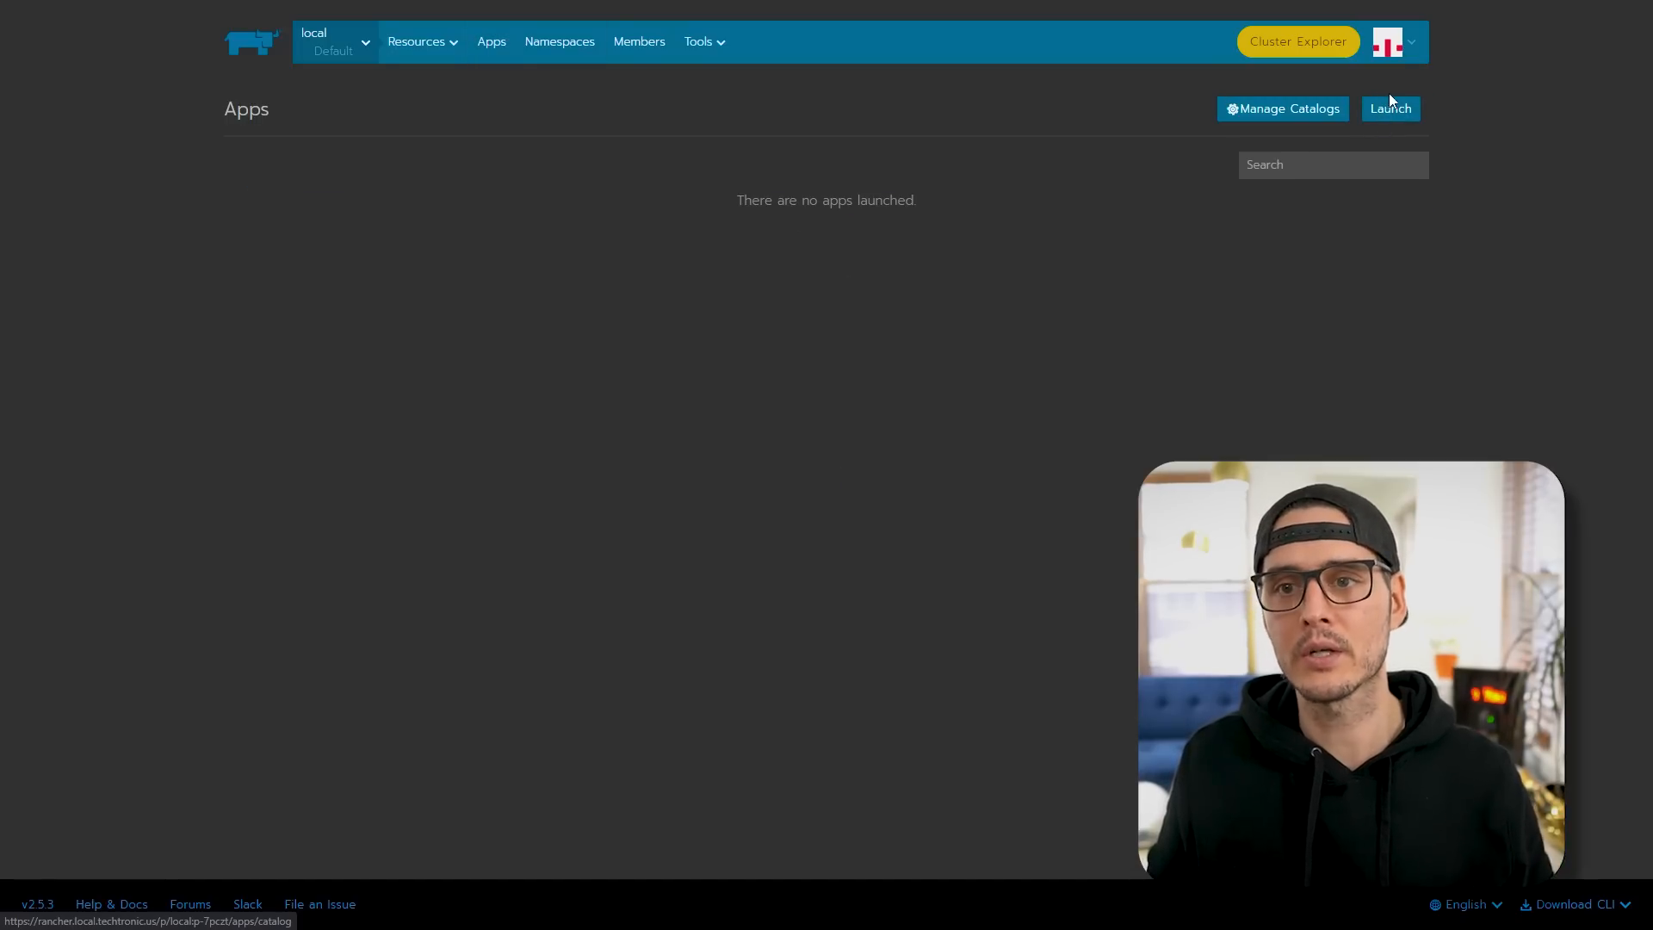
{"action": "left_click", "coordinate": [1390, 109]}
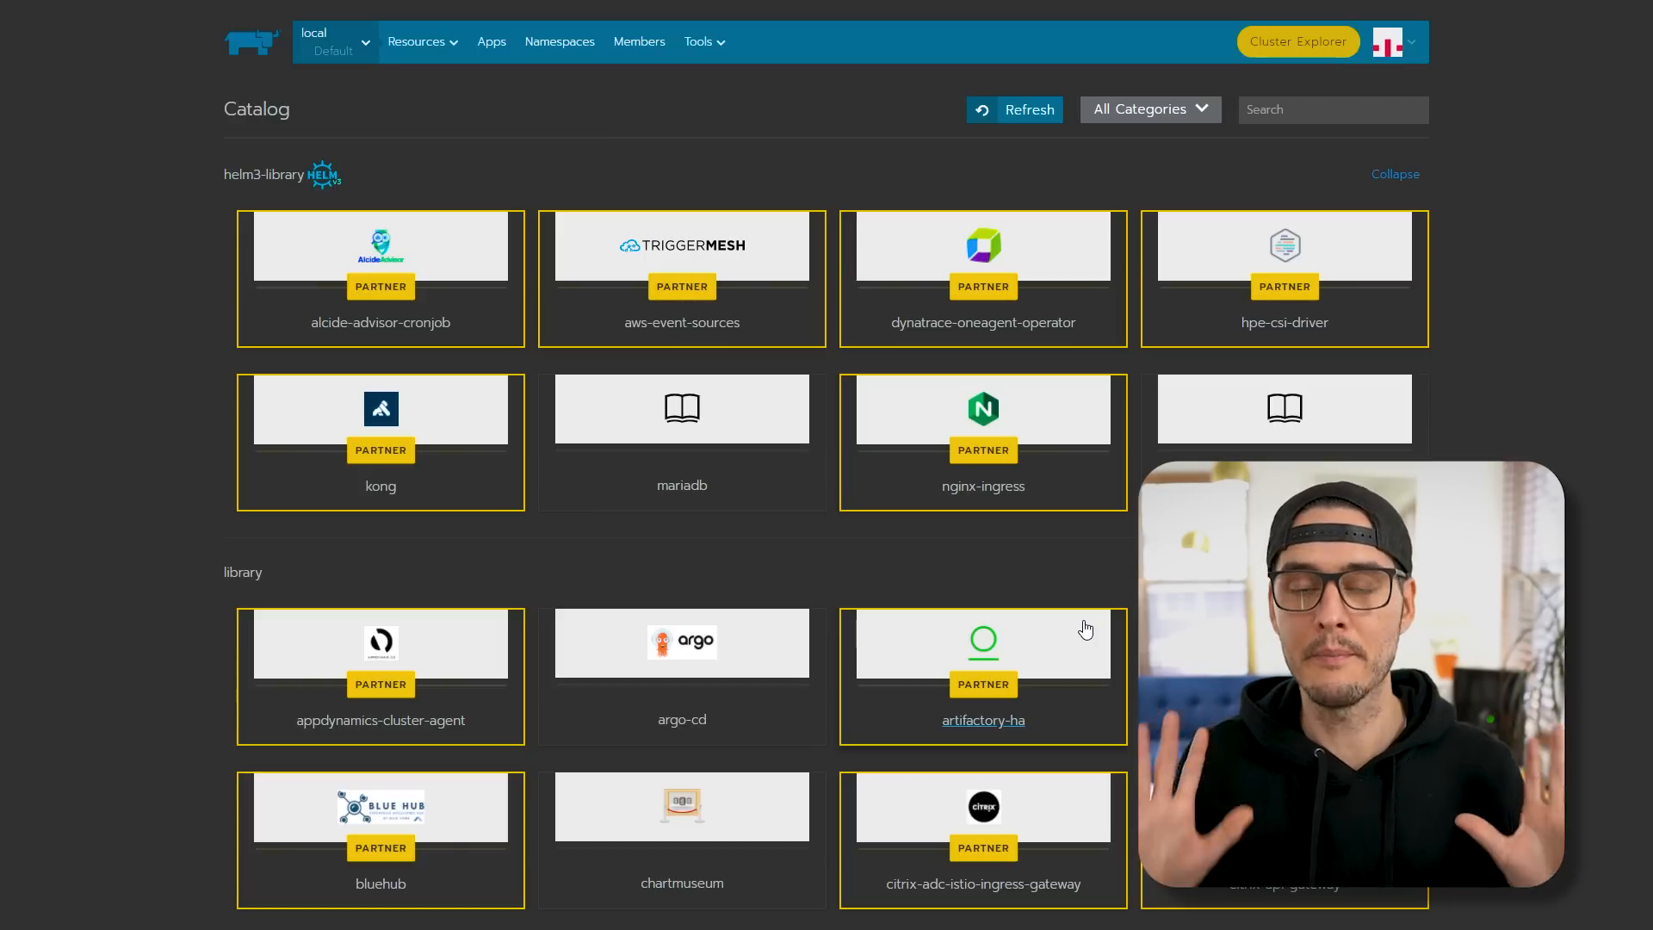
{"action": "type", "text": "w"}
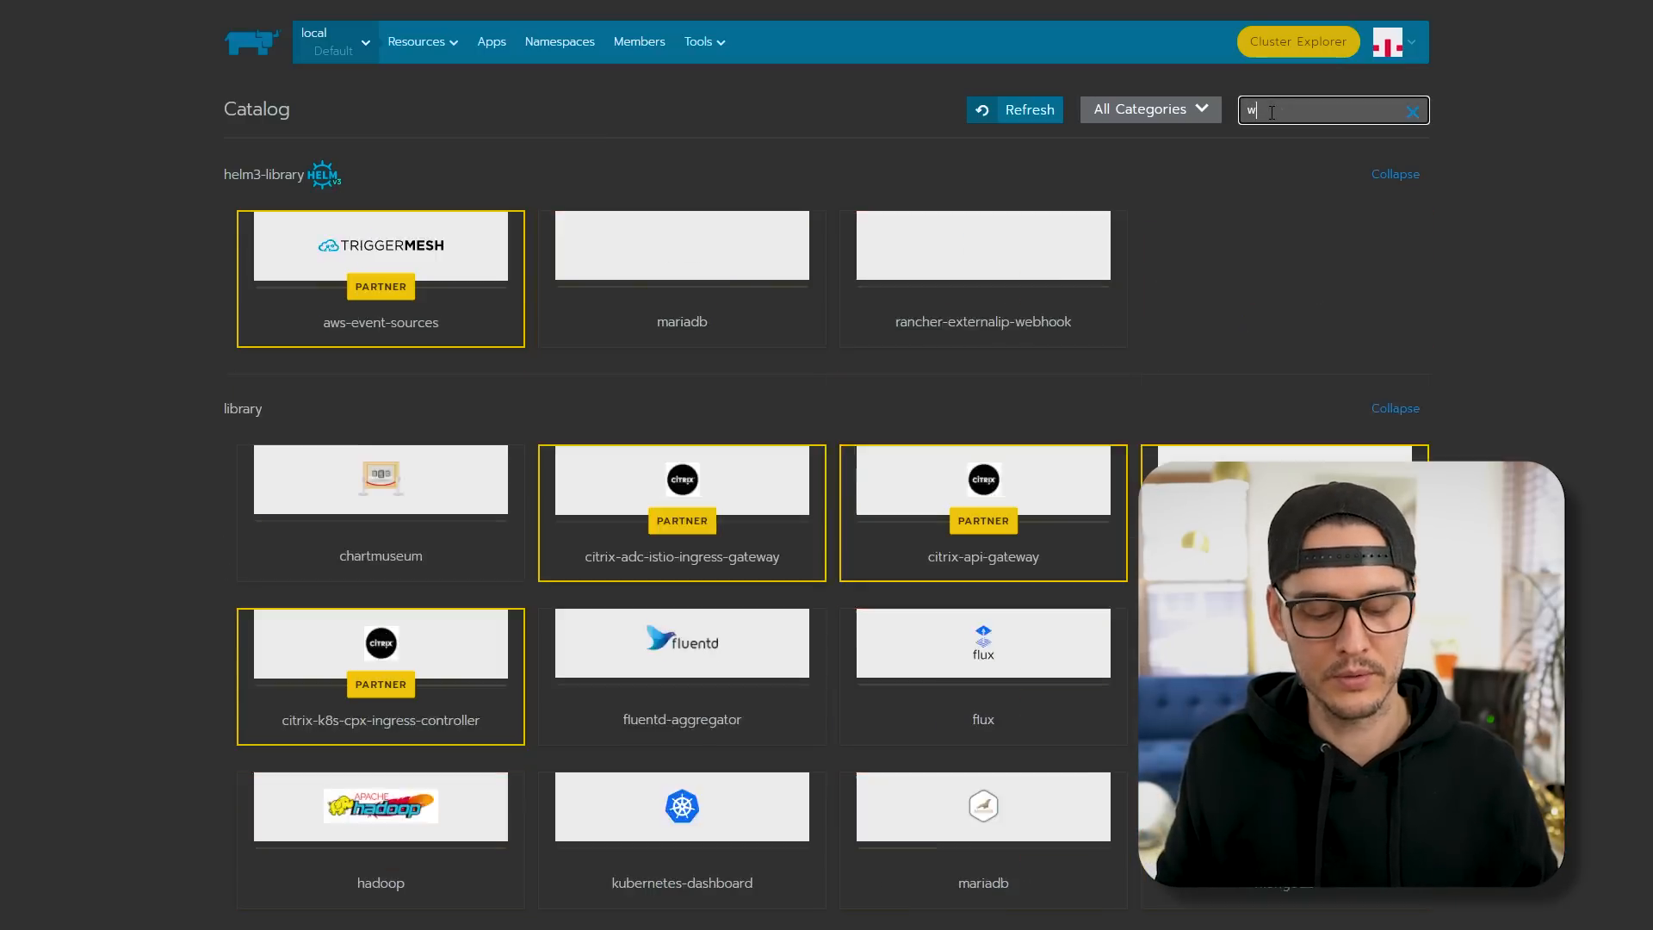
{"action": "type", "text": "ordpre"}
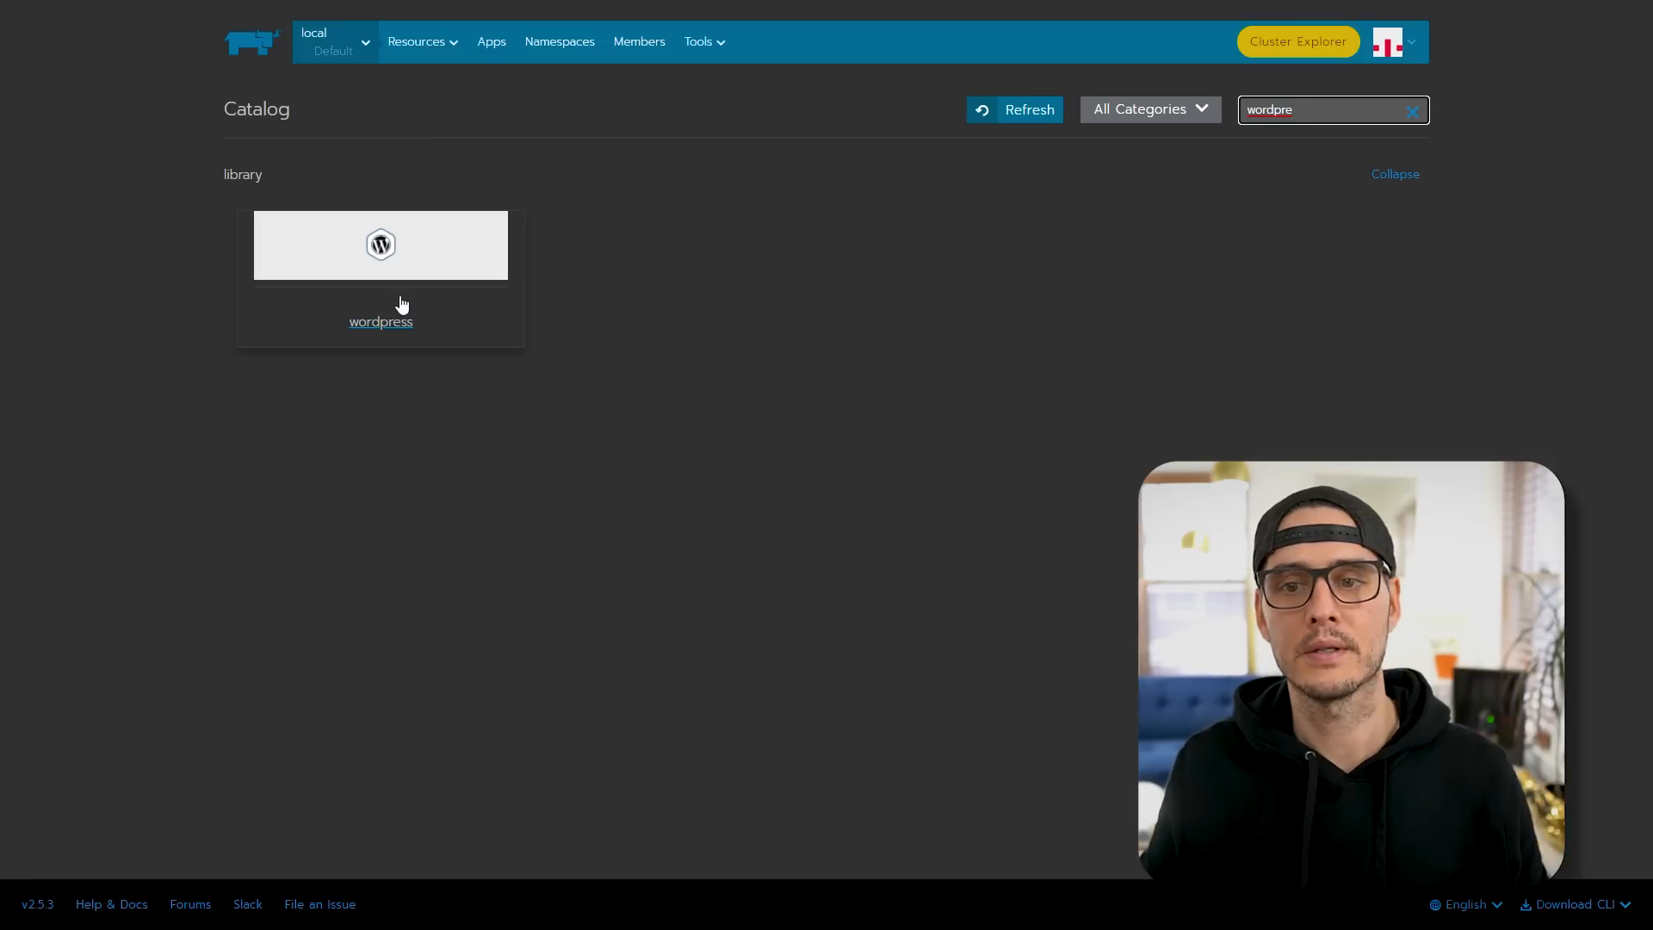
{"action": "left_click", "coordinate": [379, 244]}
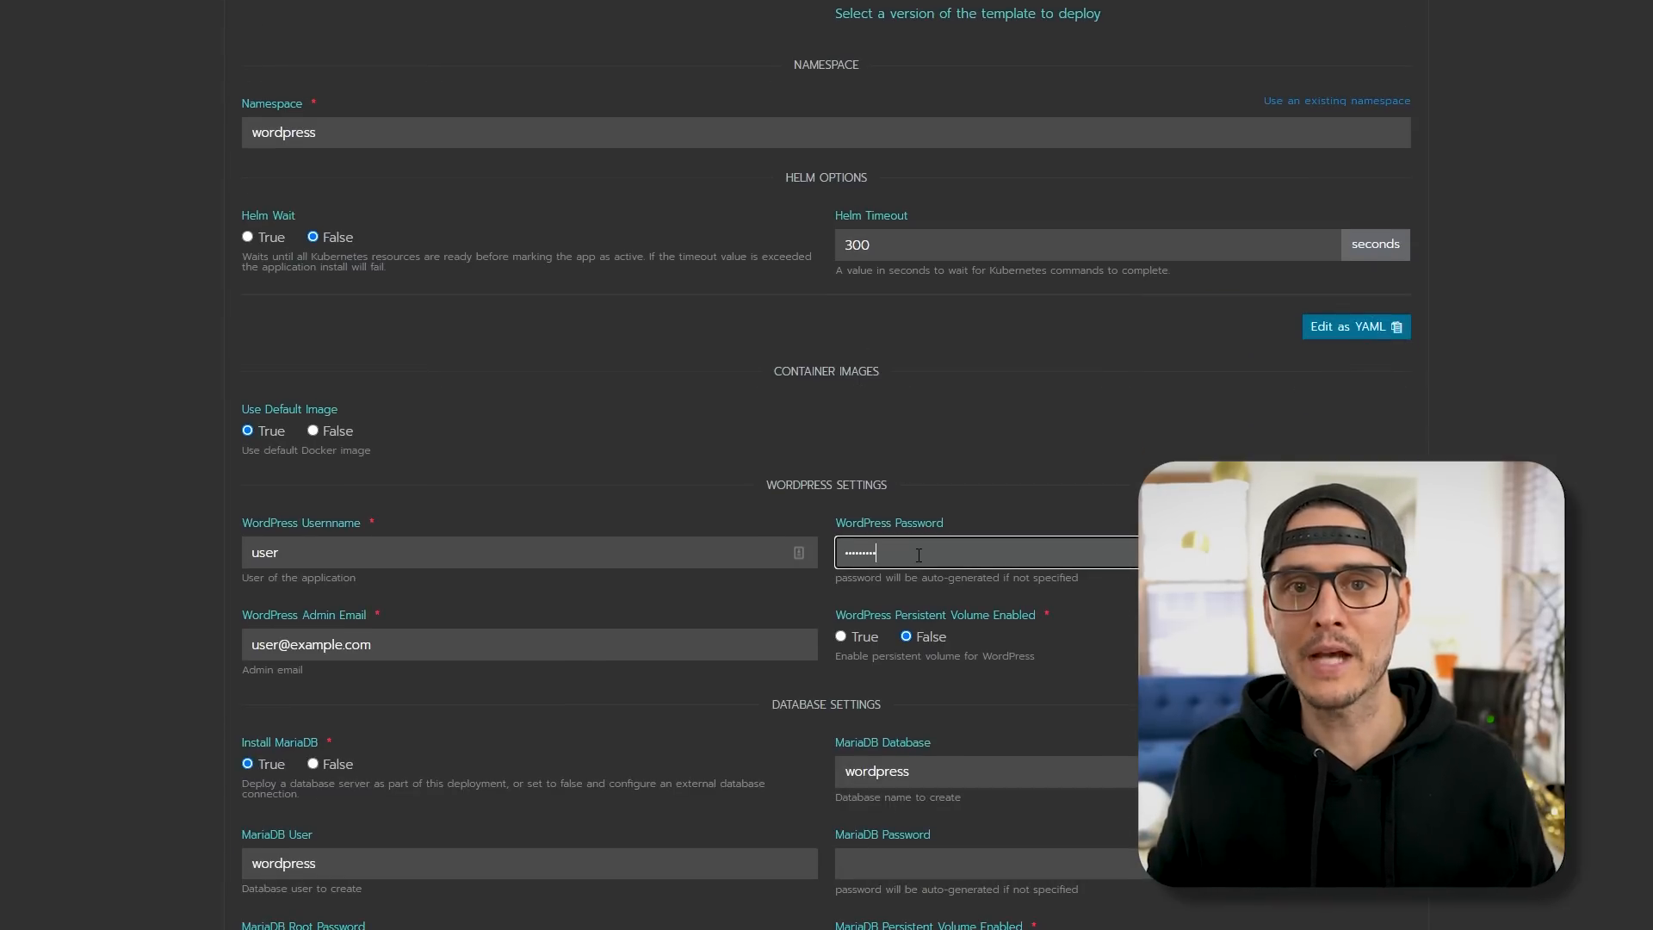
- Enable WordPress persistence on the longhorn storage class with a 1Gi volume
{"action": "scroll", "scroll_direction": "down", "scroll_amount": 3}
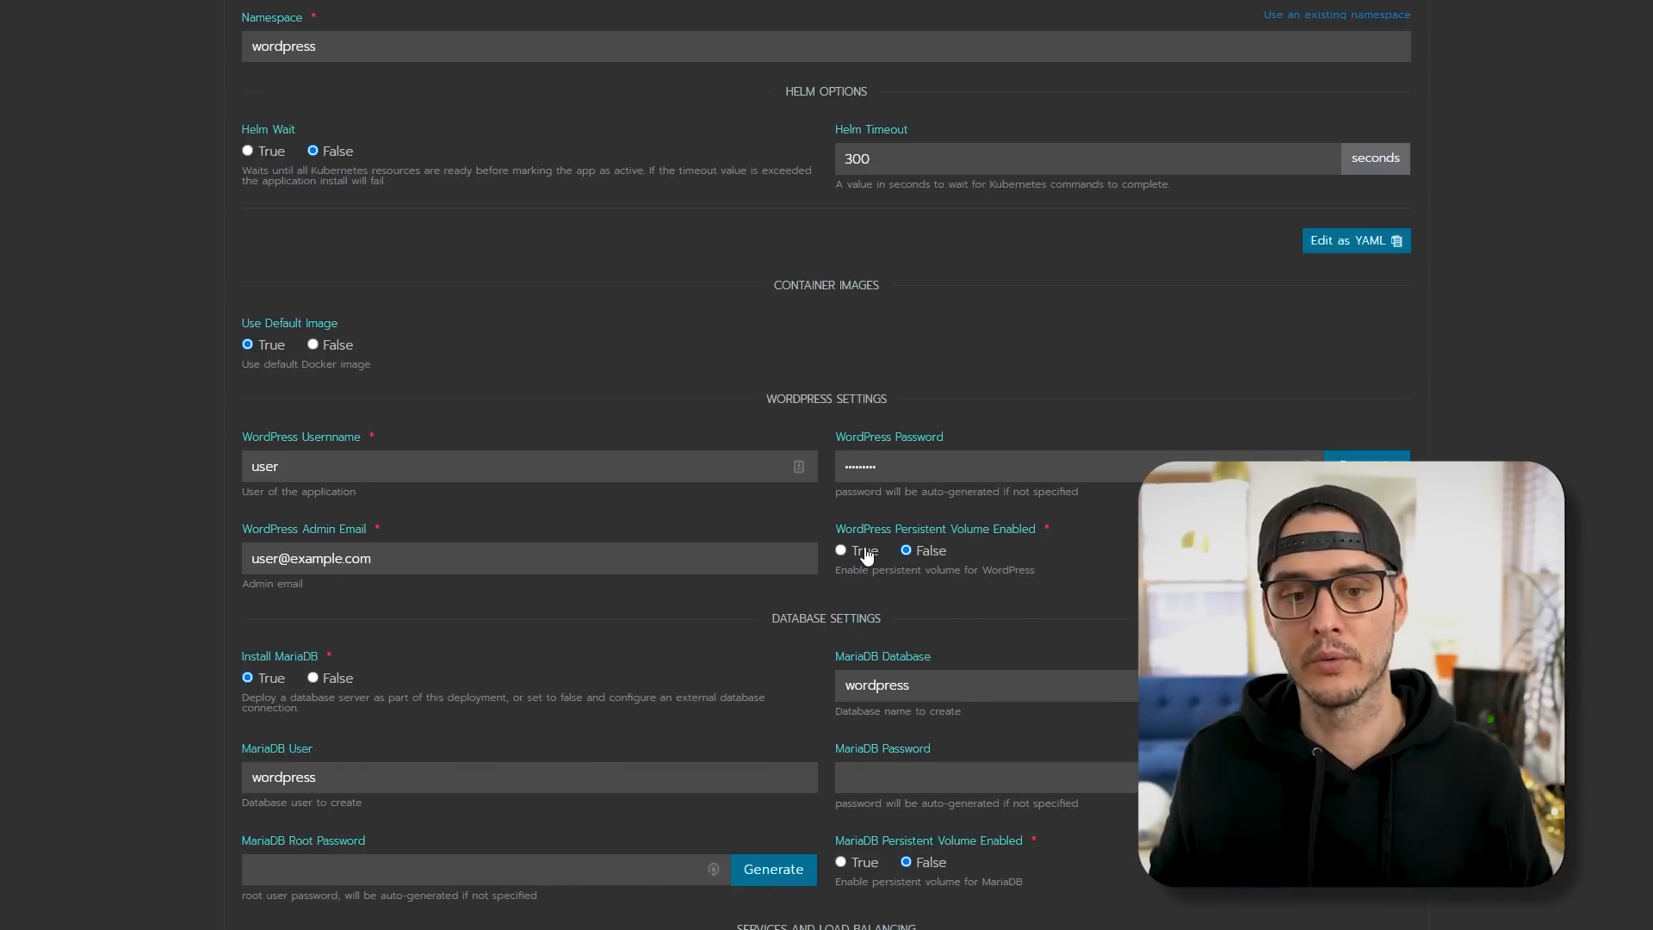
{"action": "left_click", "coordinate": [842, 551]}
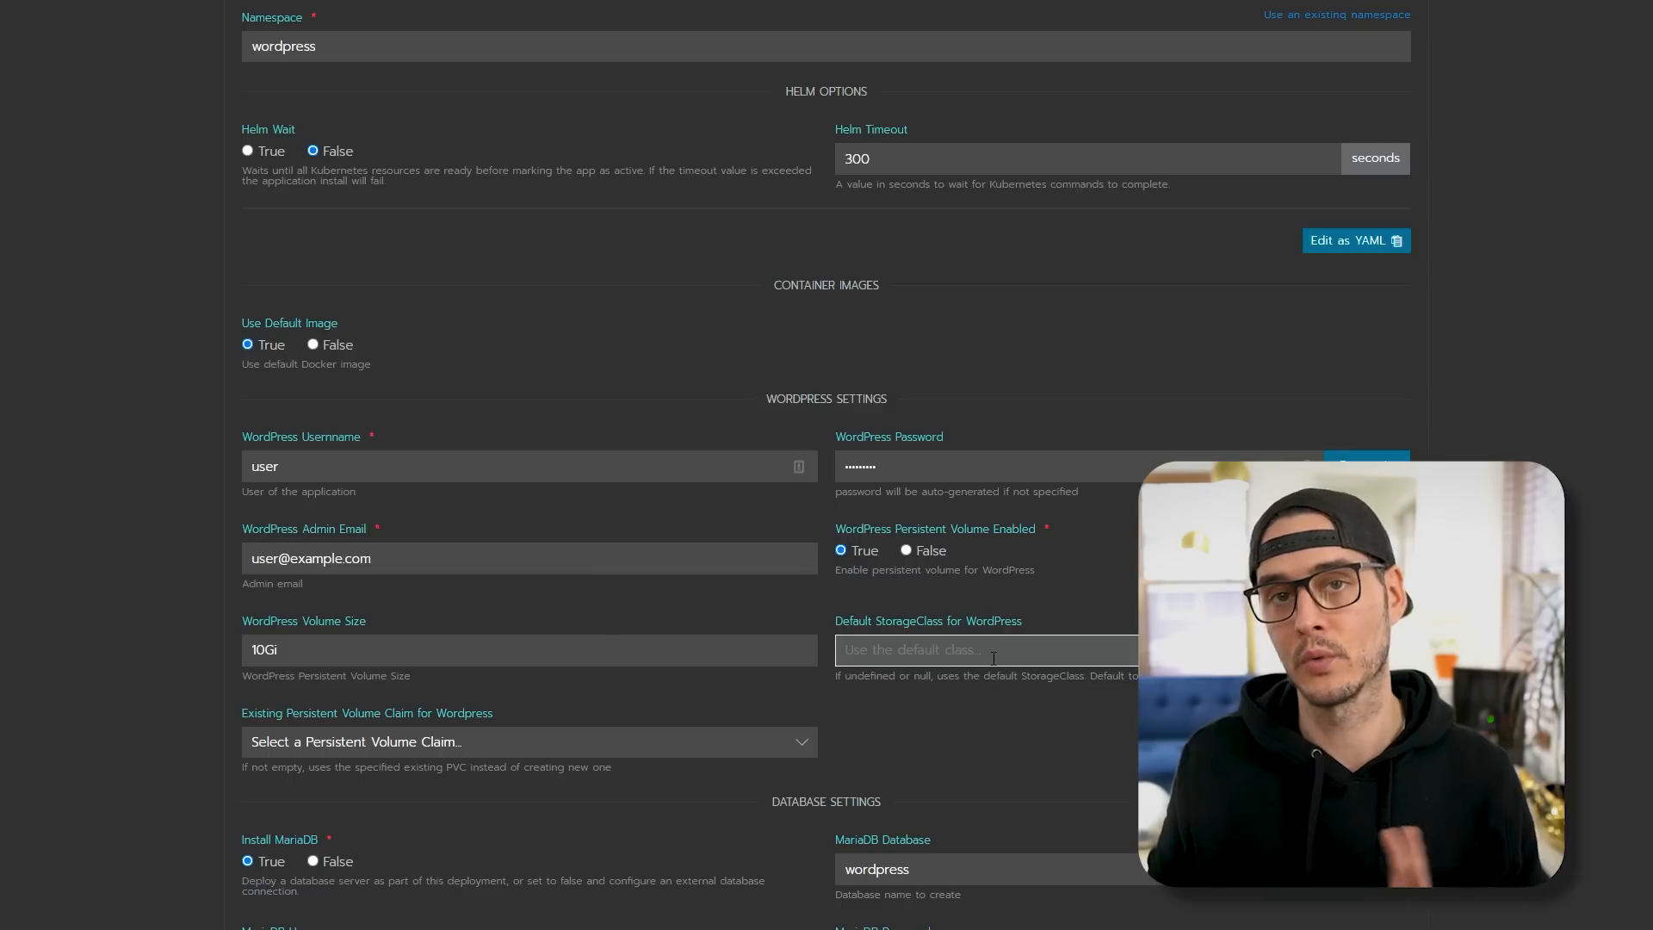
{"action": "left_click", "coordinate": [984, 649]}
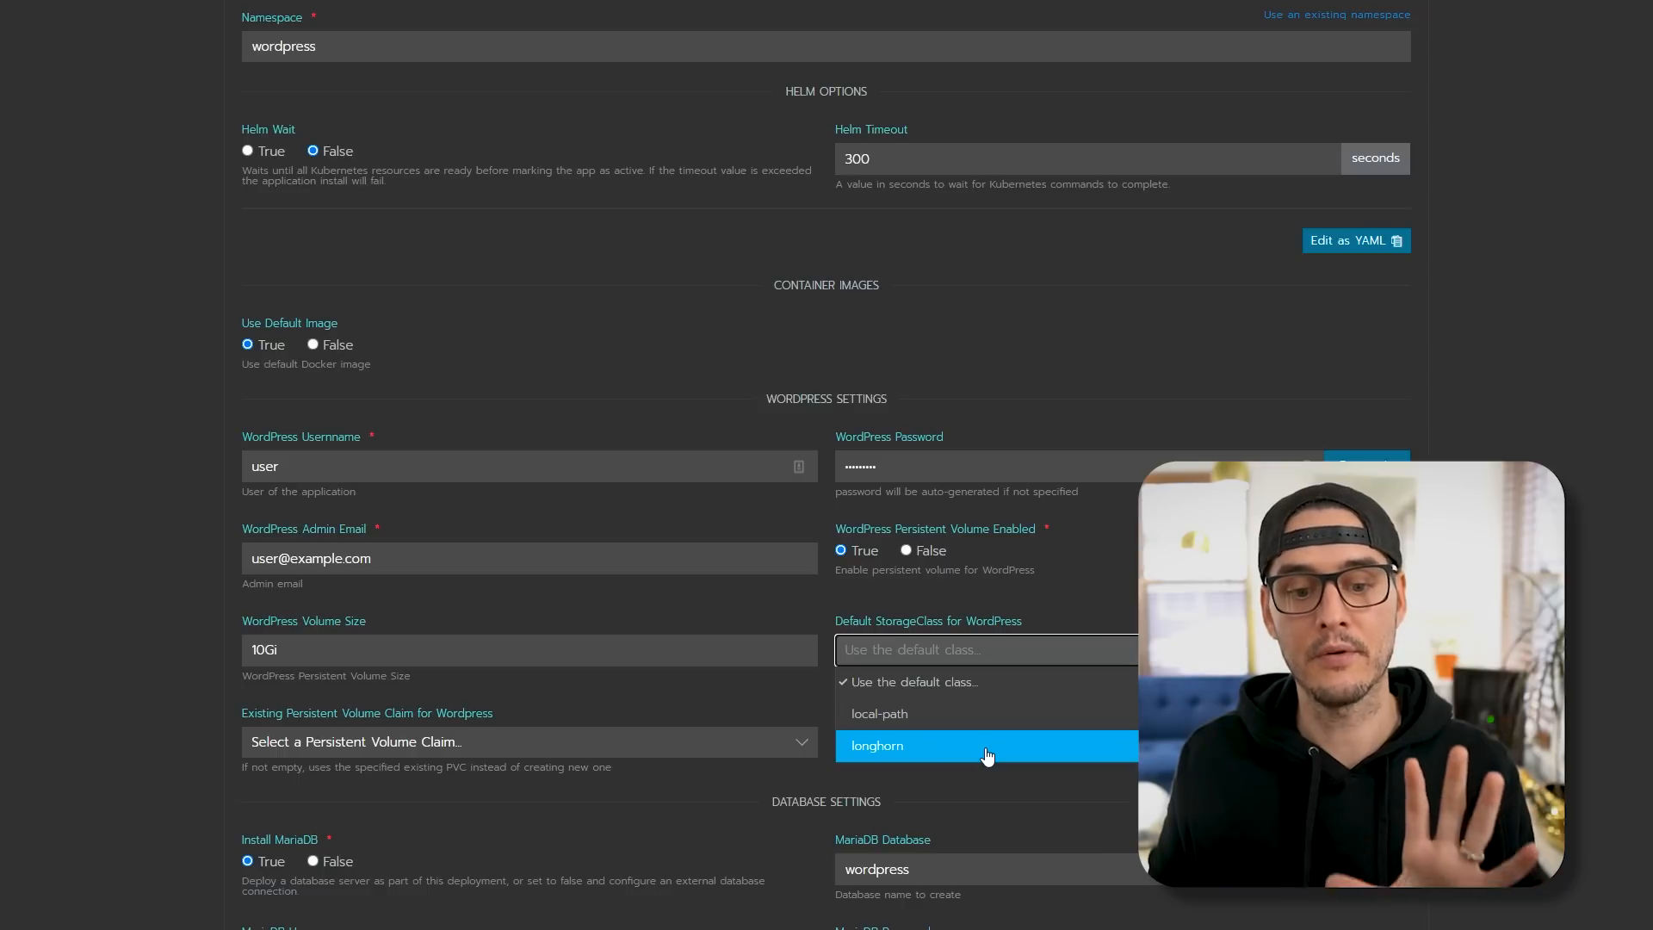
{"action": "left_click", "coordinate": [877, 745]}
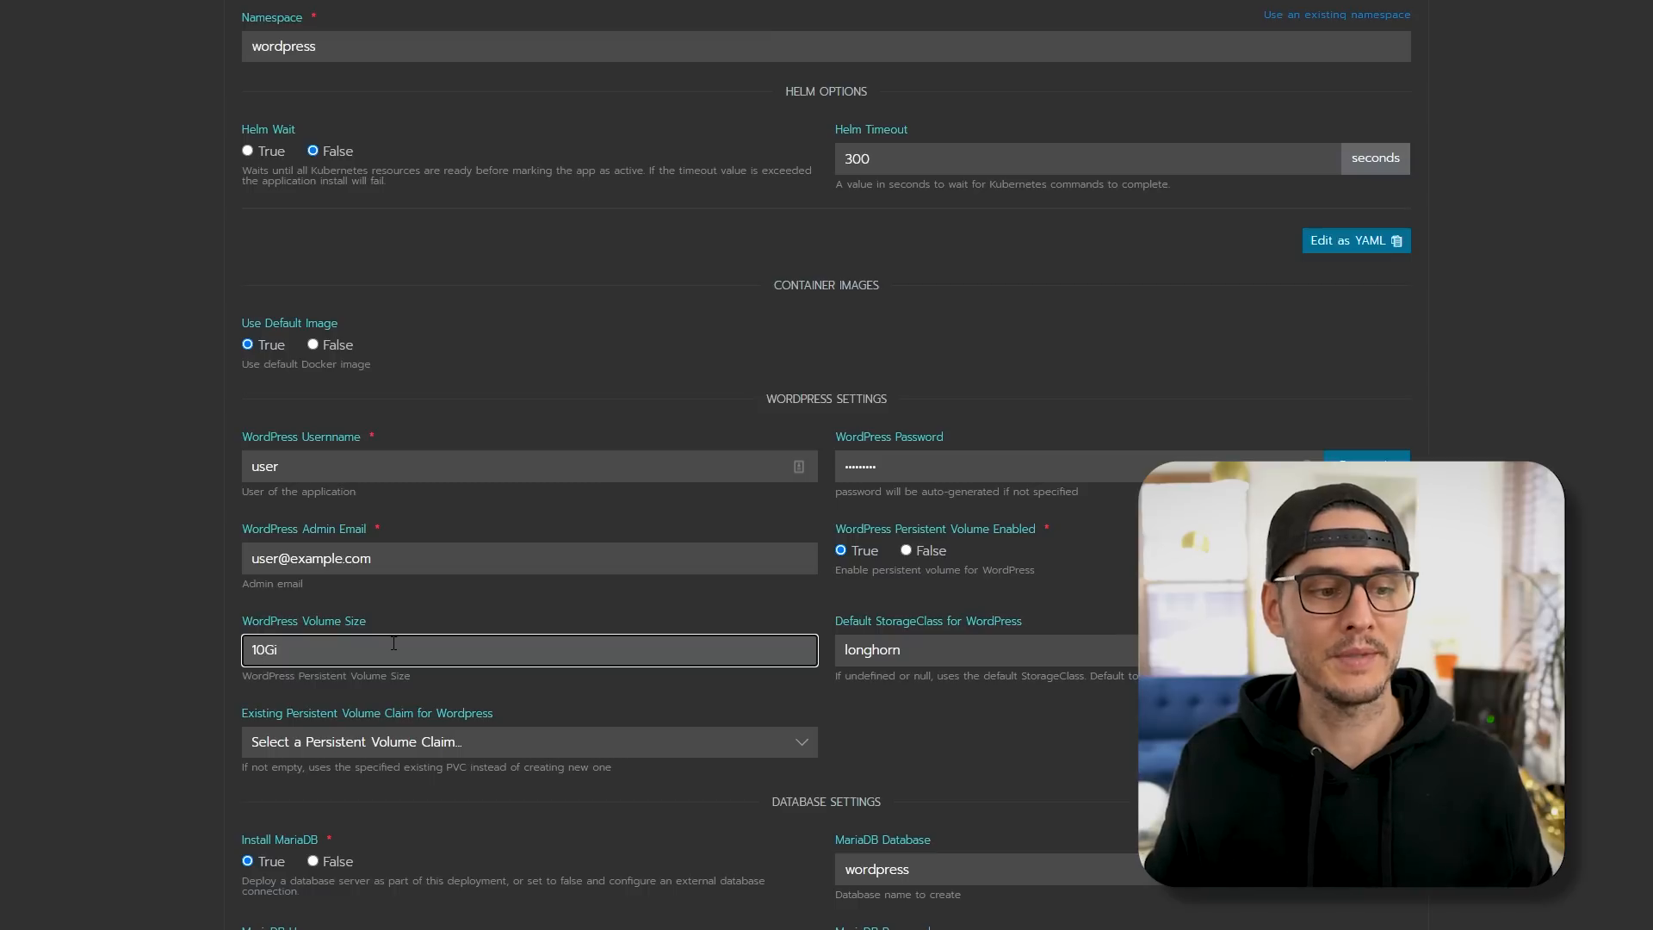
{"action": "type", "text": "1Gi"}
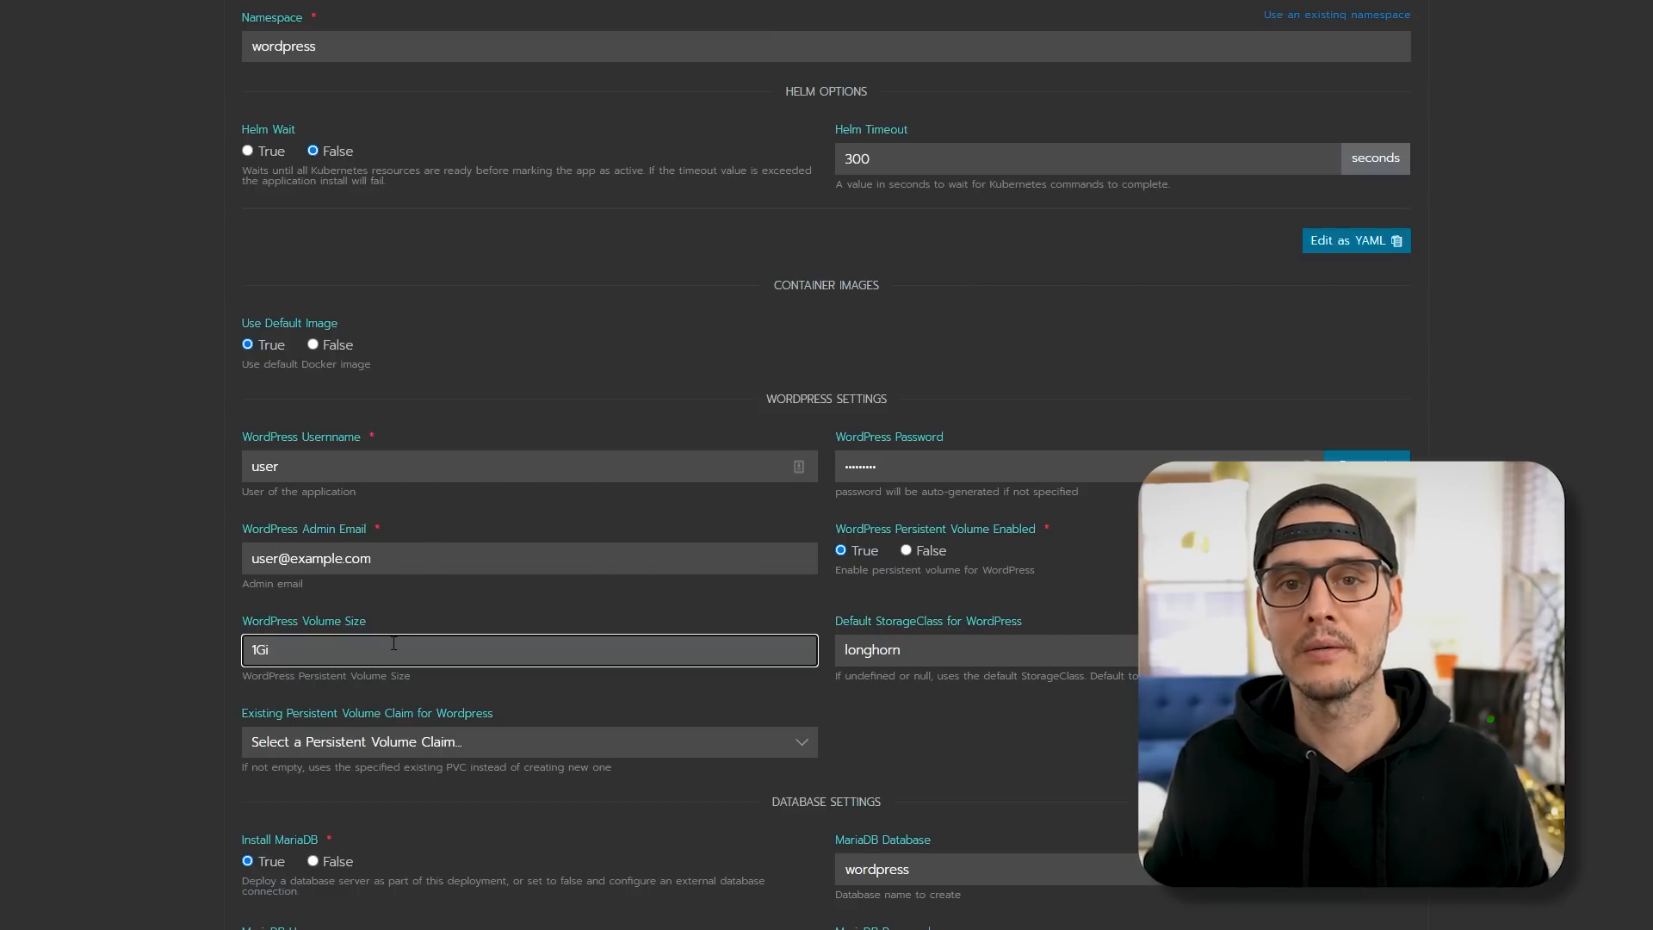
- Enable a persistent volume for MariaDB in the launch form
{"action": "scroll", "scroll_direction": "down", "scroll_amount": 3}
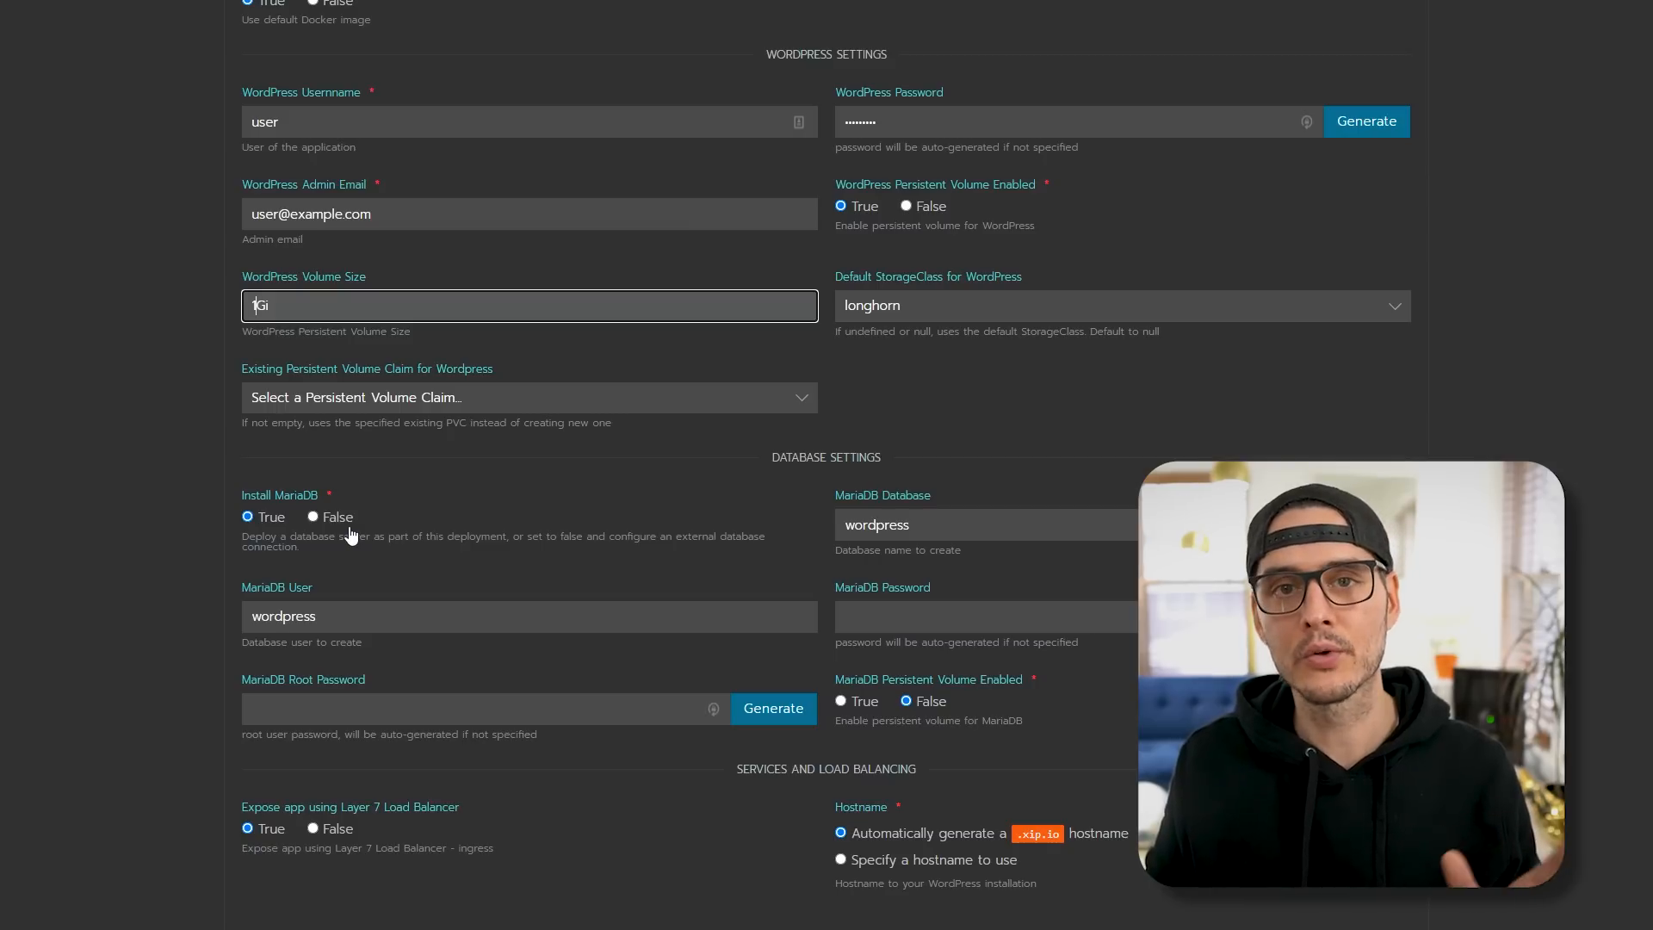
{"action": "left_click", "coordinate": [980, 616]}
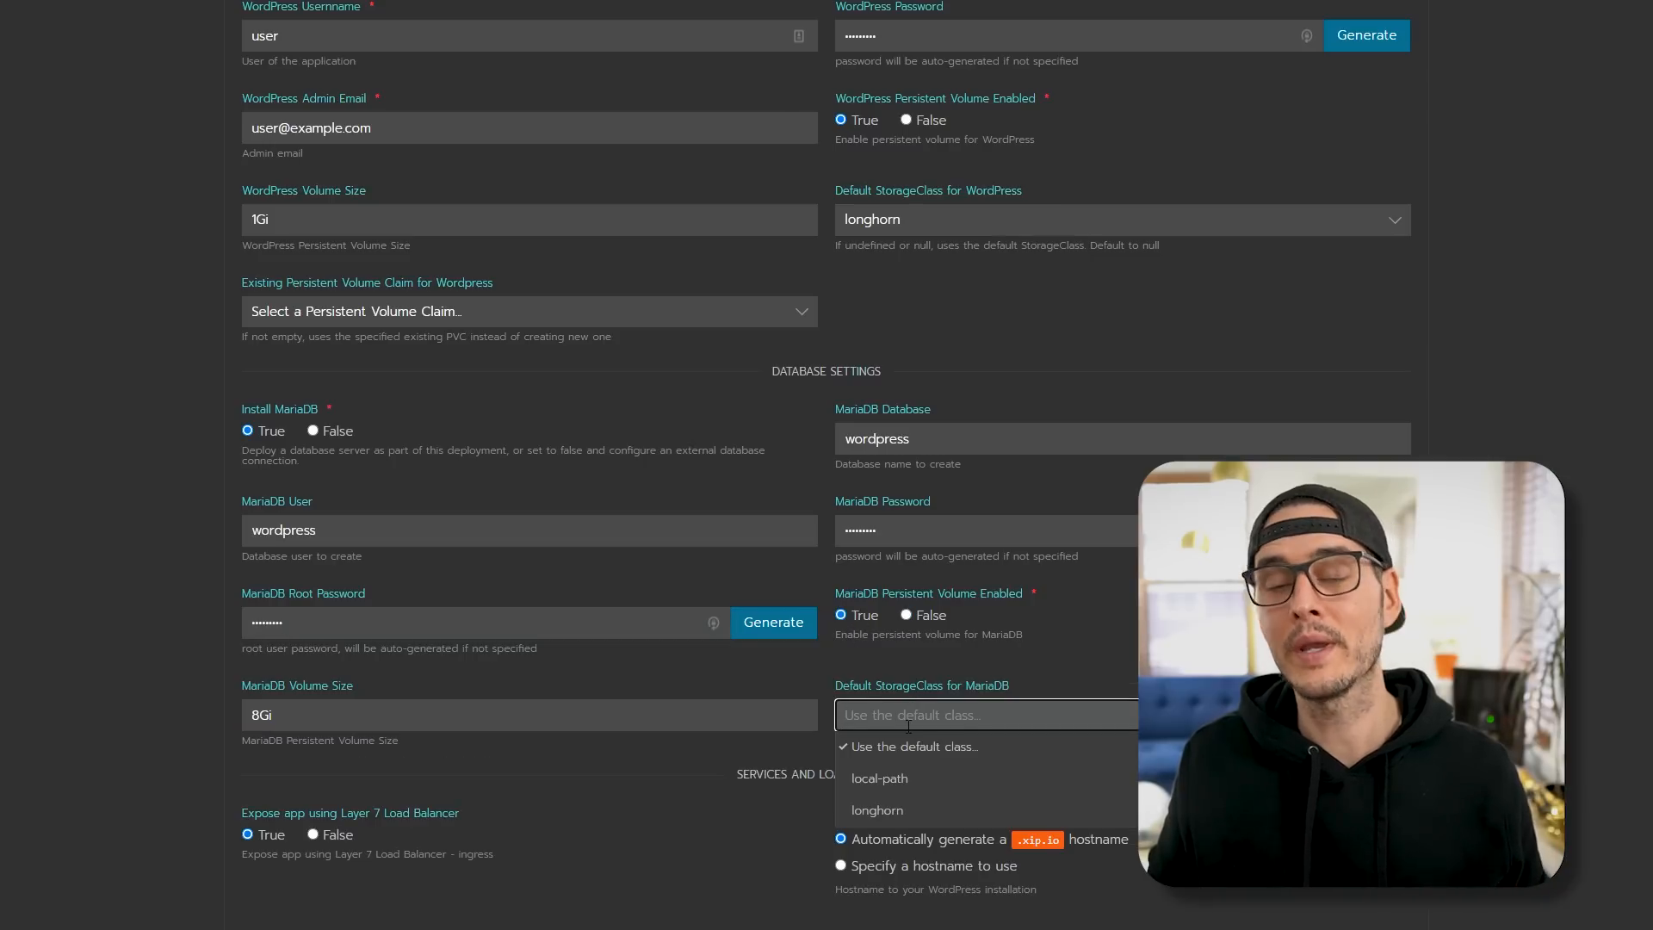
- Store the MariaDB volume on longhorn and launch the WordPress app
{"action": "left_click", "coordinate": [877, 809]}
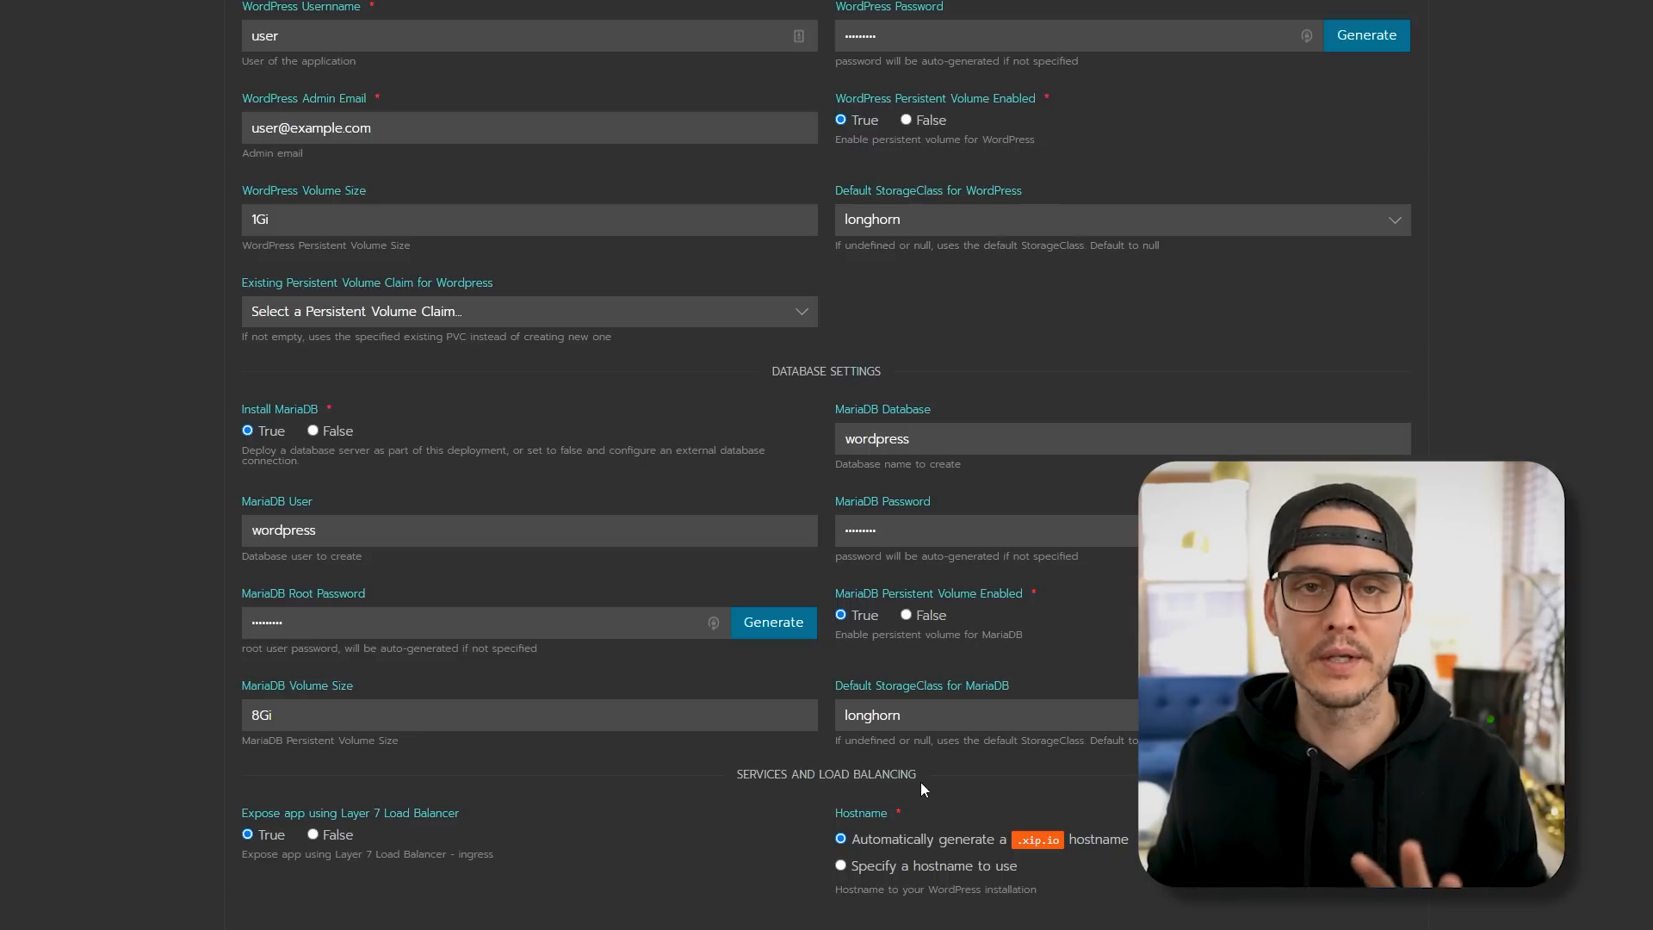
{"action": "left_click", "coordinate": [527, 712]}
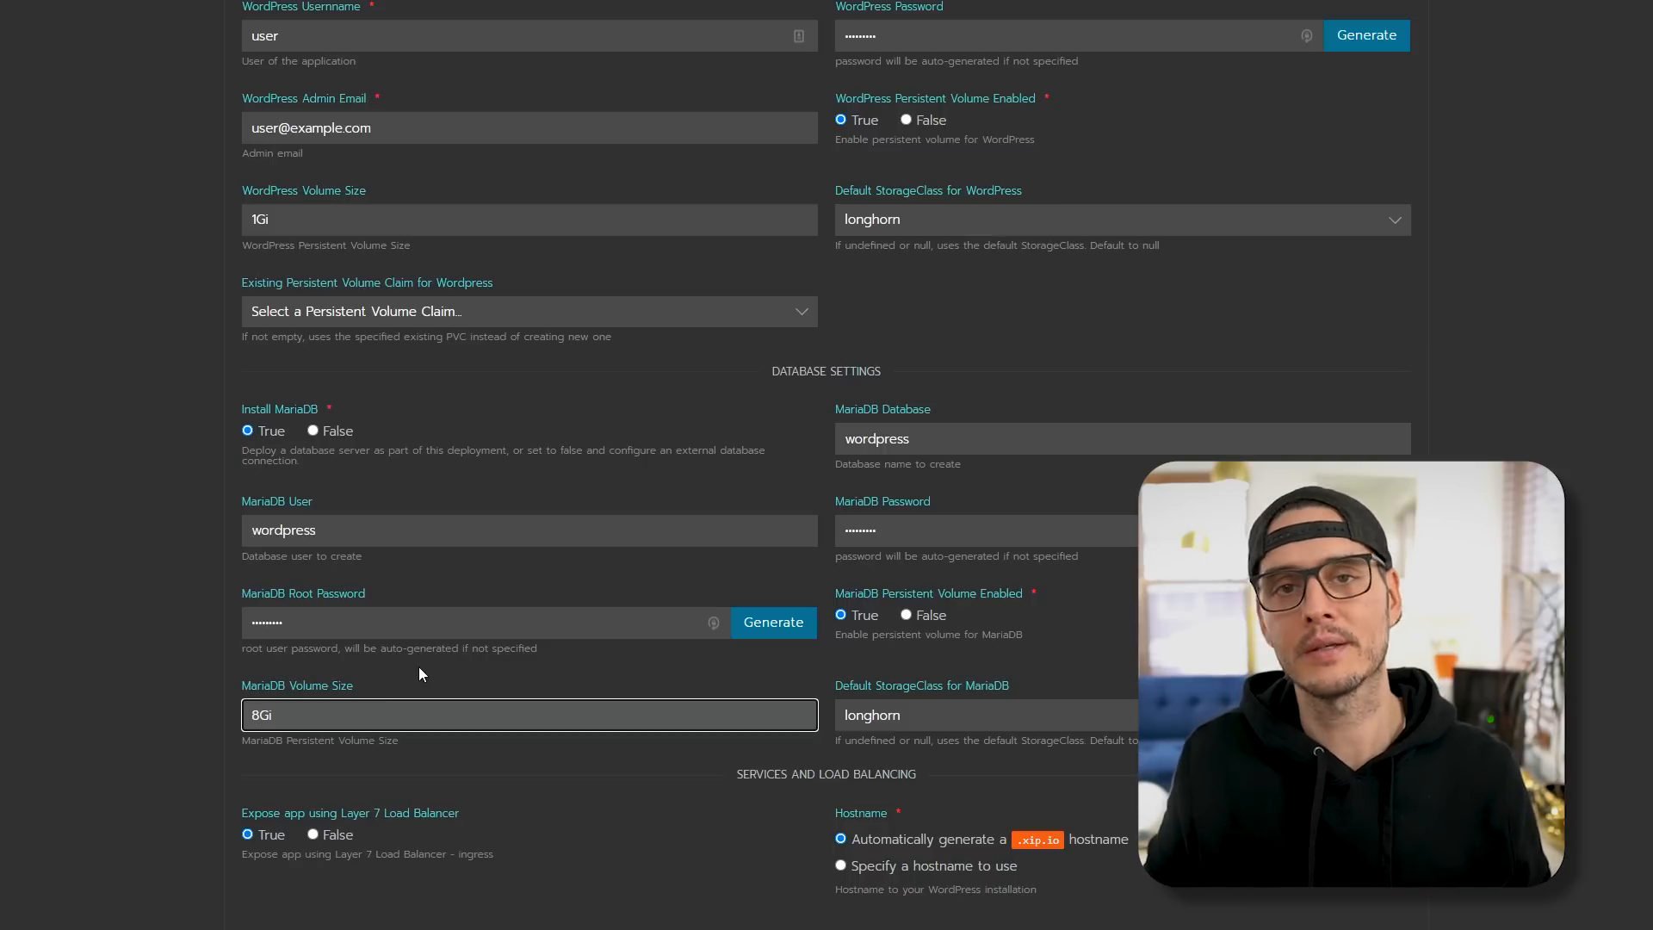
{"action": "scroll", "scroll_direction": "down", "scroll_amount": 3}
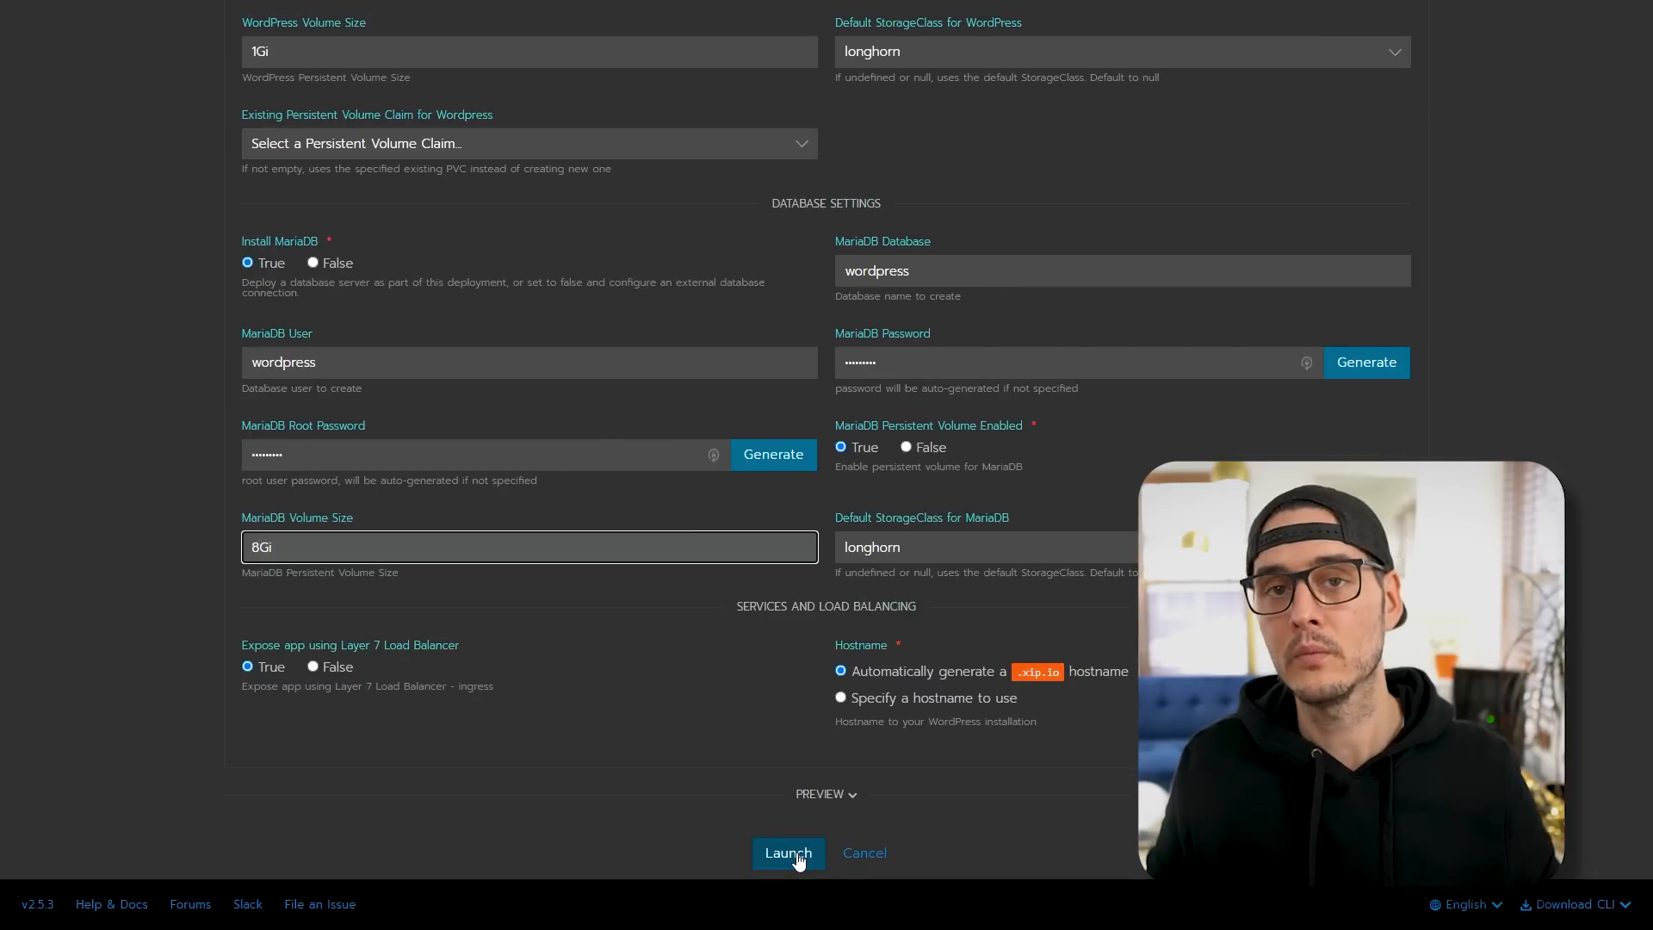
{"action": "left_click", "coordinate": [787, 853]}
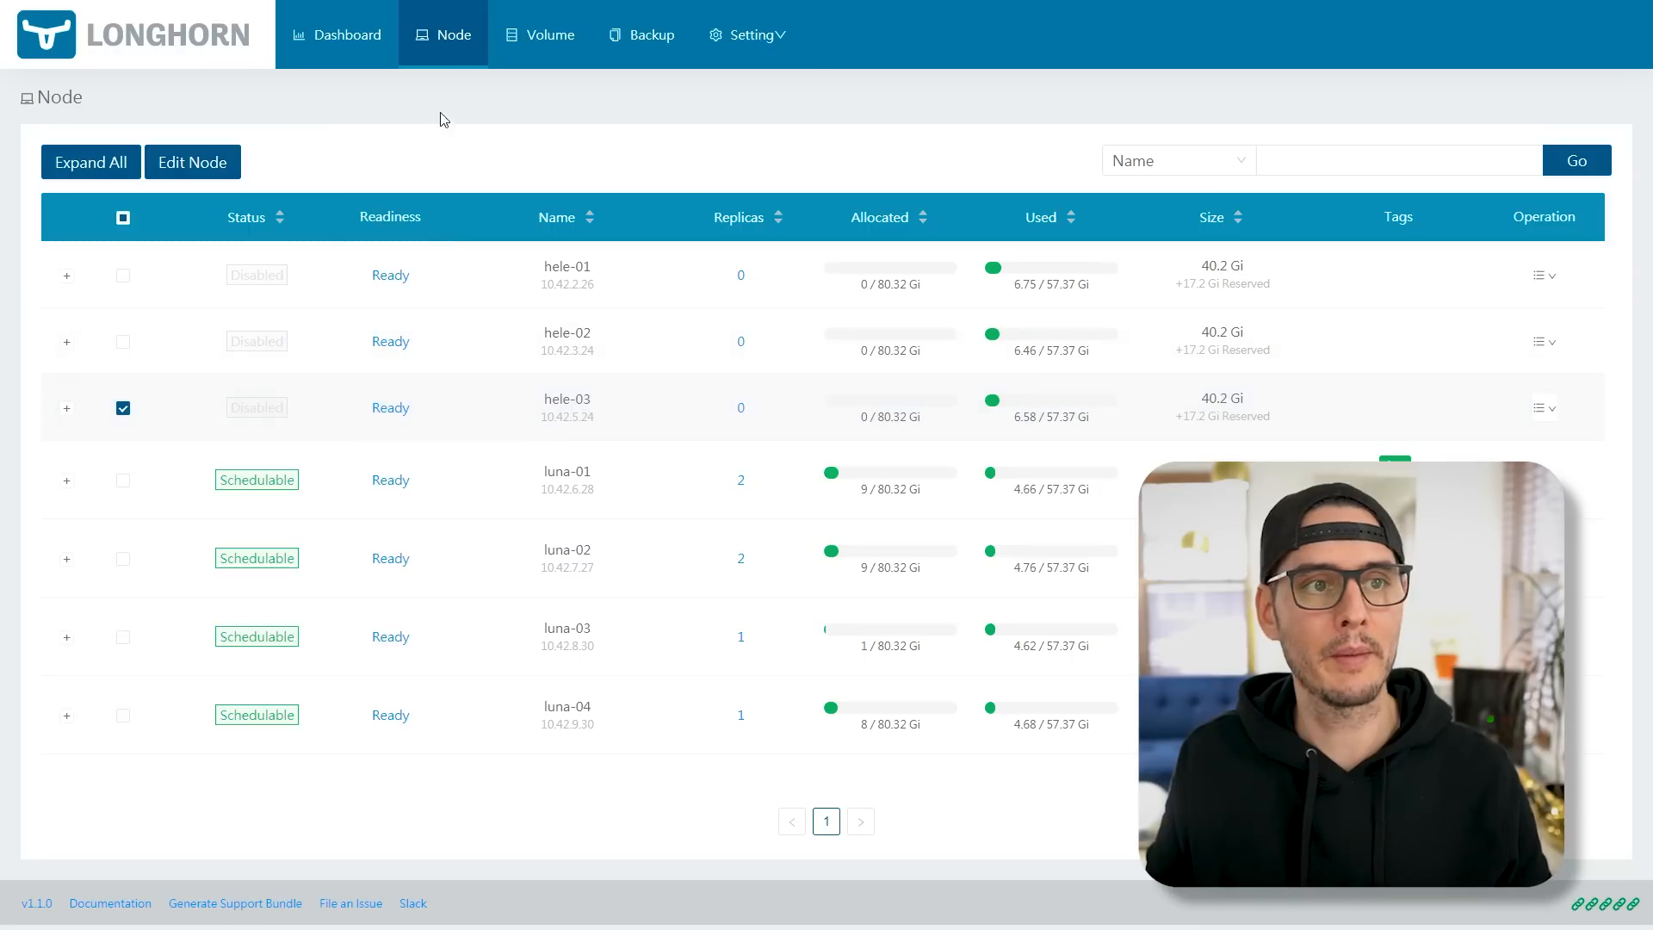
- From Longhorn's volume list, view the 1 Gi WordPress volume's three running replicas
{"action": "left_click", "coordinate": [539, 34]}
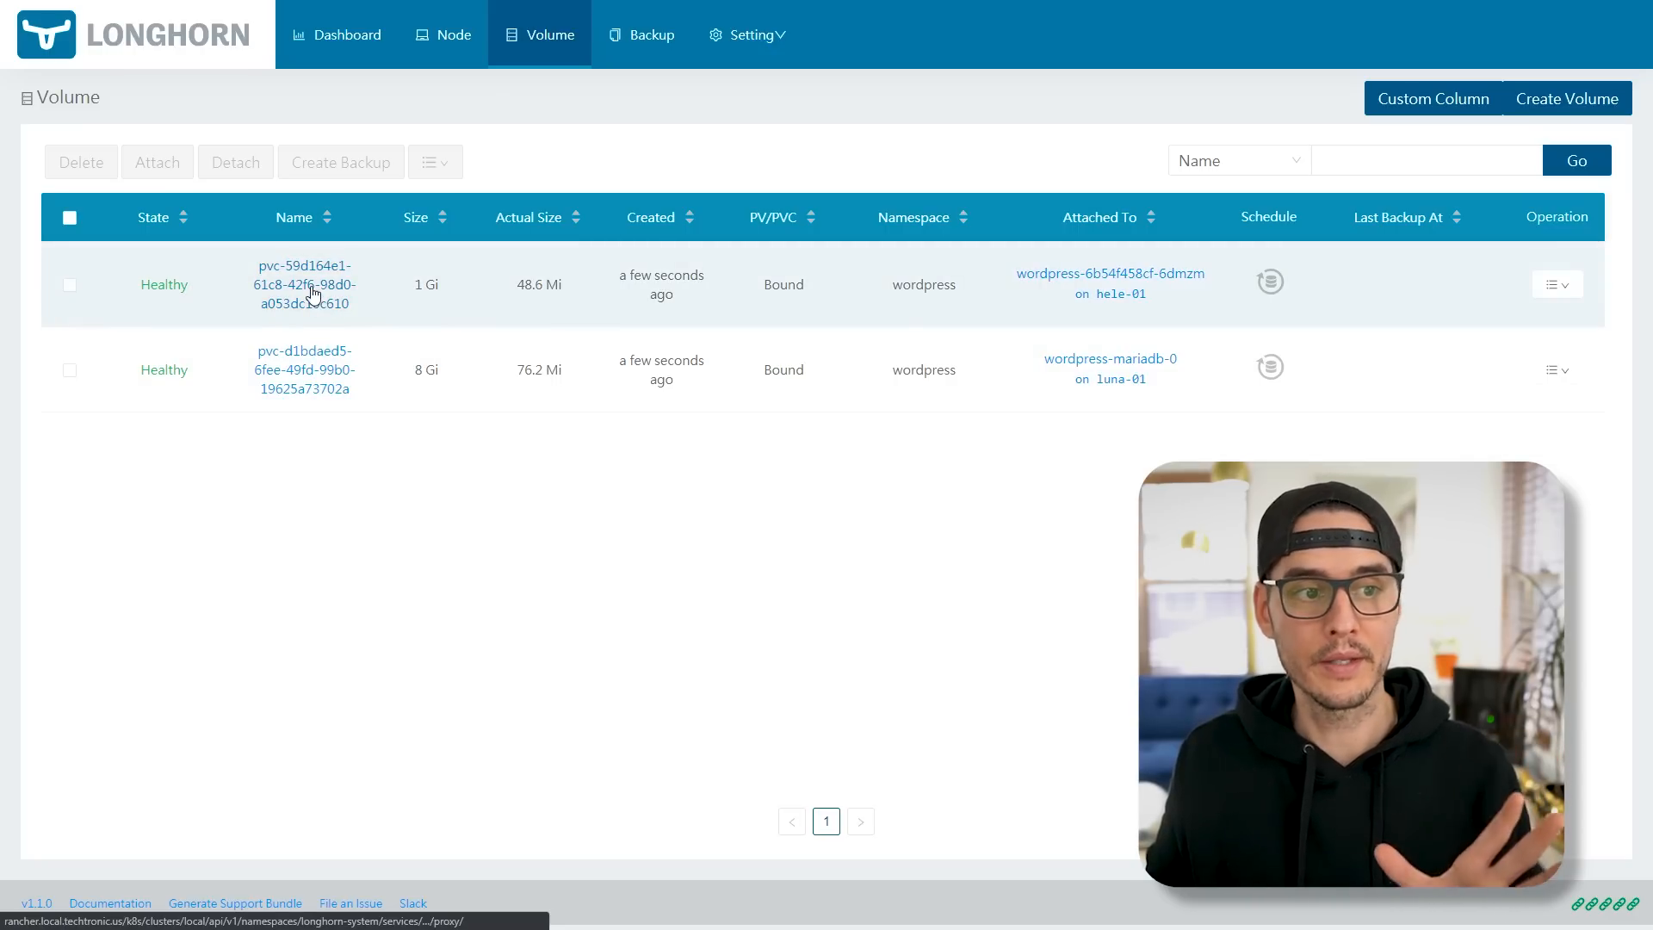
{"action": "left_click", "coordinate": [303, 284]}
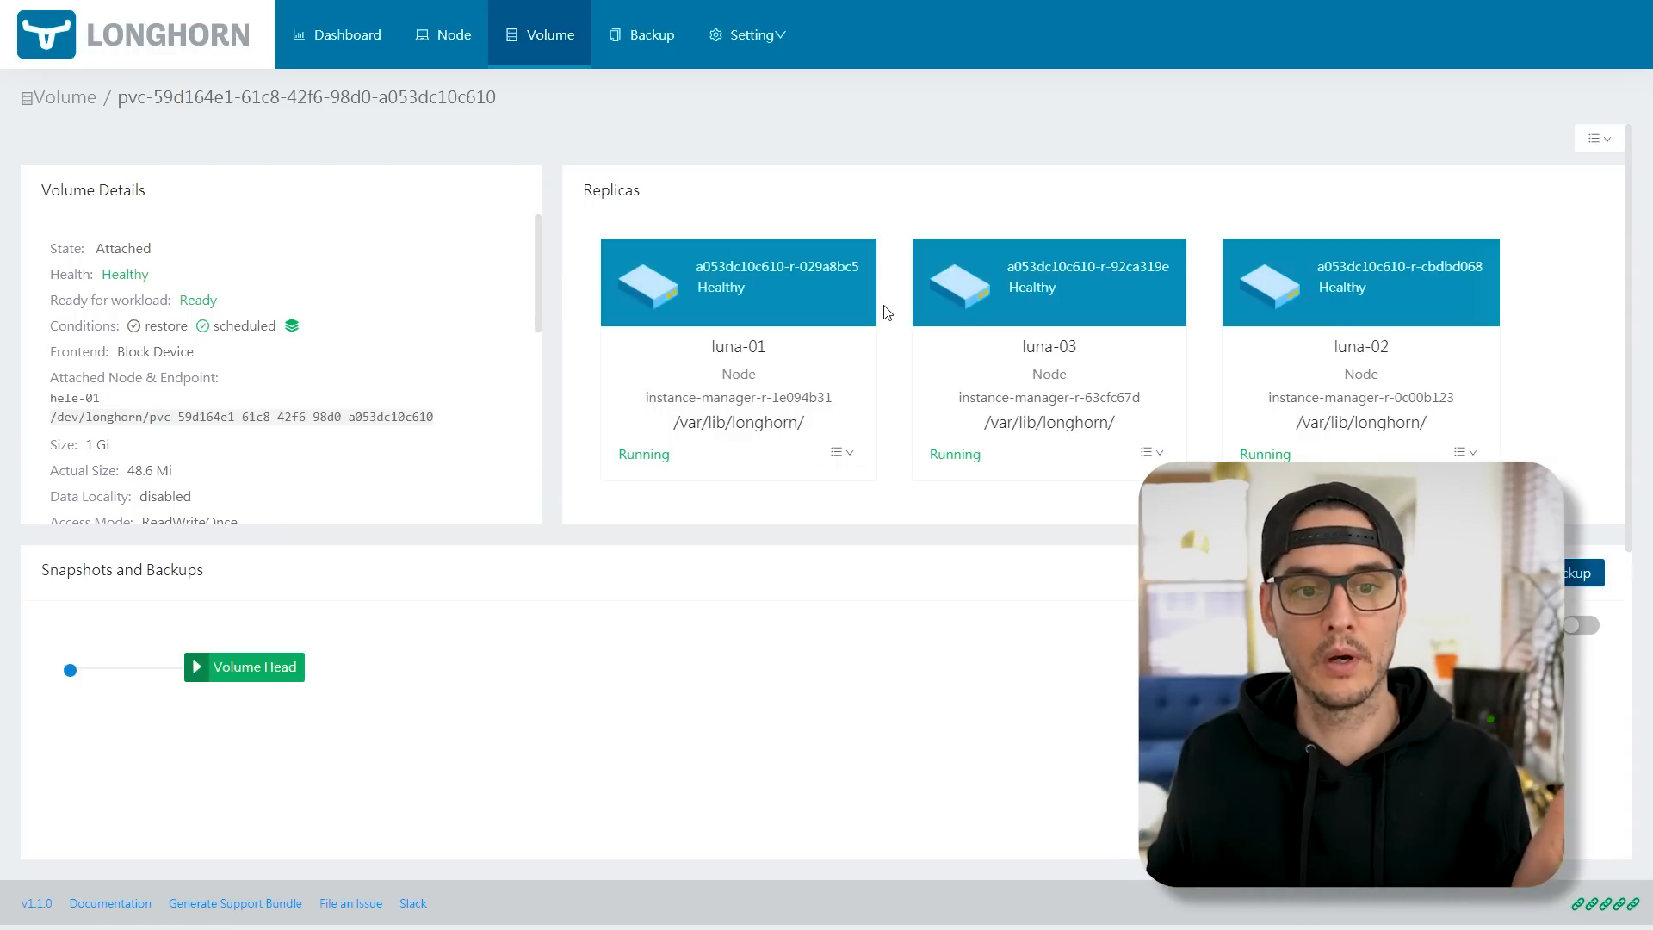
{"action": "mouse_move", "coordinate": [1126, 353]}
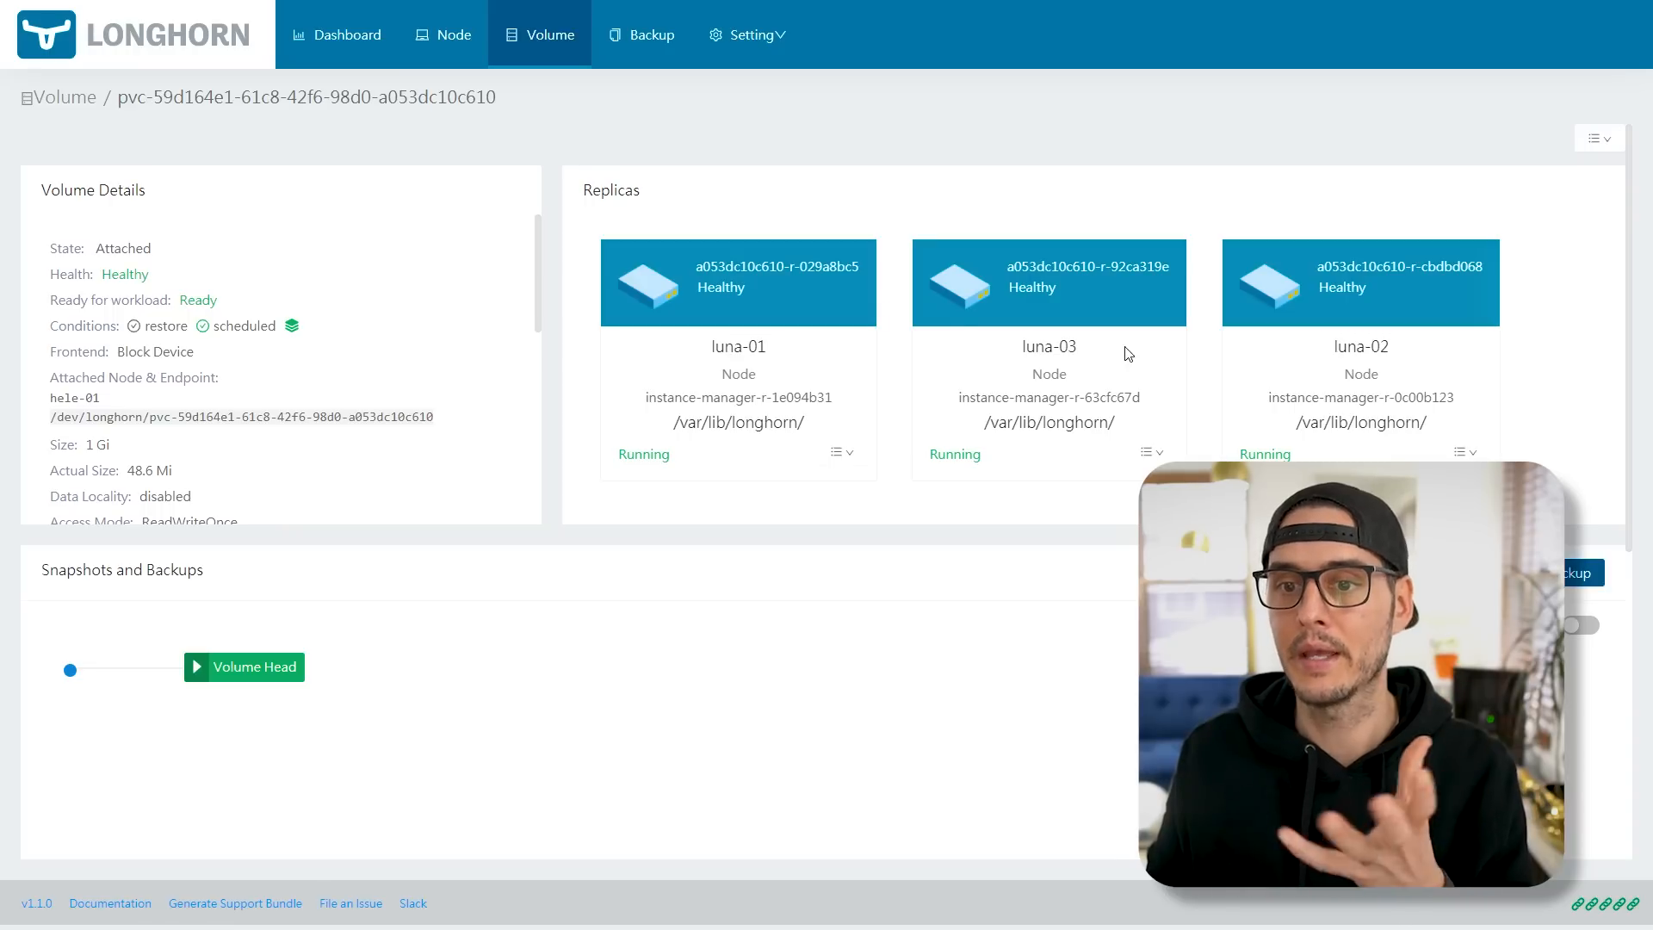
{"action": "mouse_move", "coordinate": [1307, 389]}
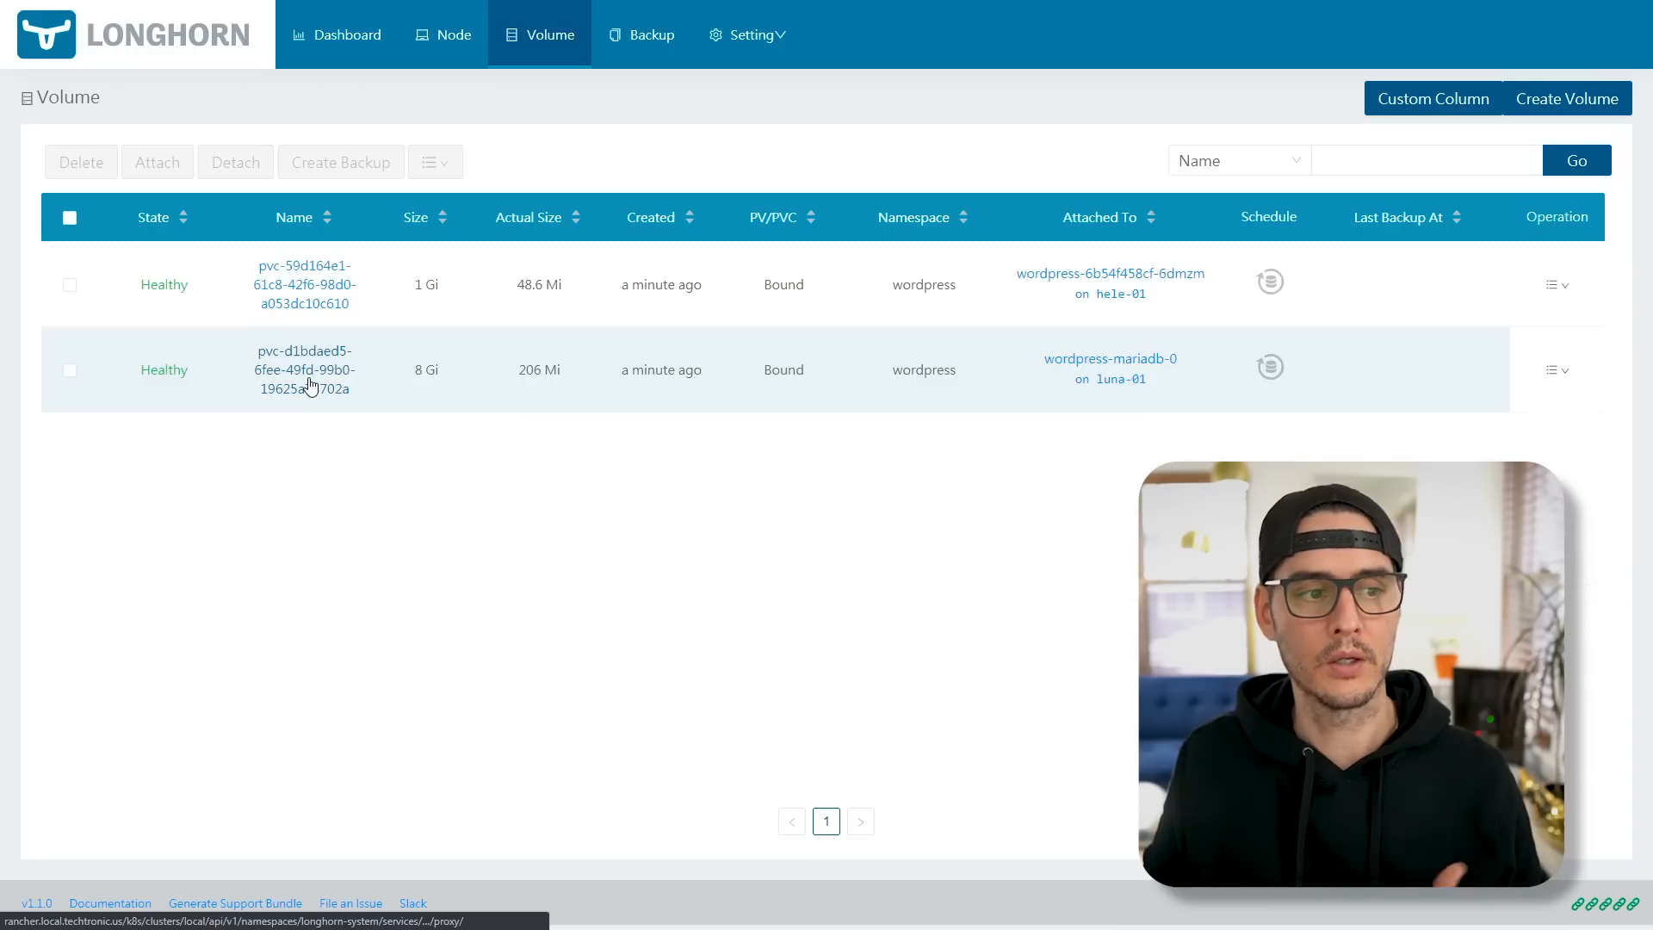
- View the 8 Gi MariaDB volume's replicas on luna-04, luna-02 and luna-01
{"action": "left_click", "coordinate": [303, 368]}
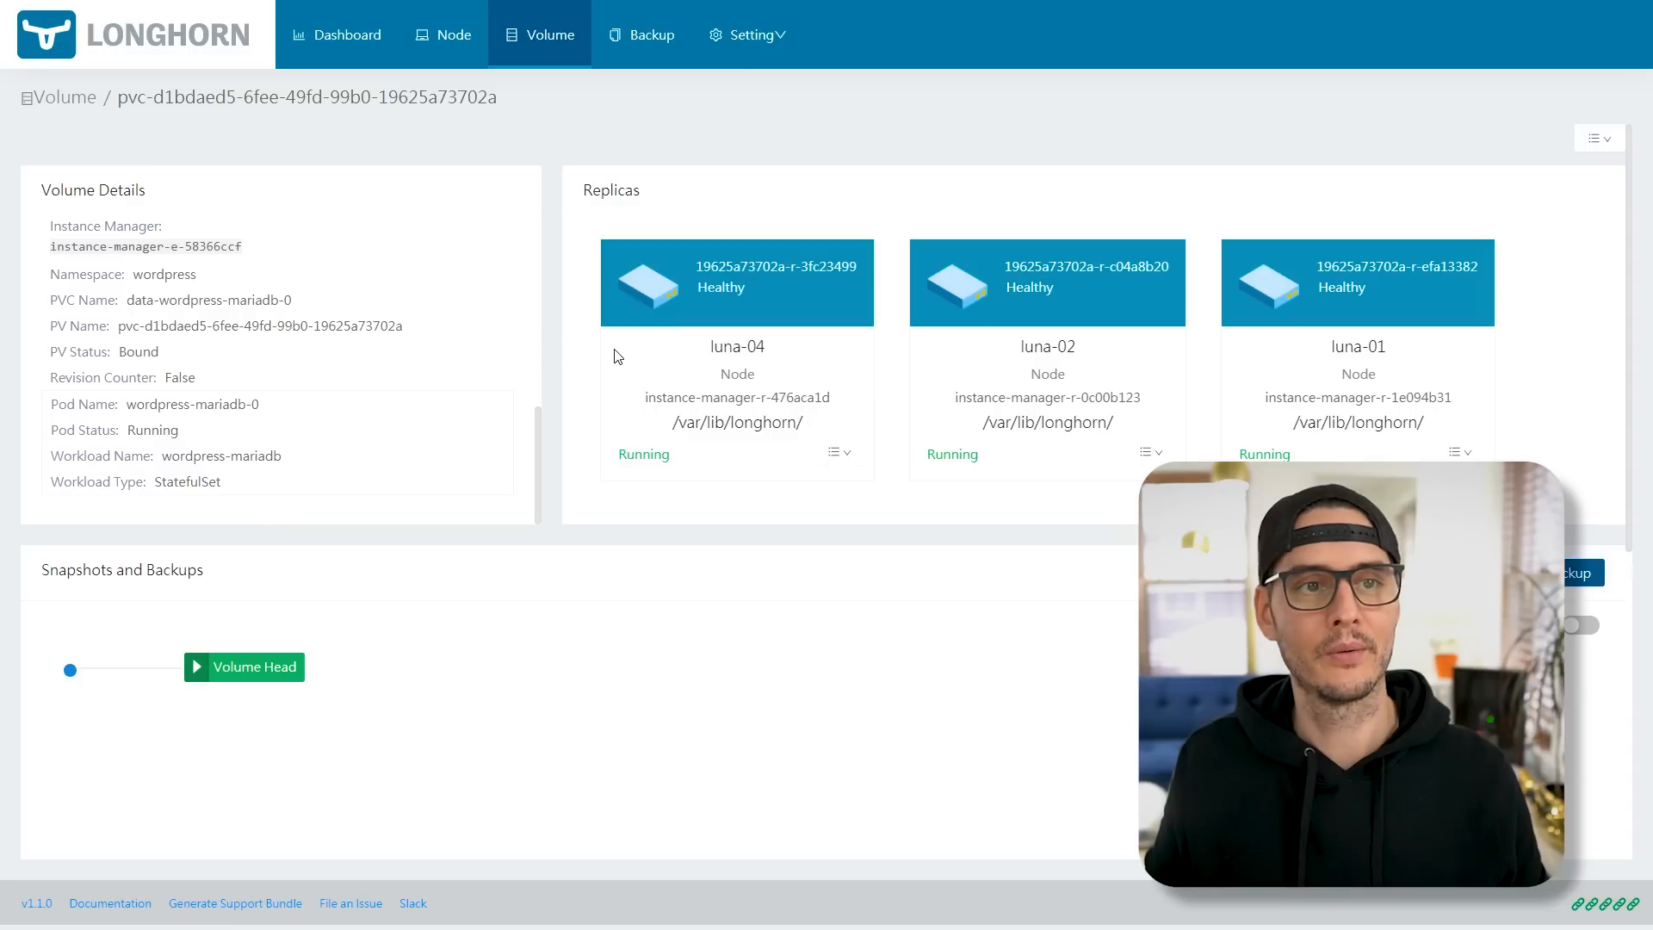
{"action": "mouse_move", "coordinate": [604, 351]}
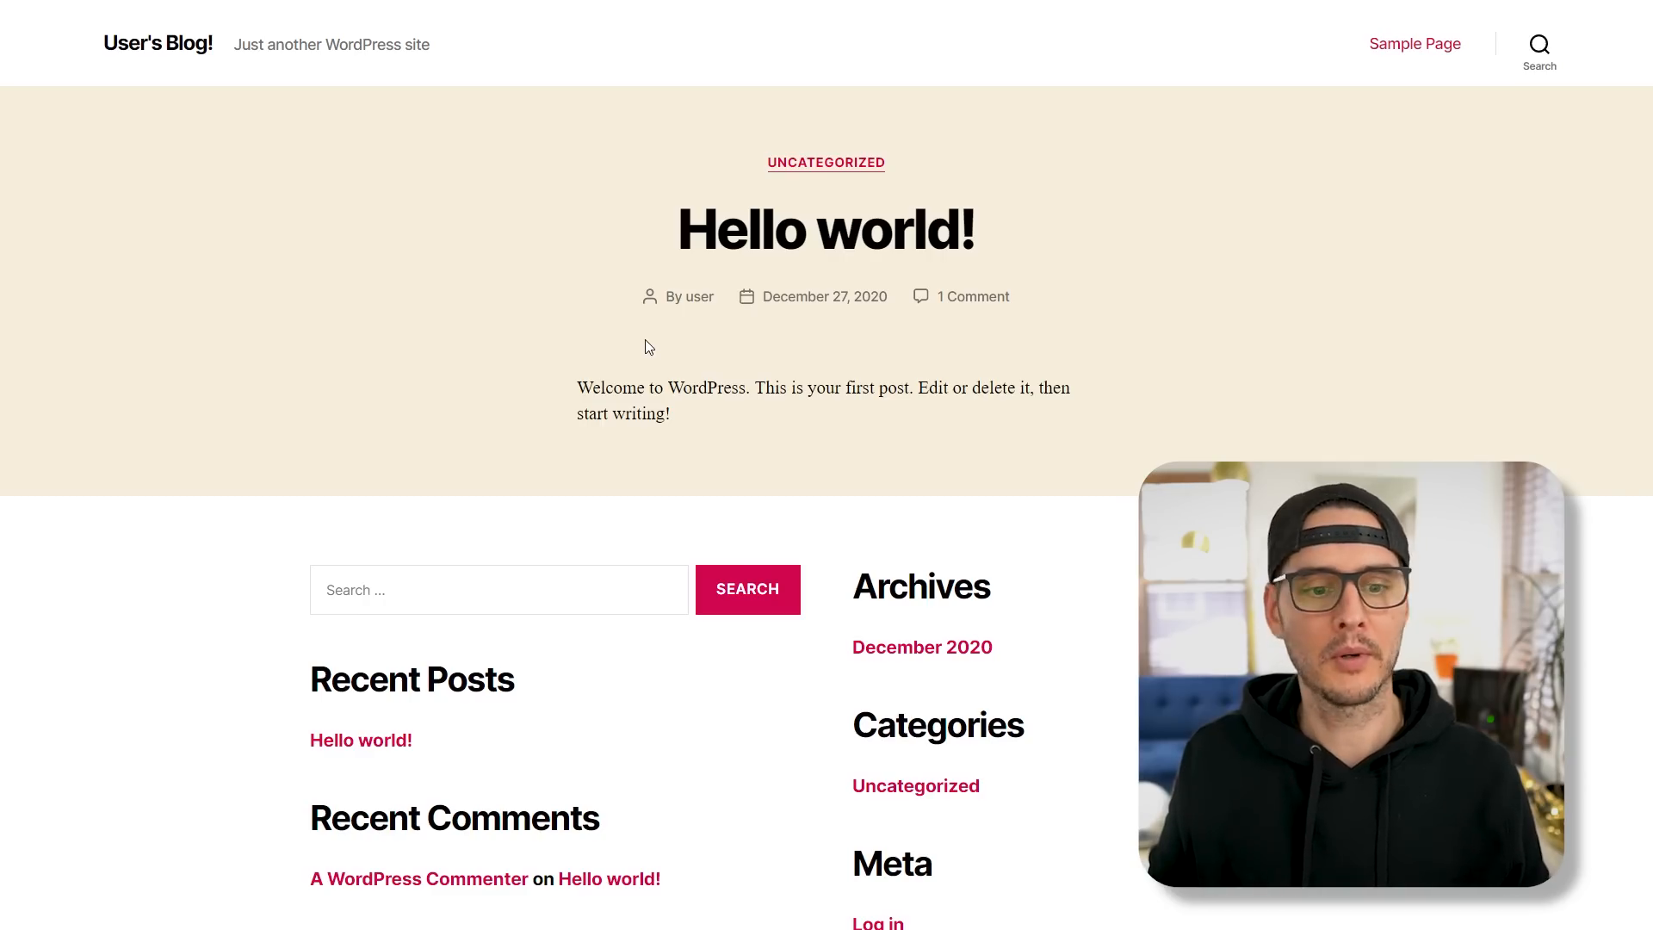
- Reach the WordPress login page via the Meta link and focus the Username field
{"action": "scroll", "scroll_direction": "down", "scroll_amount": 3}
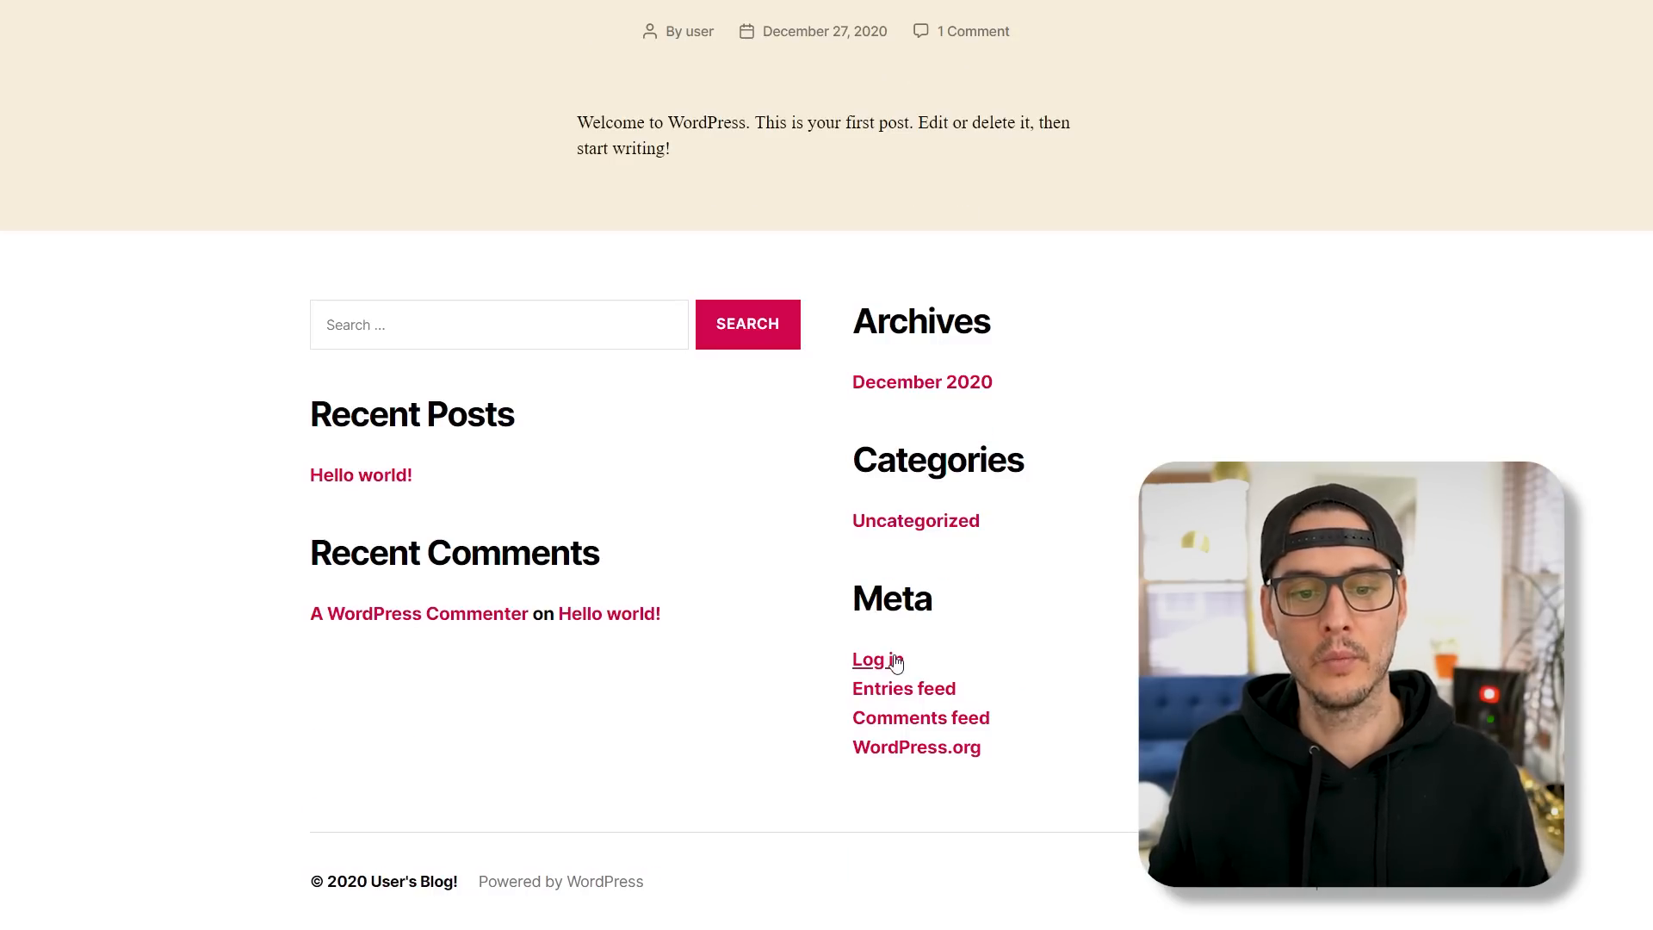
{"action": "left_click", "coordinate": [866, 660]}
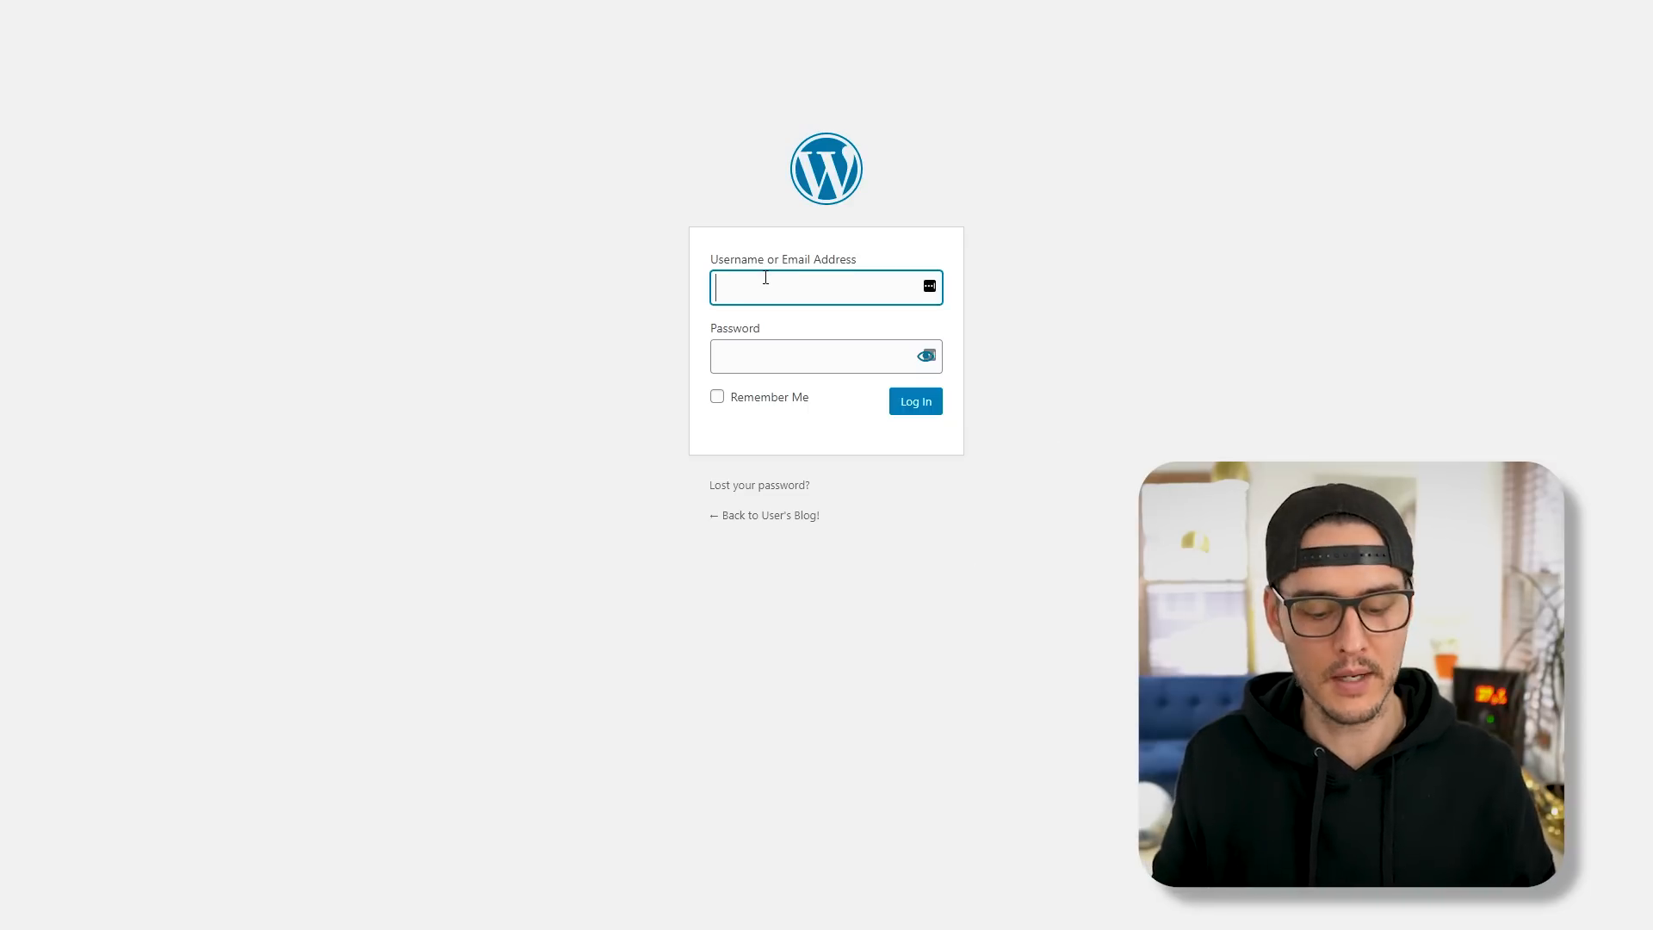
{"action": "left_click", "coordinate": [912, 401]}
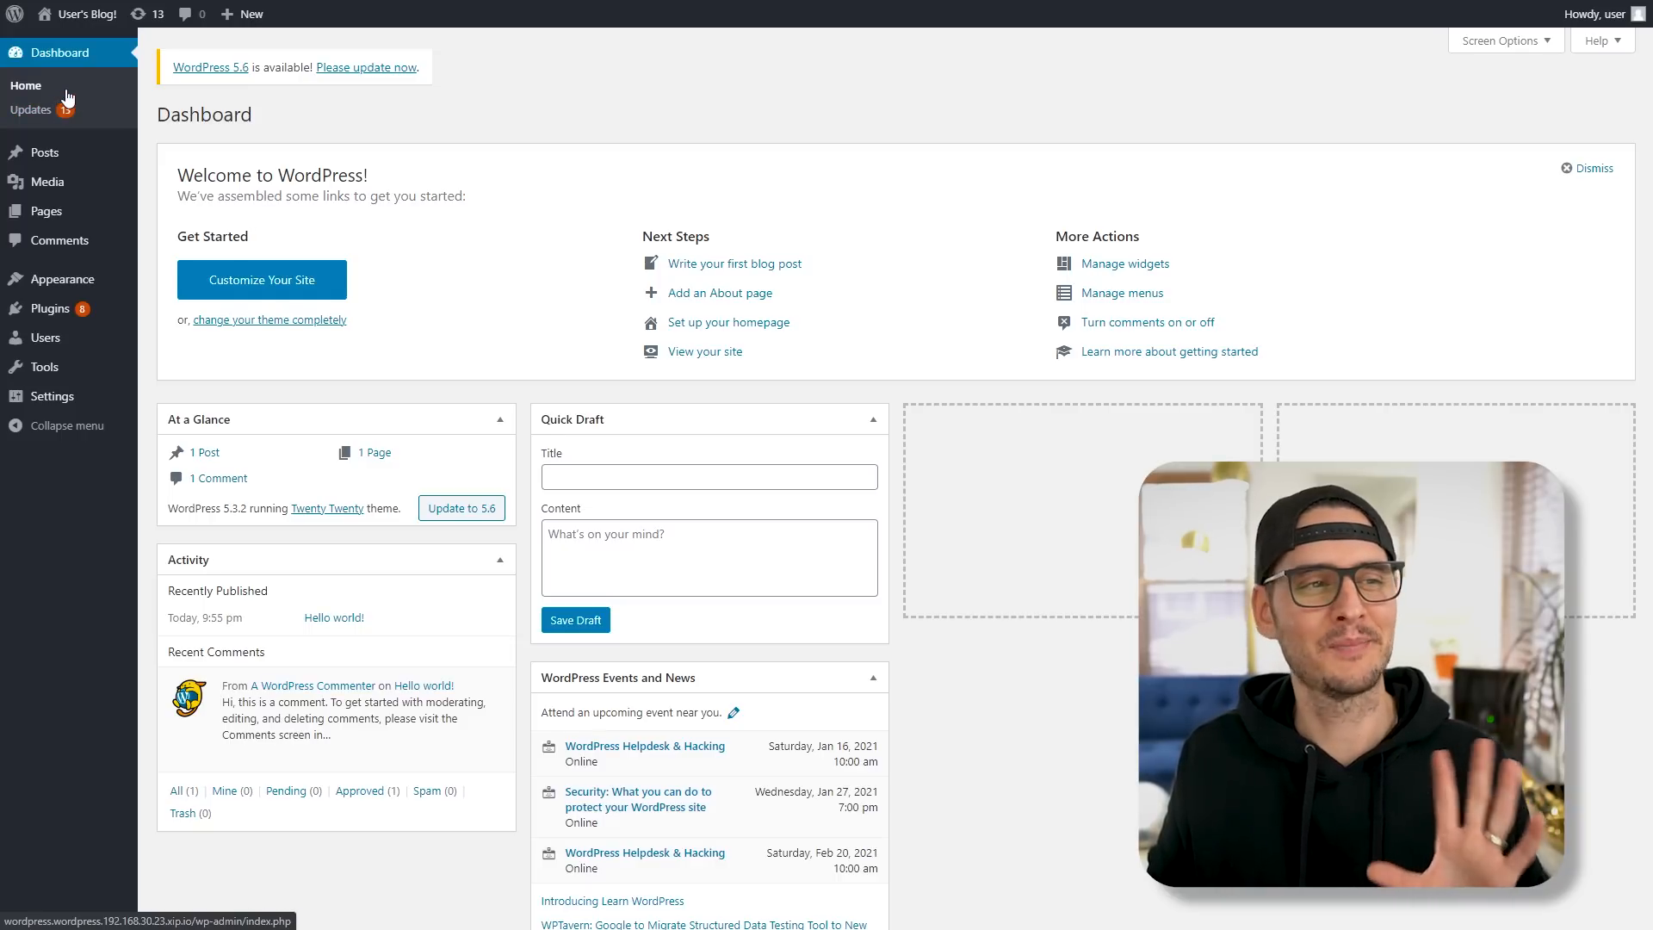
- From the Posts list, write and publish the new 'Like and Sub' post
{"action": "left_click", "coordinate": [31, 110]}
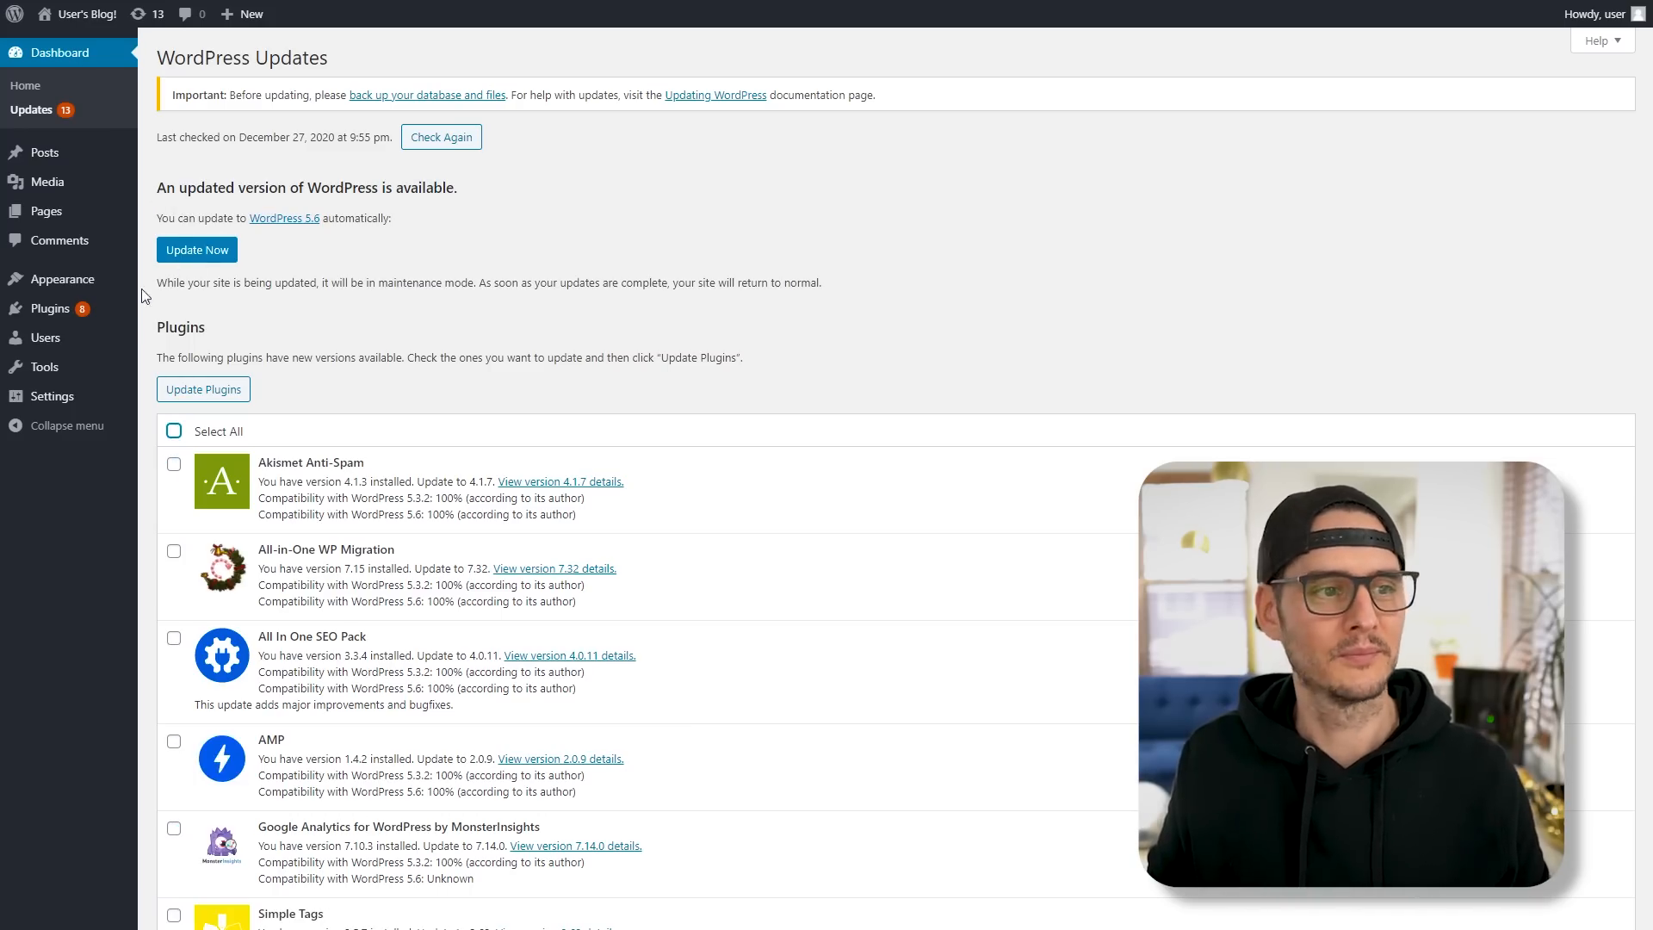
{"action": "left_click", "coordinate": [45, 152]}
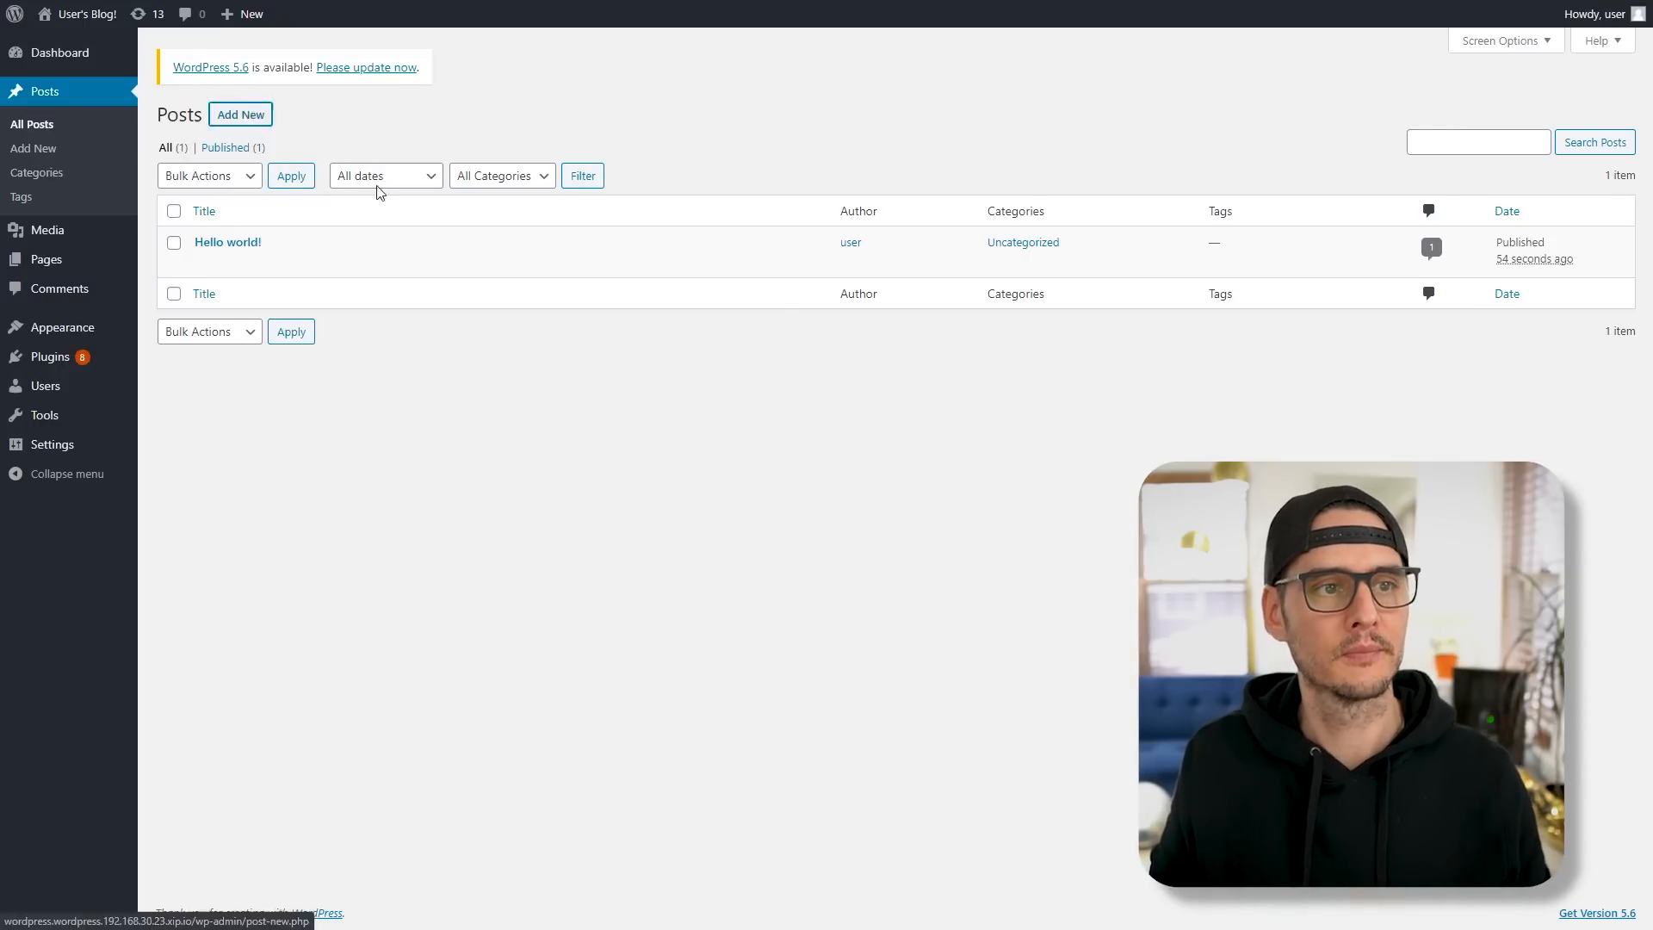
{"action": "left_click", "coordinate": [240, 114]}
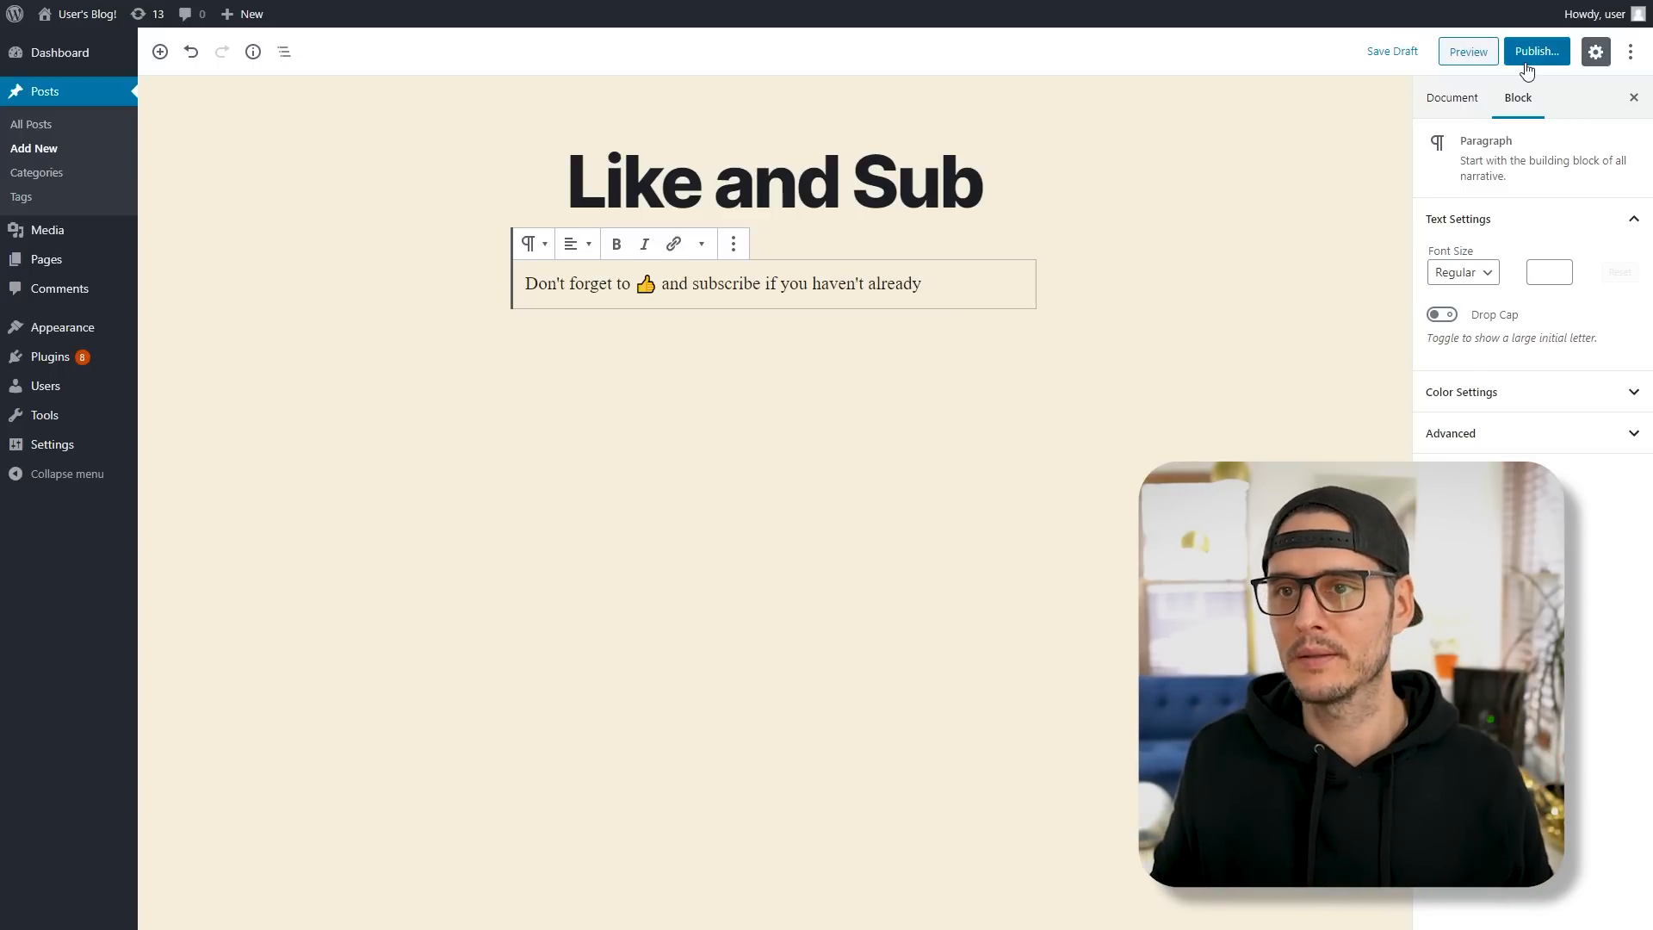
{"action": "left_click", "coordinate": [1534, 50]}
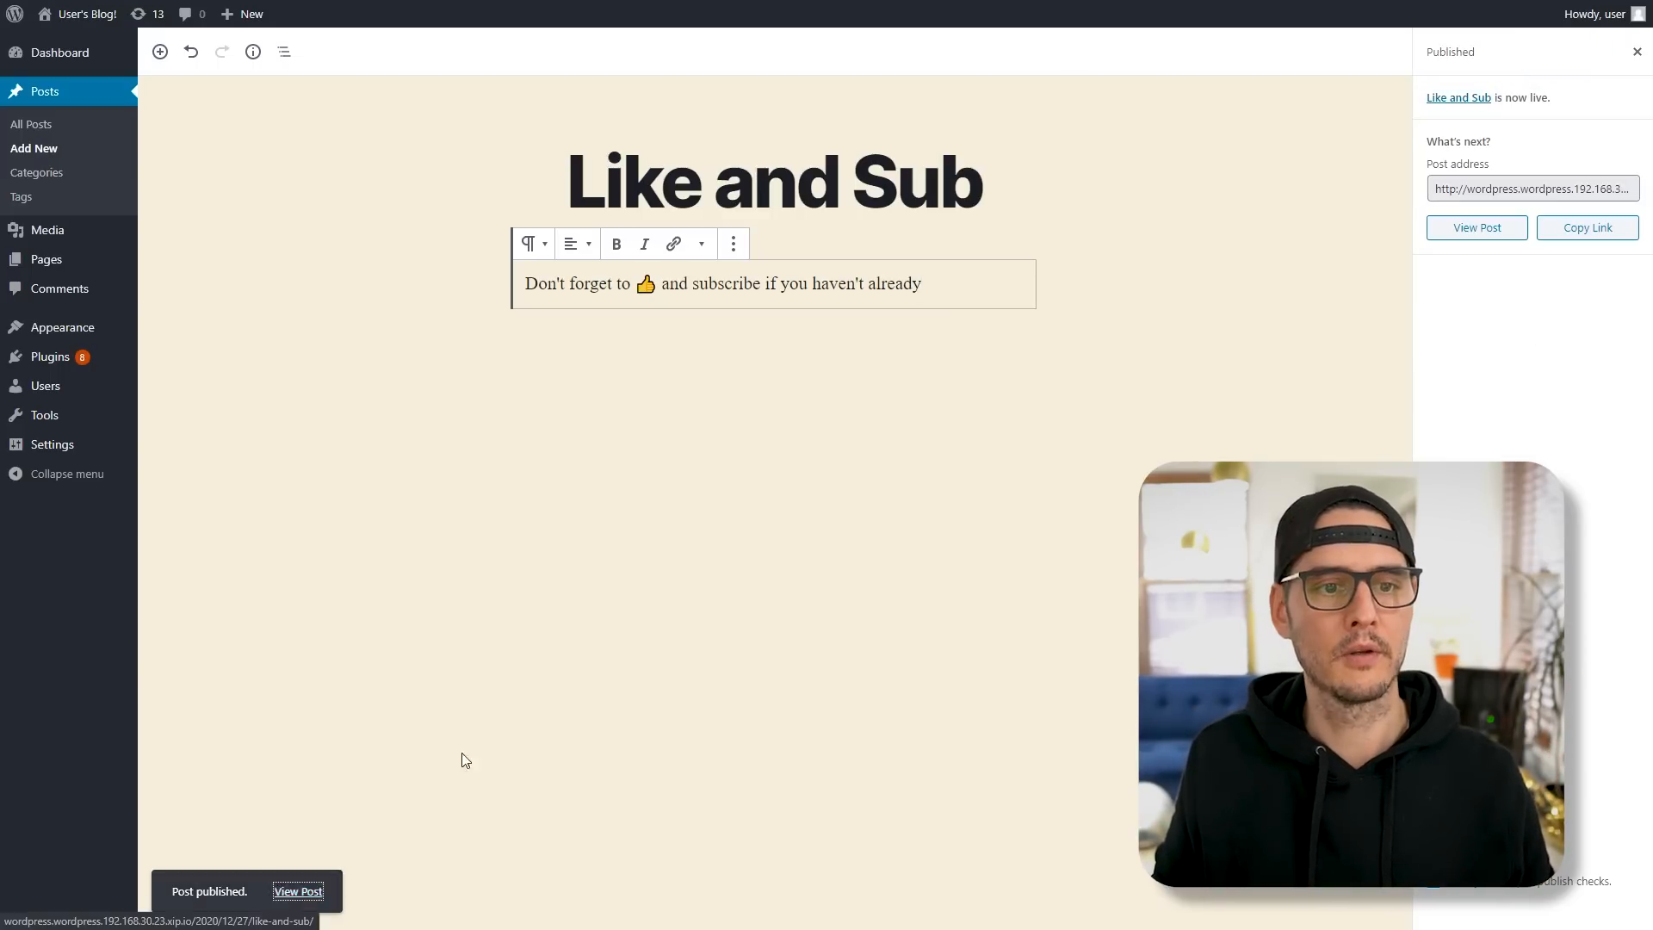
{"action": "left_click", "coordinate": [1476, 227]}
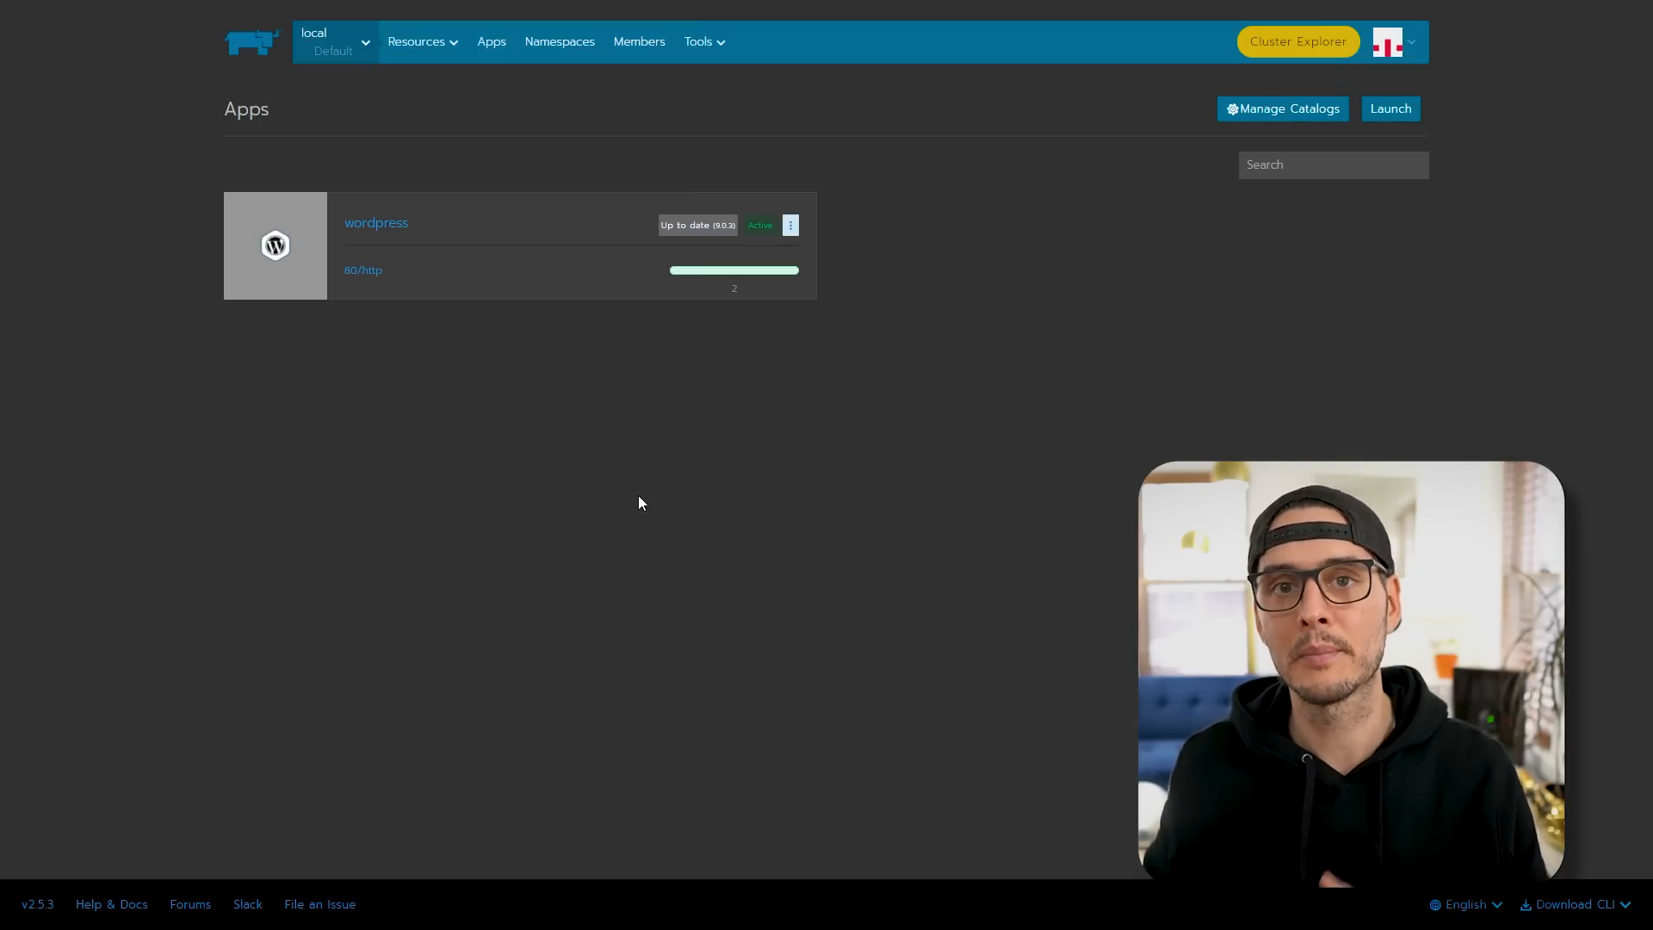
{"action": "left_click", "coordinate": [375, 222]}
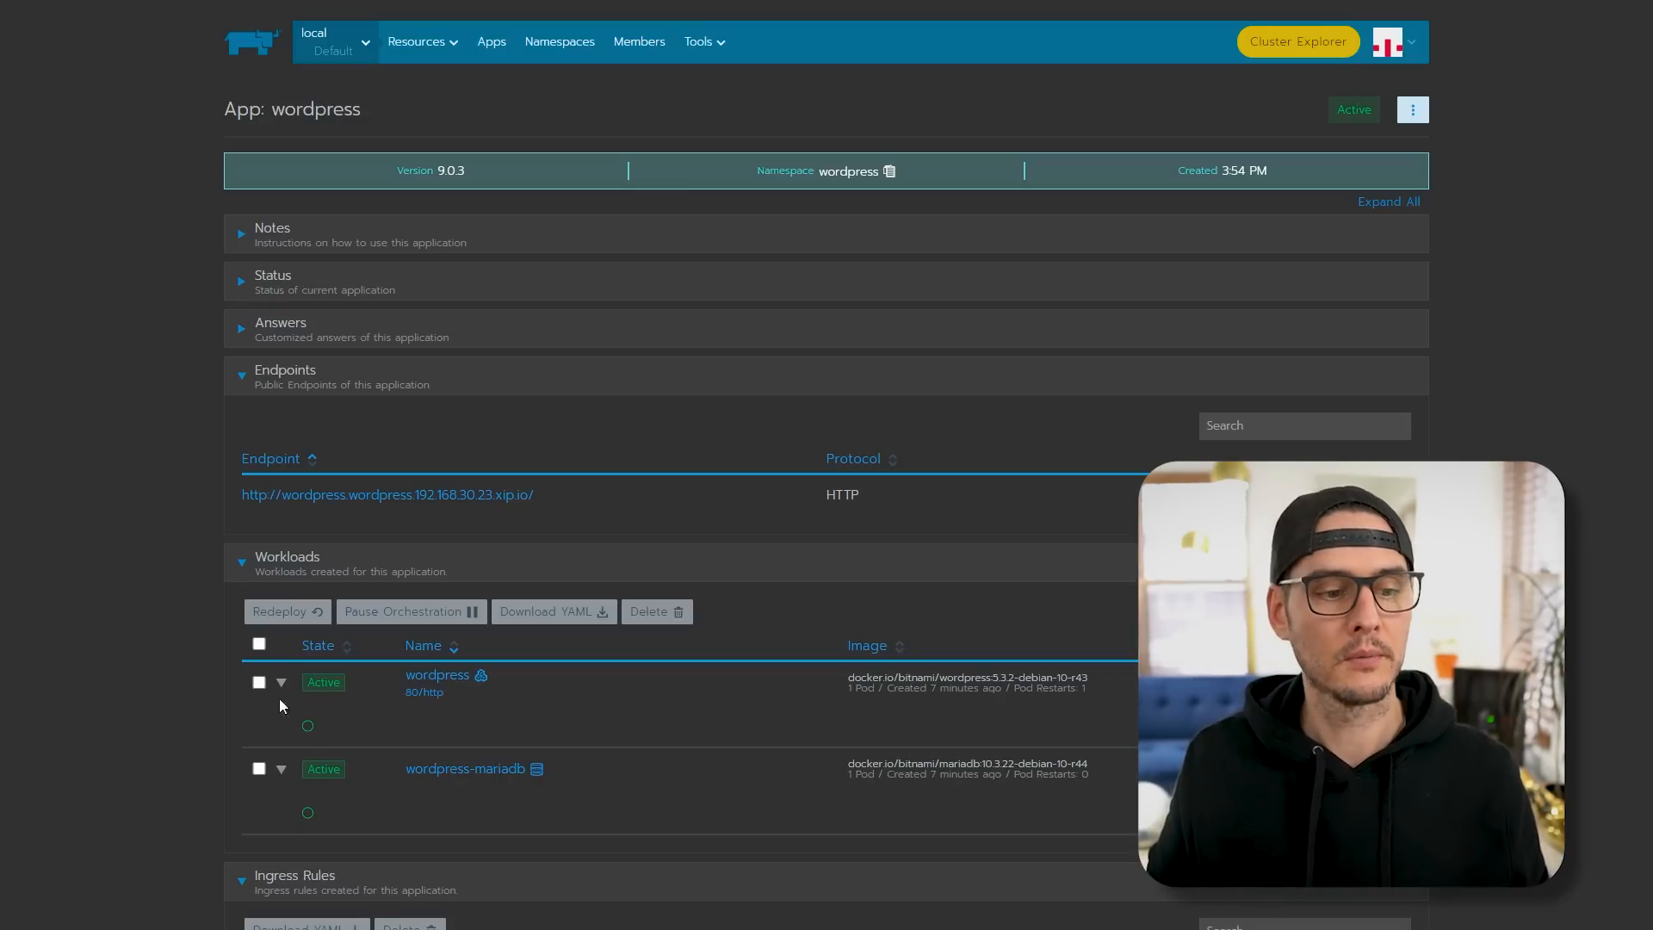
{"action": "scroll", "scroll_direction": "down", "scroll_amount": 3}
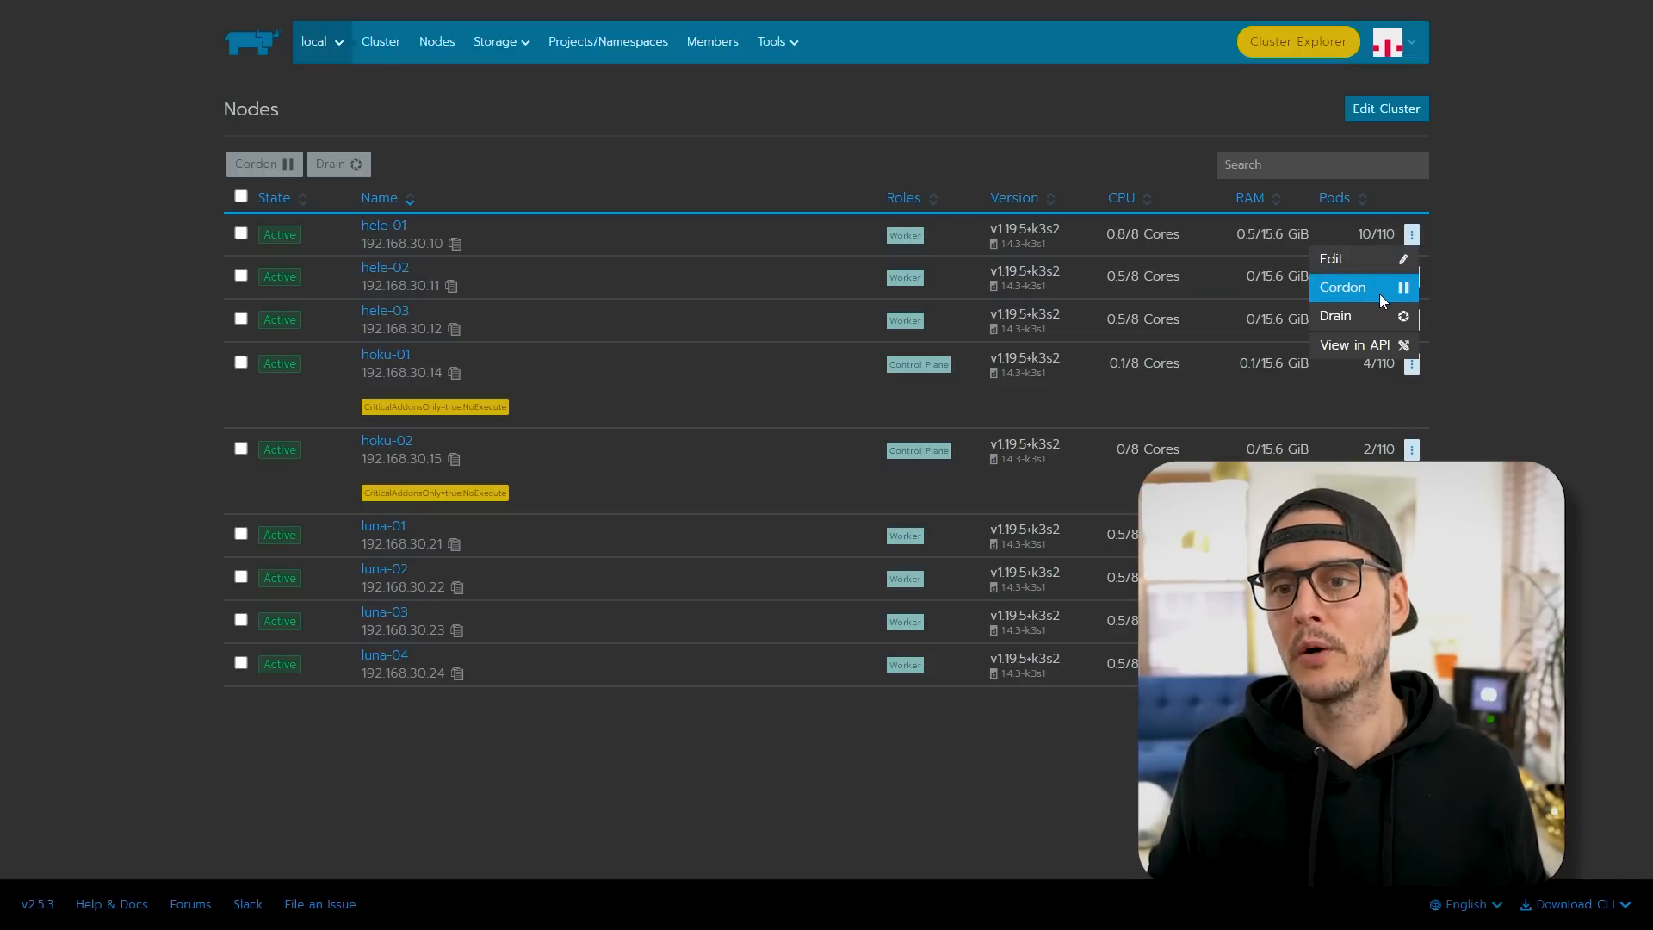
{"action": "left_click", "coordinate": [1334, 316]}
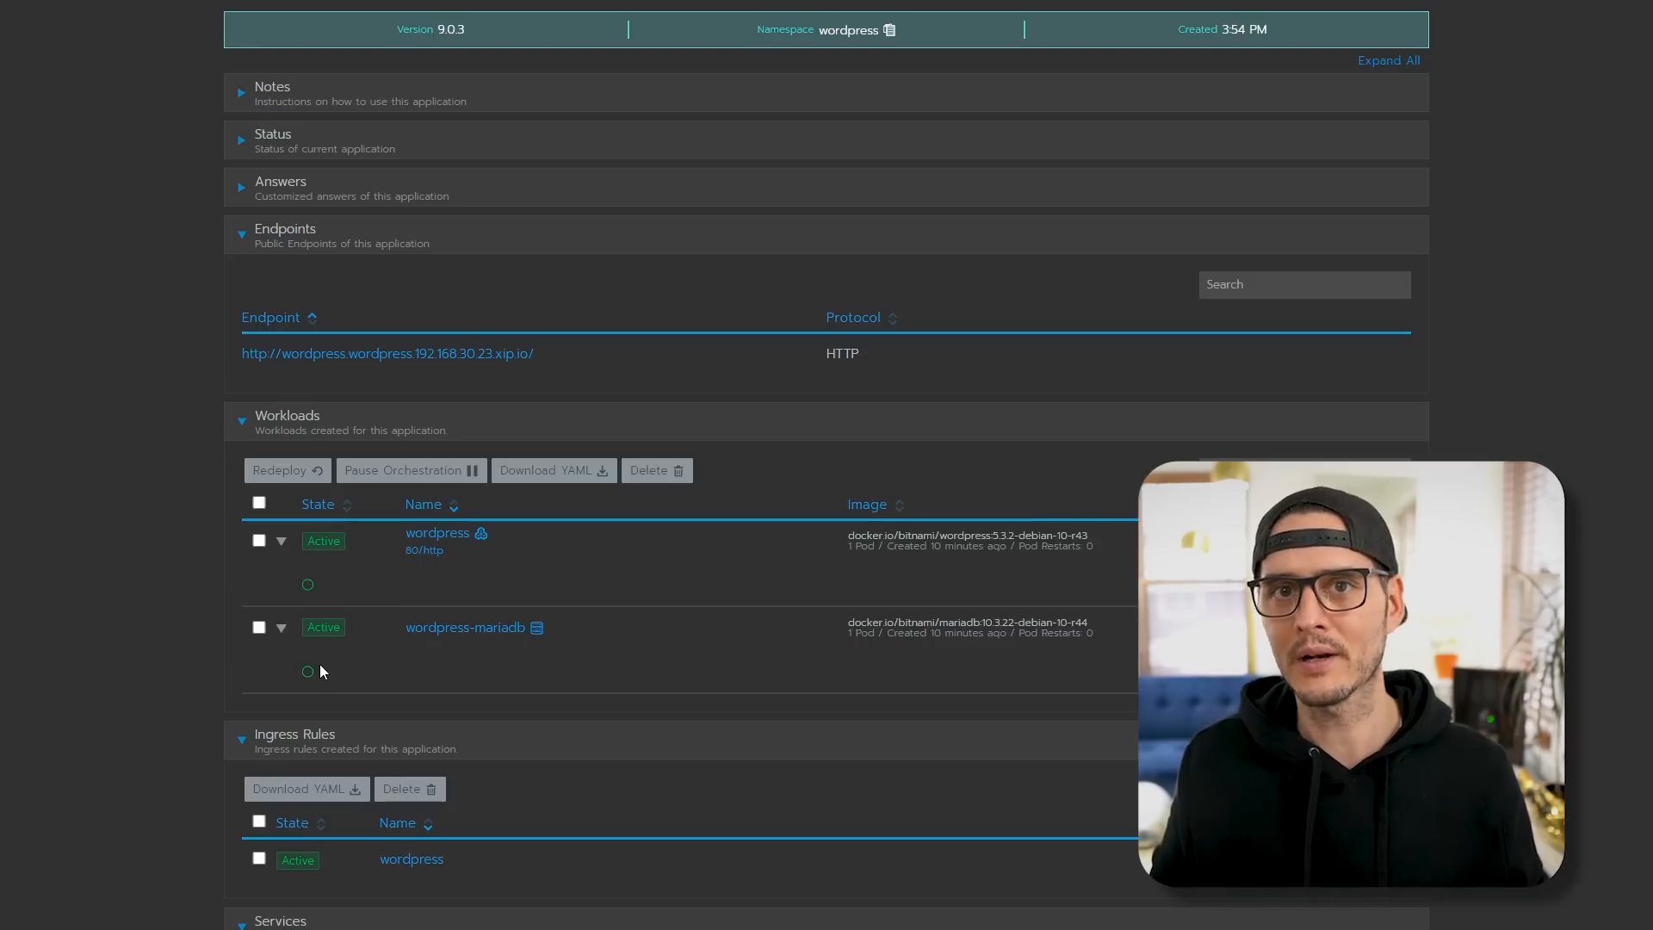
- Reload the WordPress blog to confirm the Like and Sub post survived the pod restart
{"action": "left_click", "coordinate": [387, 353]}
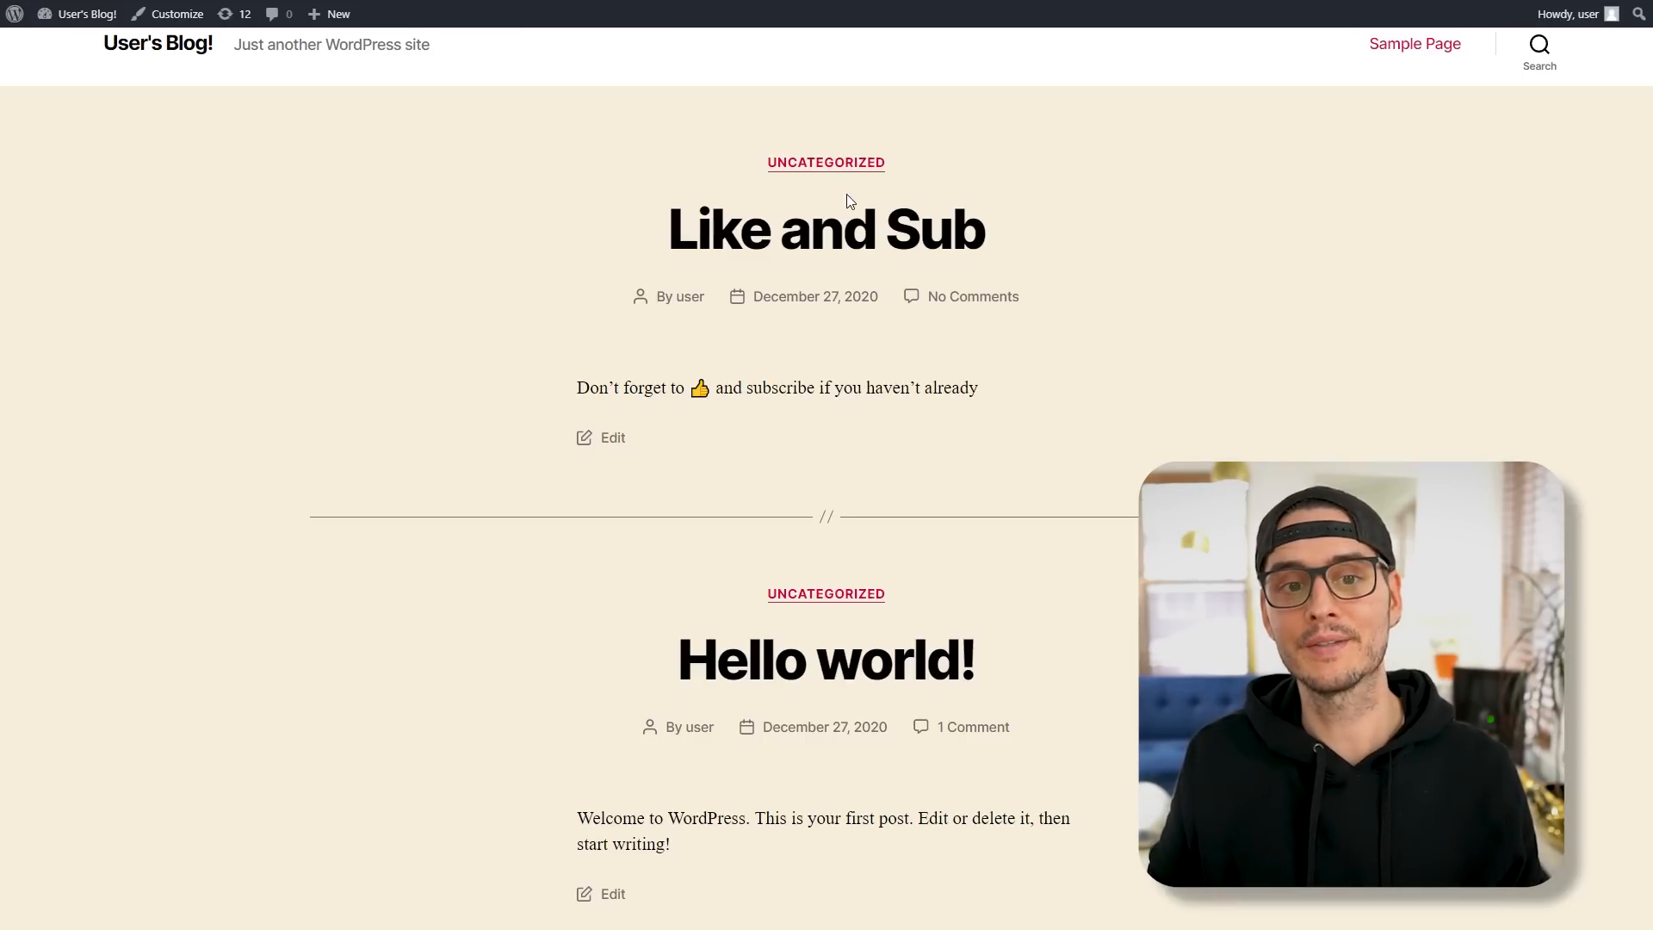
{"action": "left_click", "coordinate": [825, 227]}
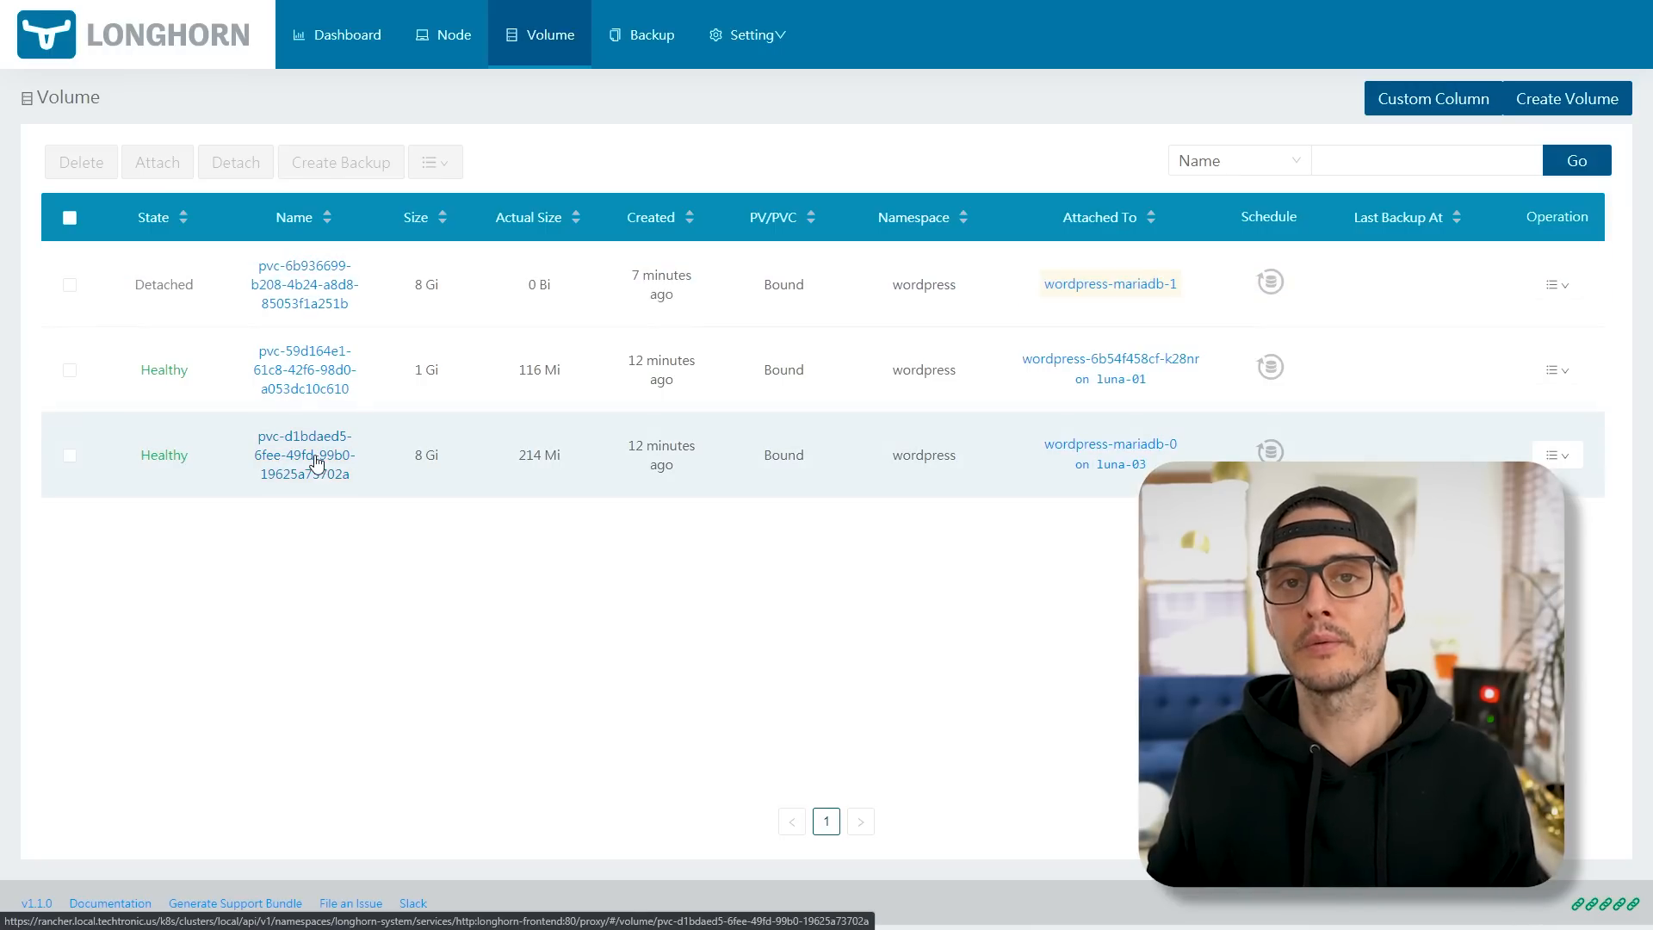
- Take snapshots of the 1 Gi WordPress volume from its Volume Head
{"action": "left_click", "coordinate": [305, 368]}
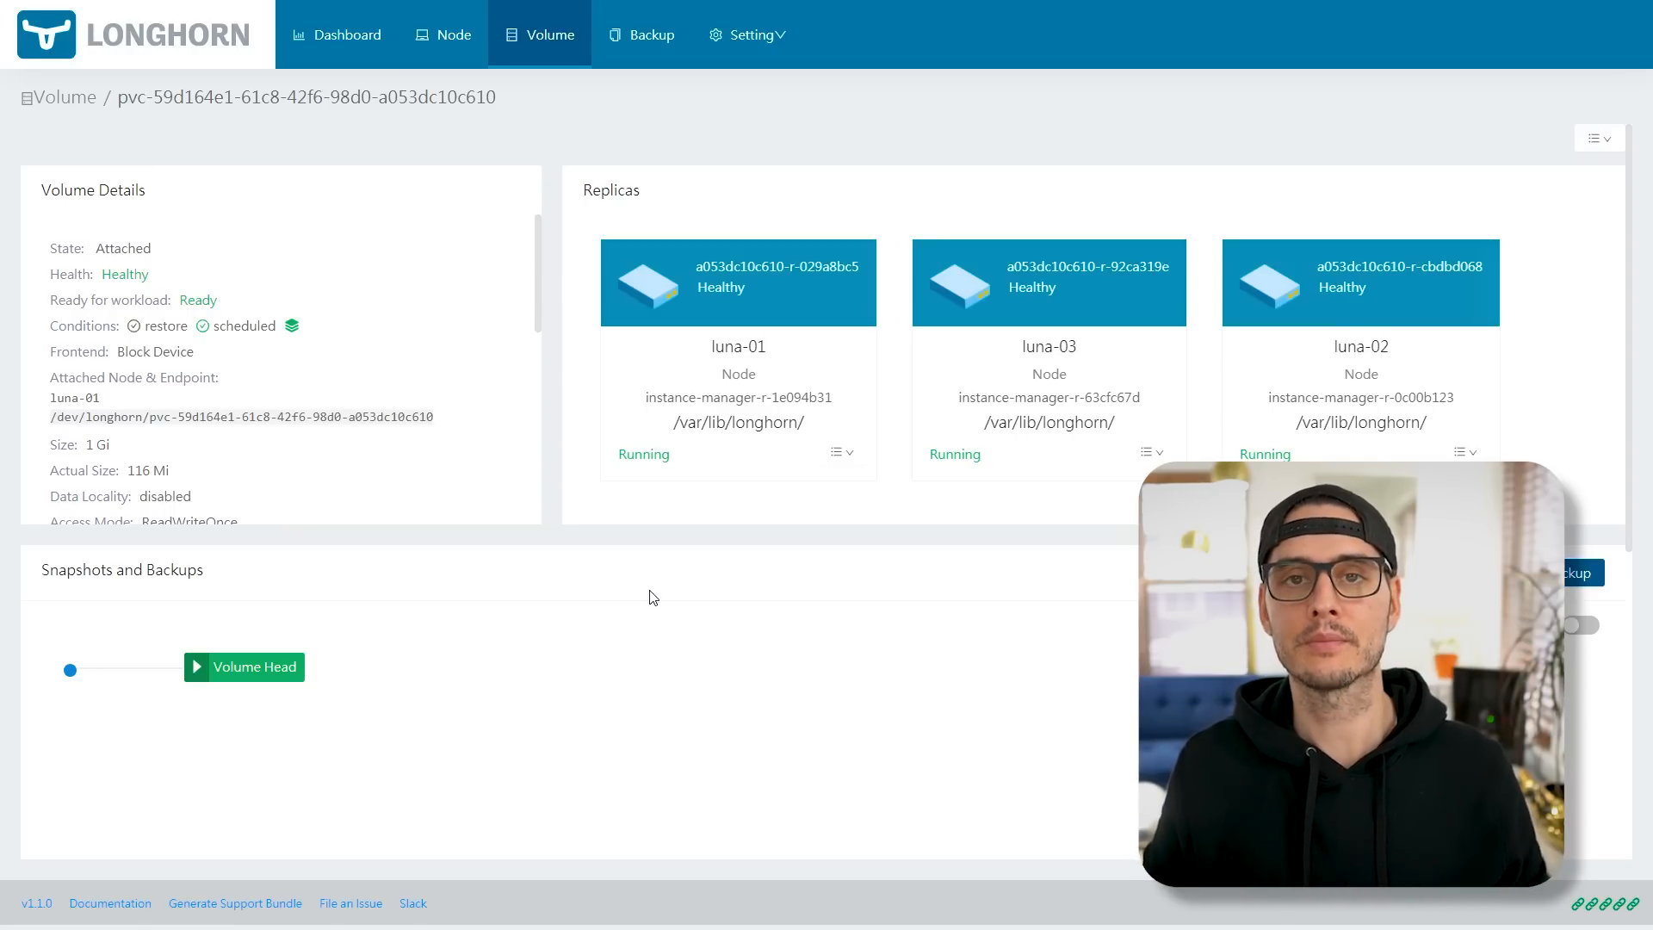
{"action": "mouse_move", "coordinate": [253, 666]}
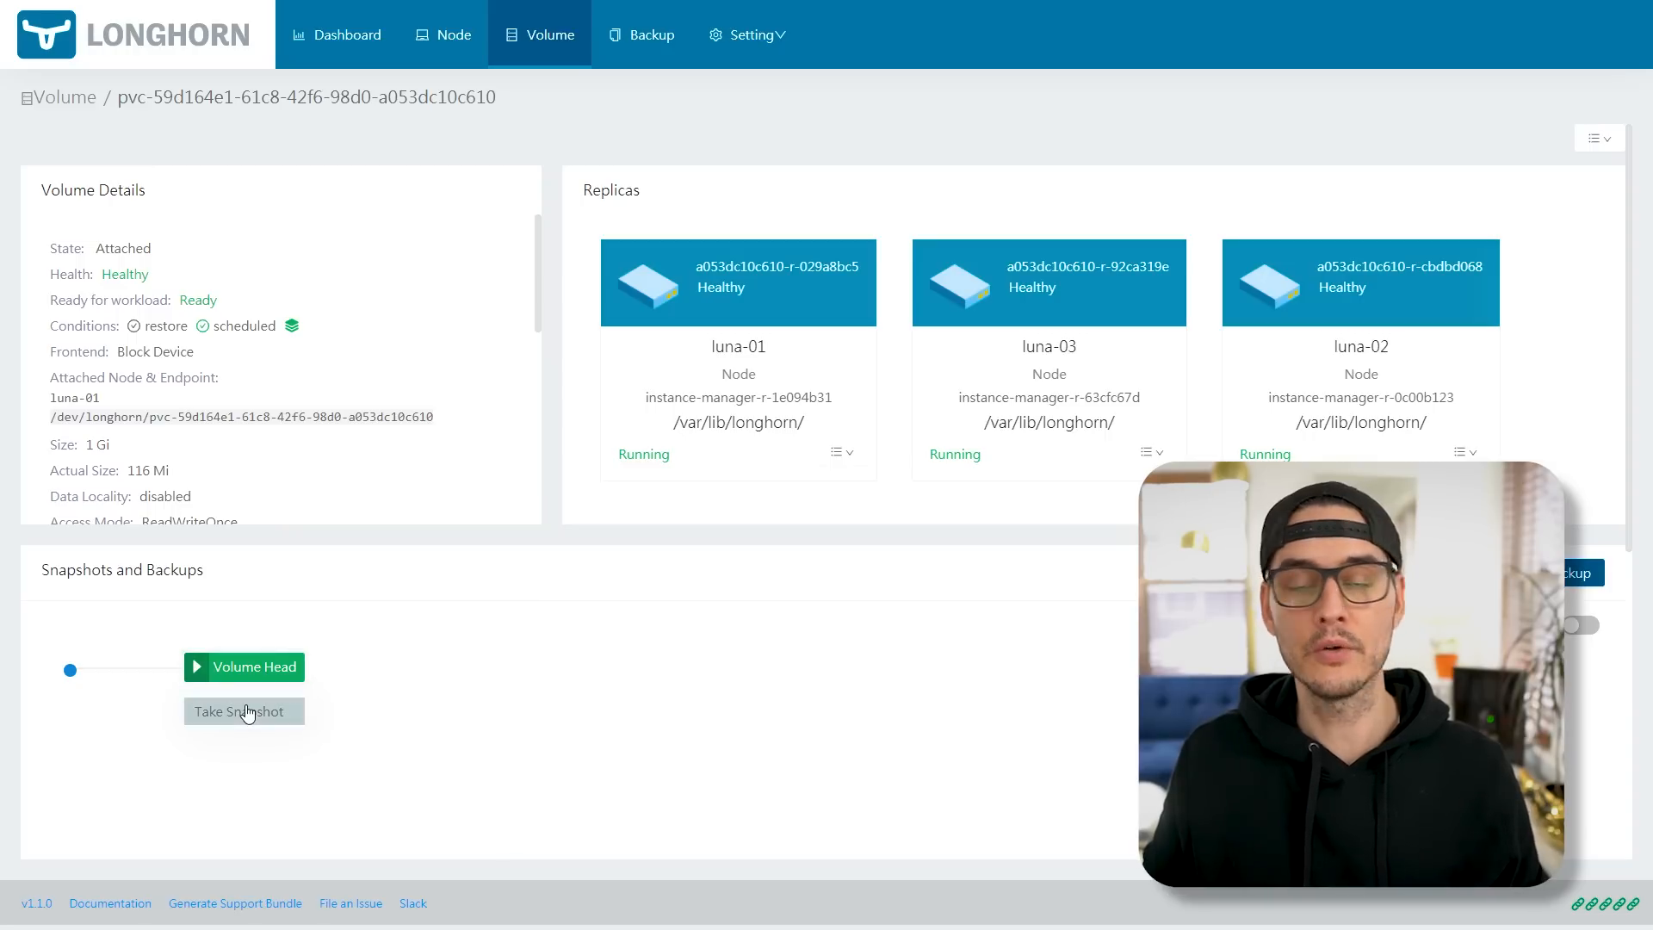
{"action": "left_click", "coordinate": [243, 711]}
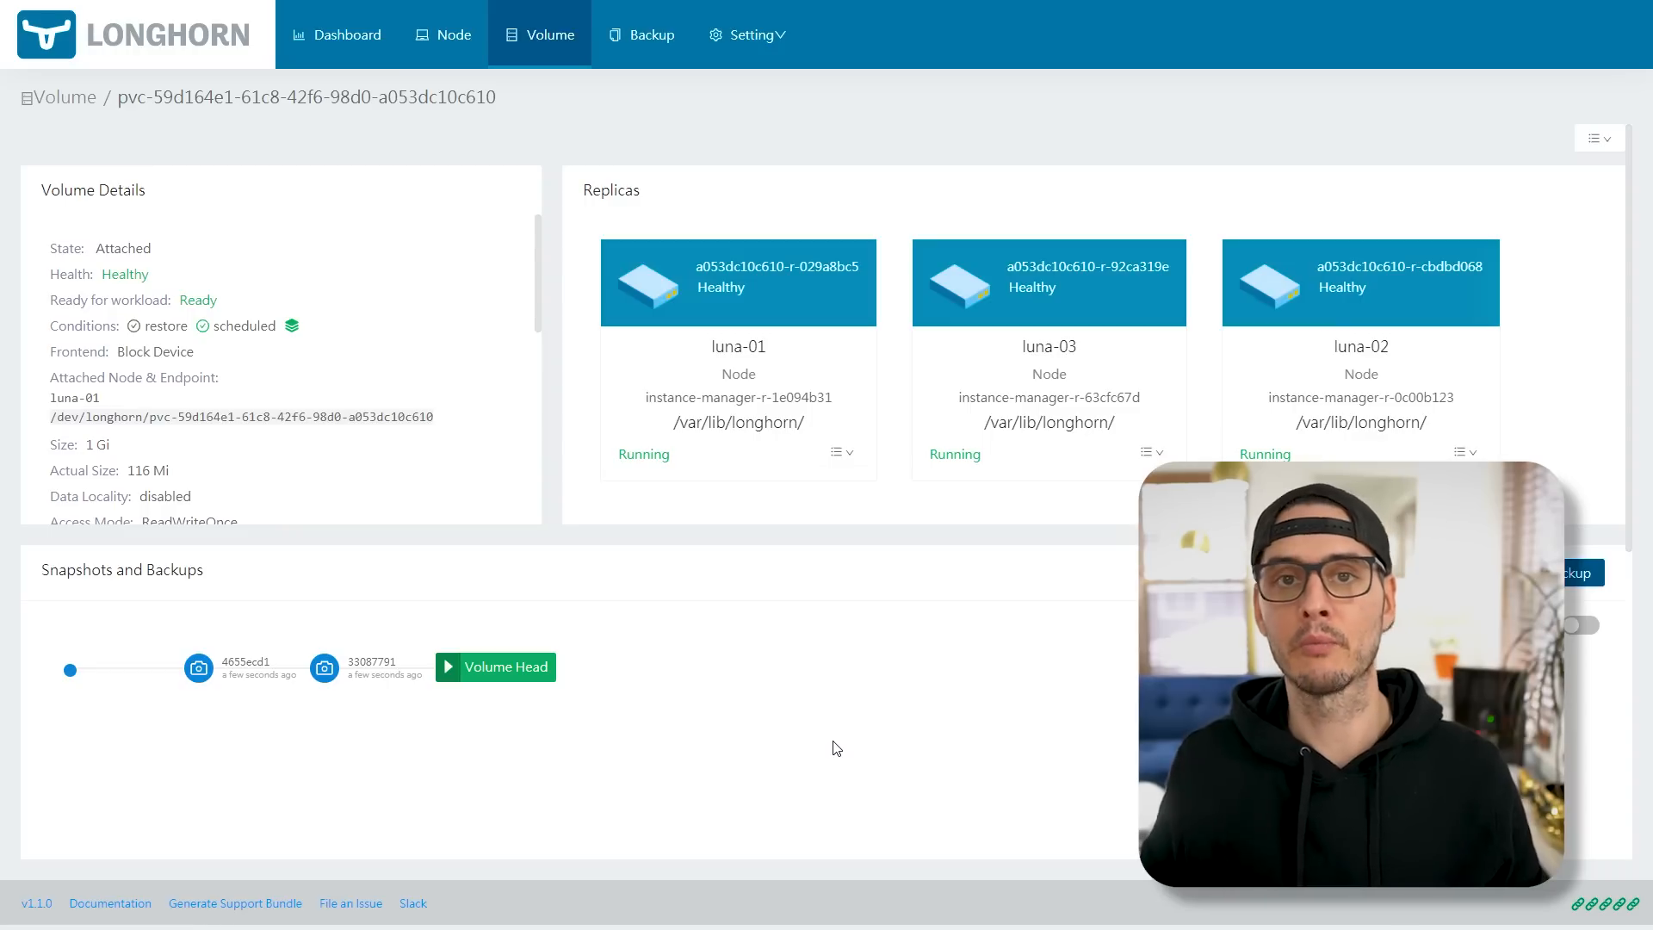
{"action": "mouse_move", "coordinate": [1011, 750]}
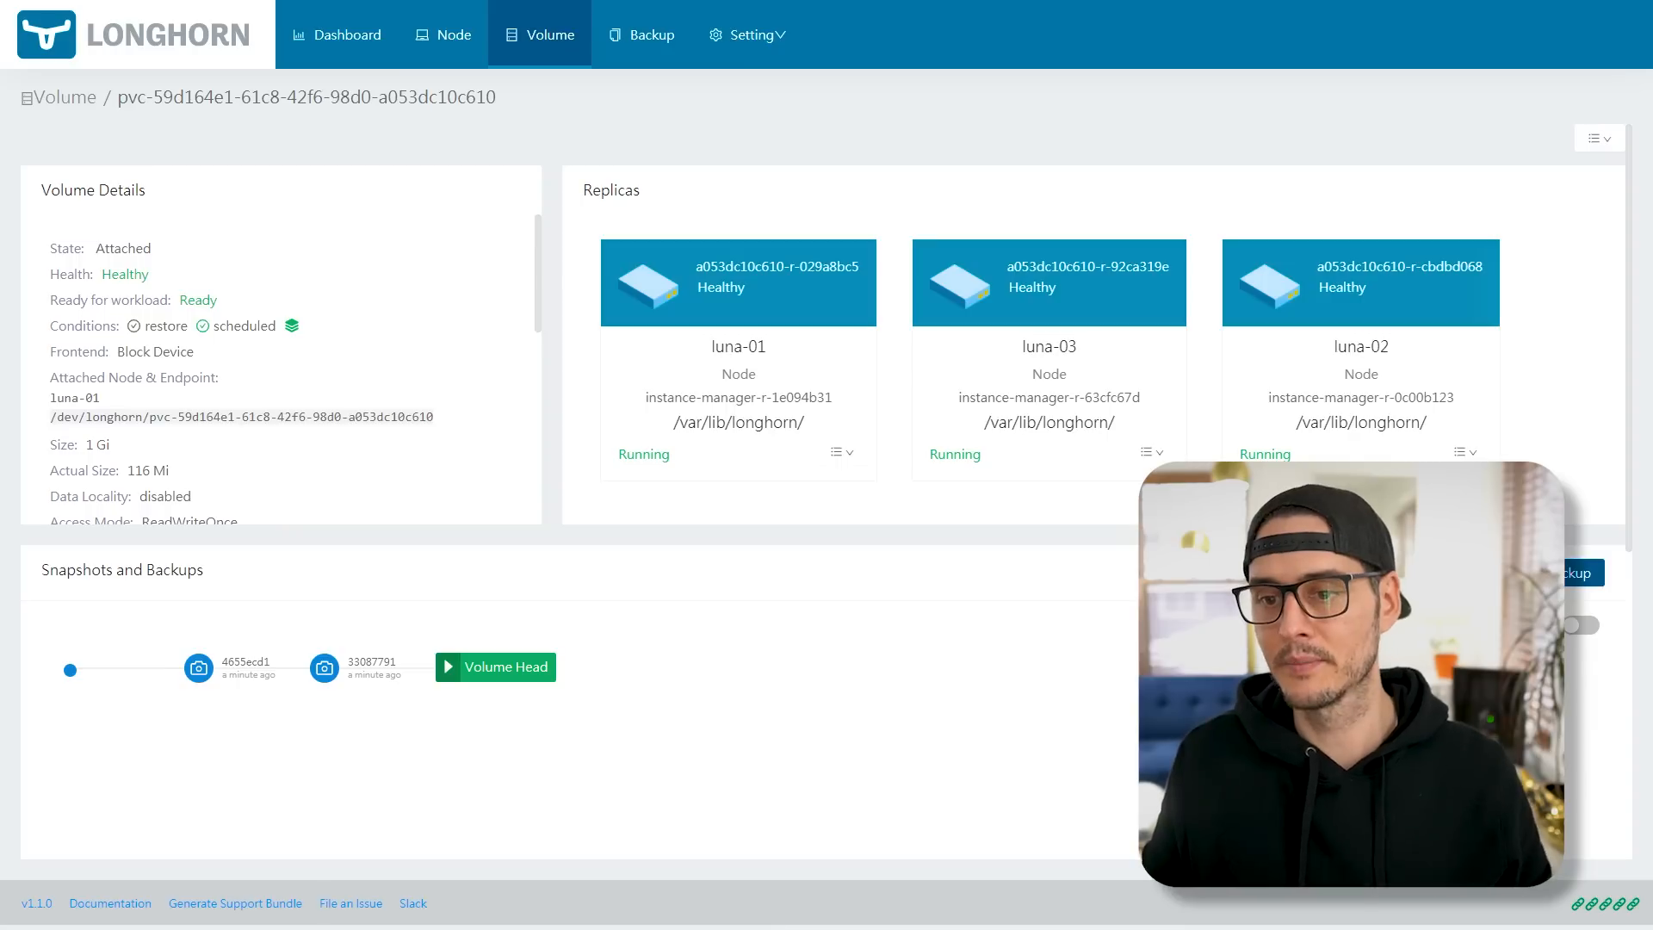
- Create an off-cluster backup of the 1 Gi WordPress volume
{"action": "left_click", "coordinate": [1572, 571]}
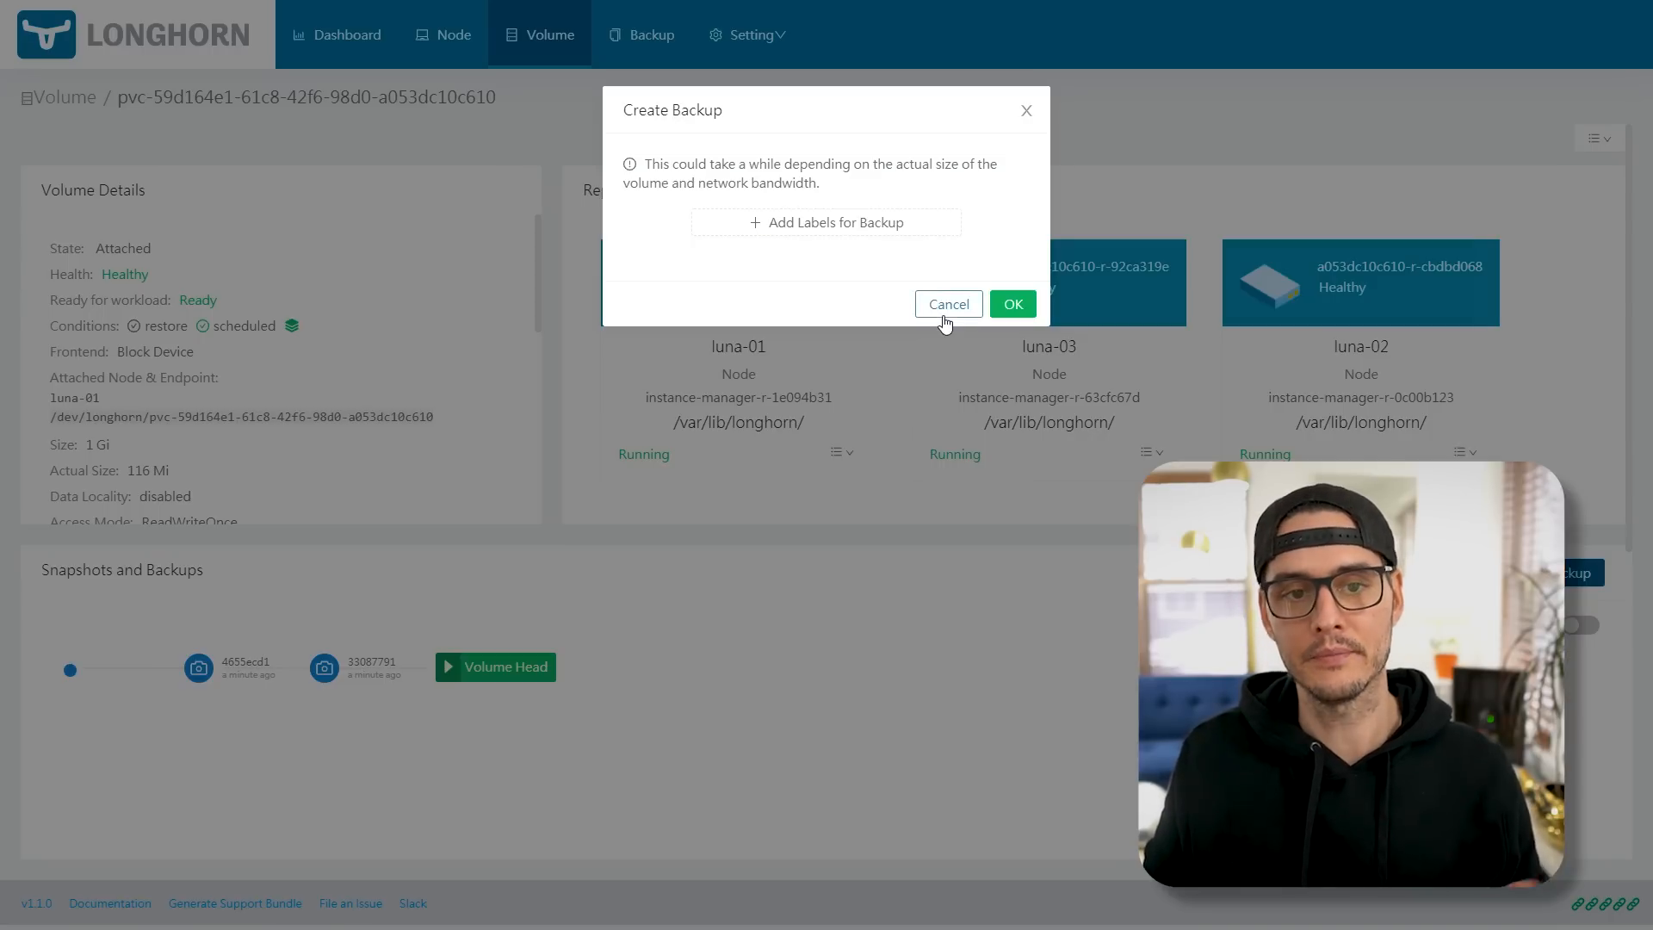
{"action": "mouse_move", "coordinate": [1013, 303]}
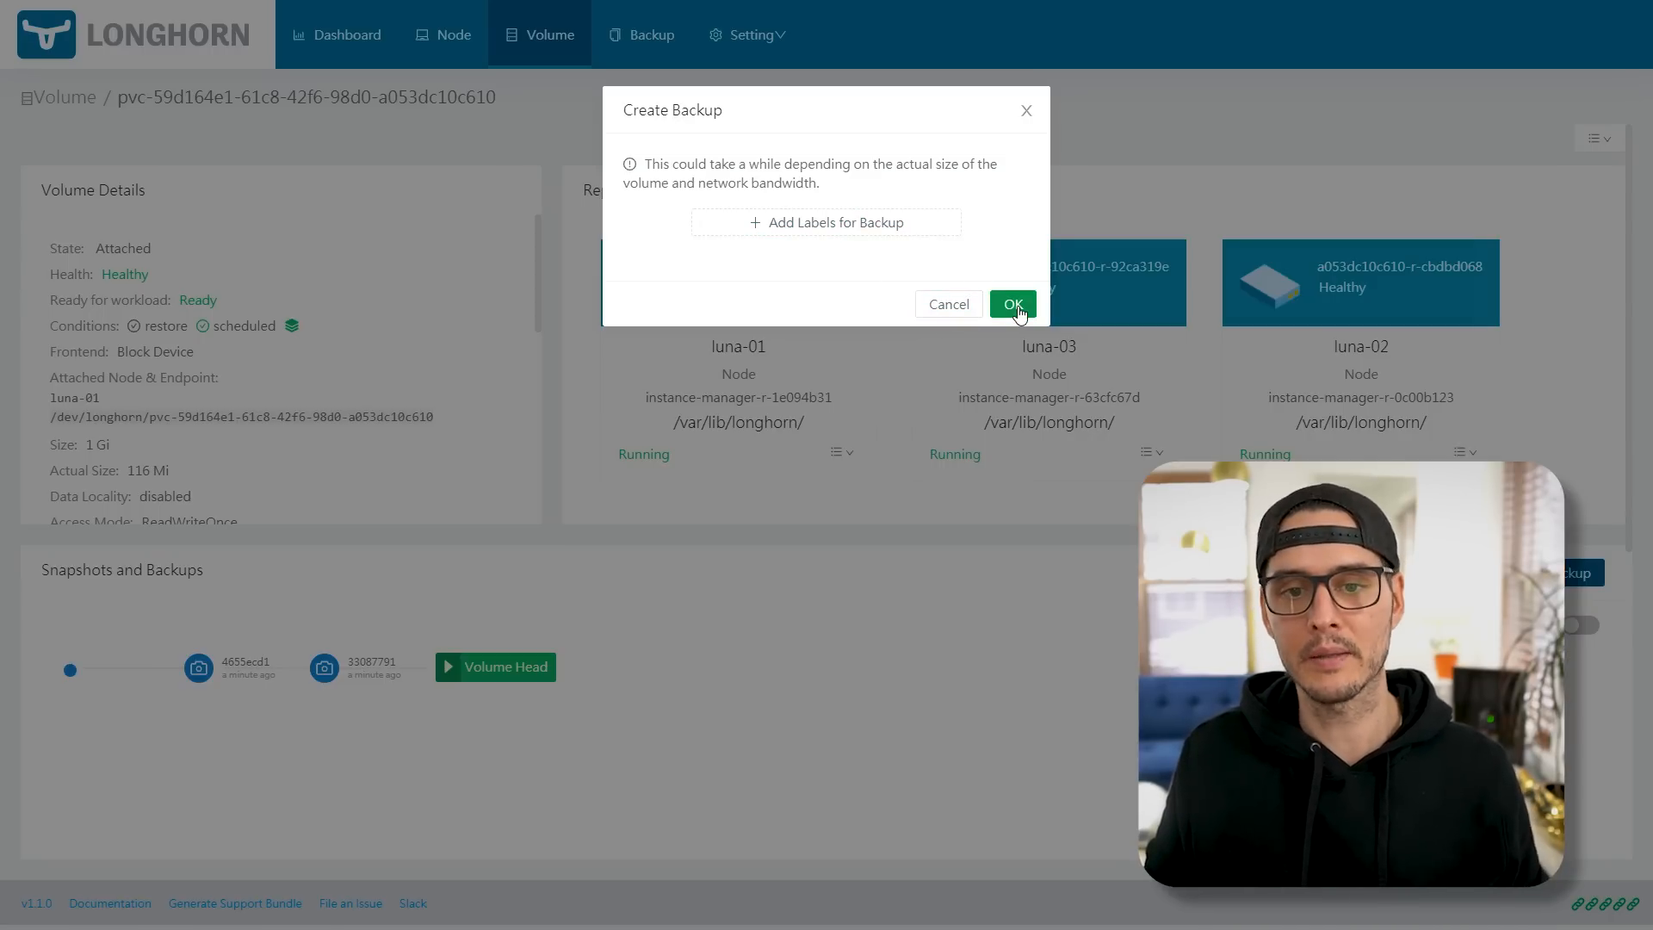
{"action": "left_click", "coordinate": [1011, 303]}
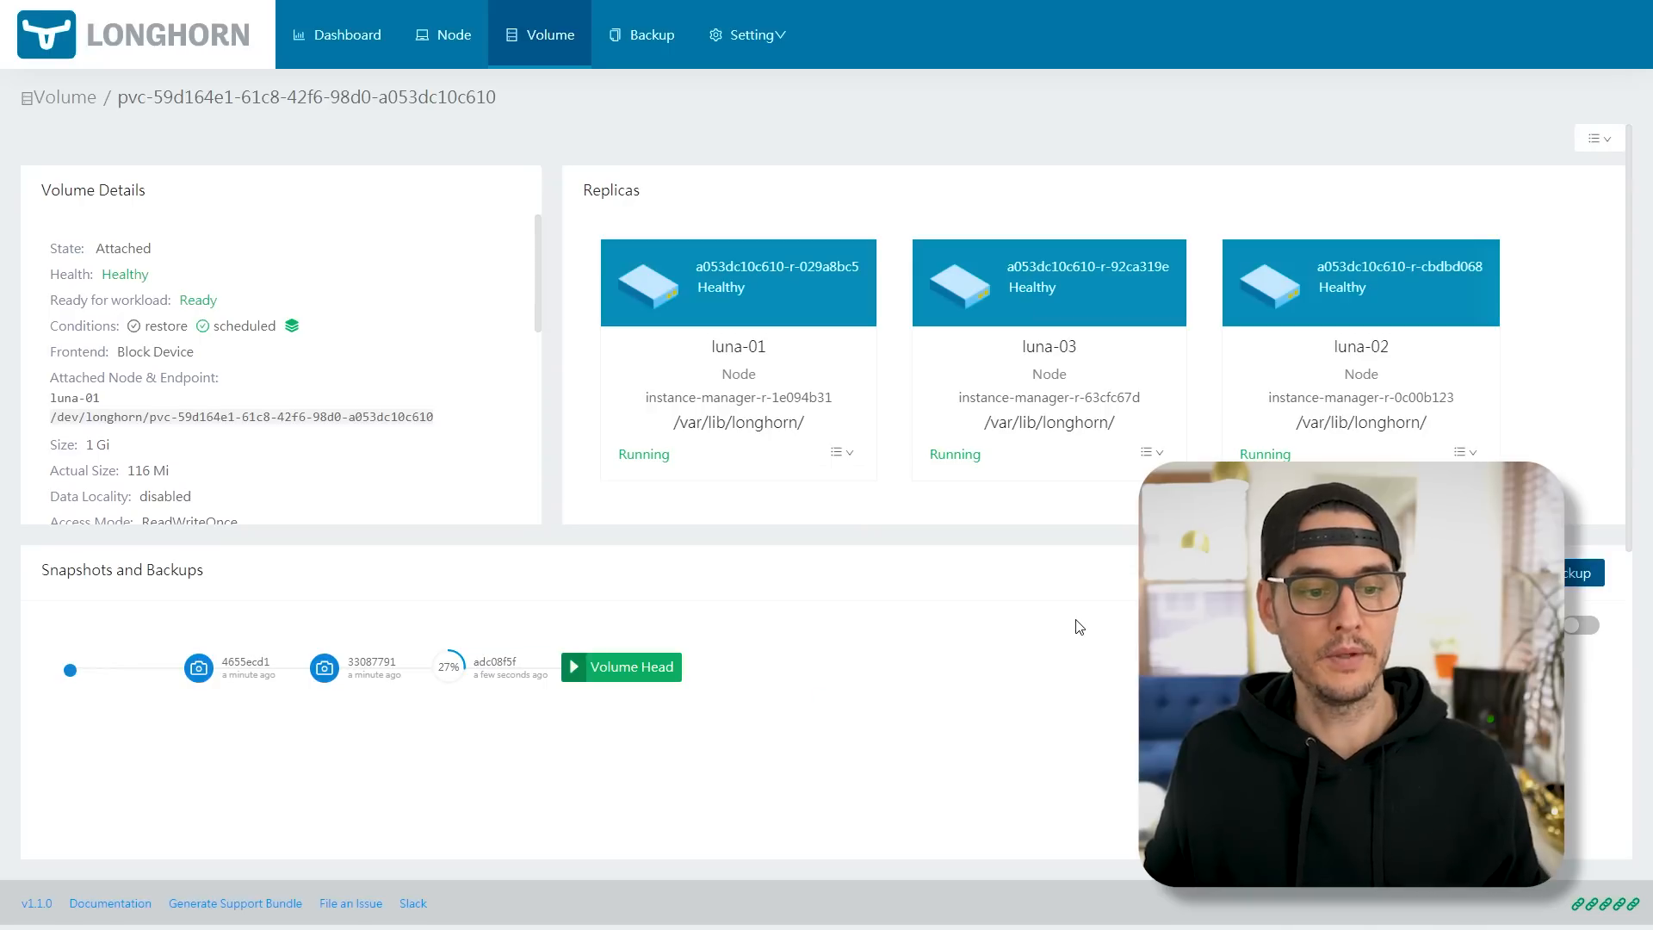
{"action": "mouse_move", "coordinate": [475, 674]}
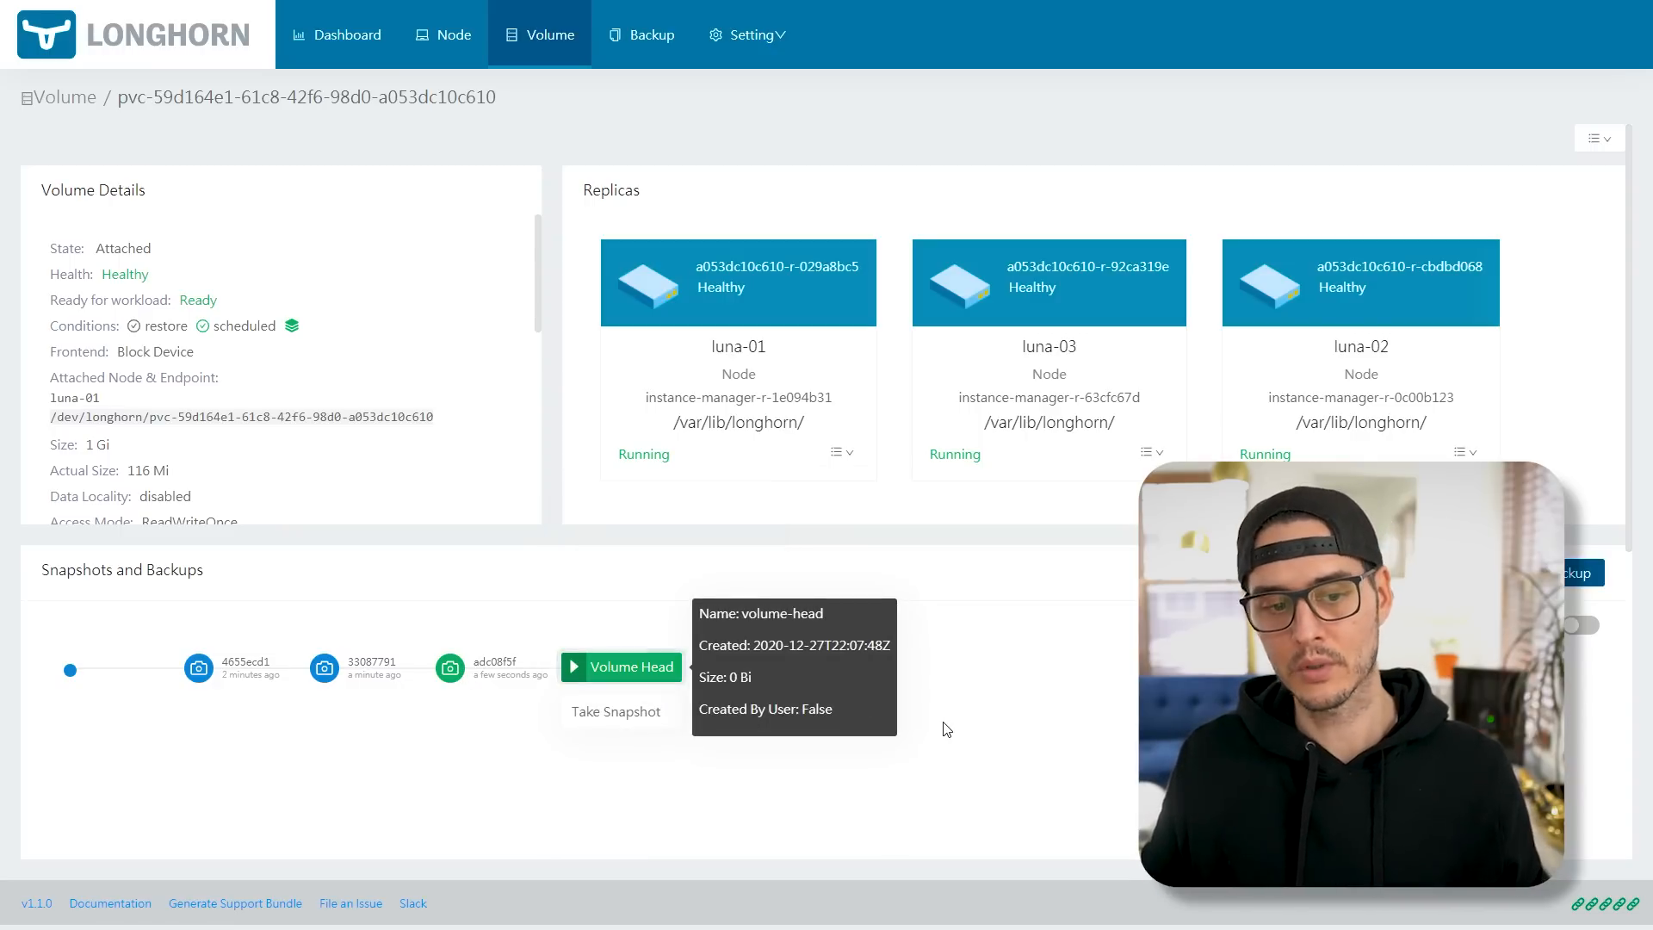
- Take two more snapshots, then view the Backup list with the new entry
{"action": "left_click", "coordinate": [617, 711]}
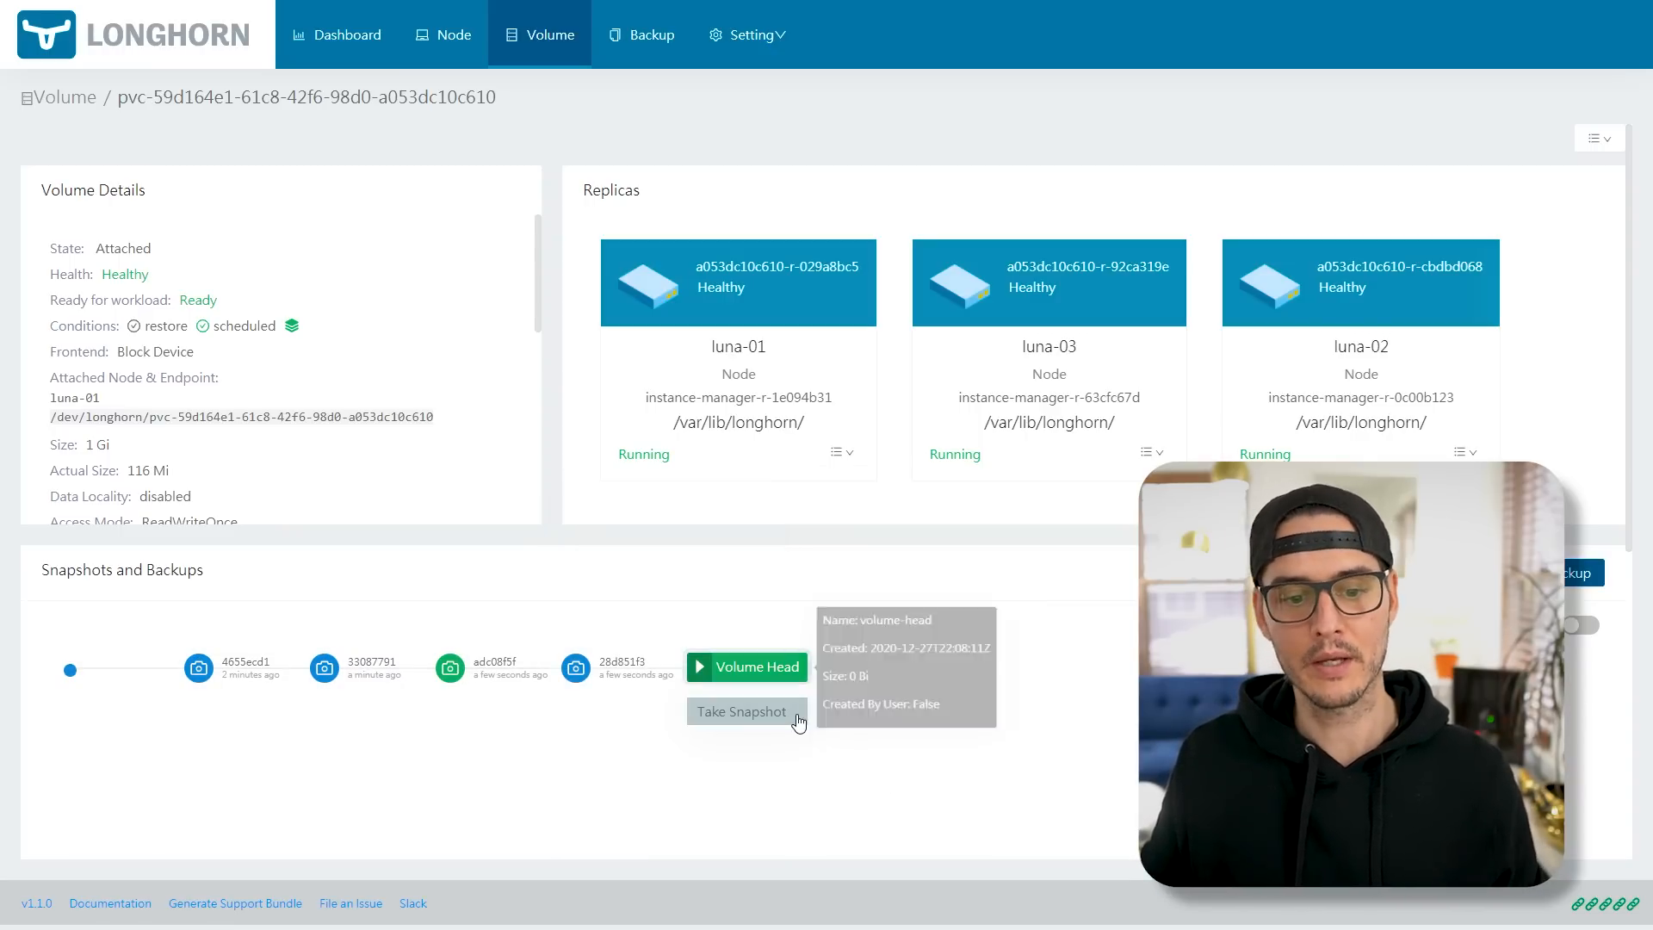
{"action": "left_click", "coordinate": [741, 711]}
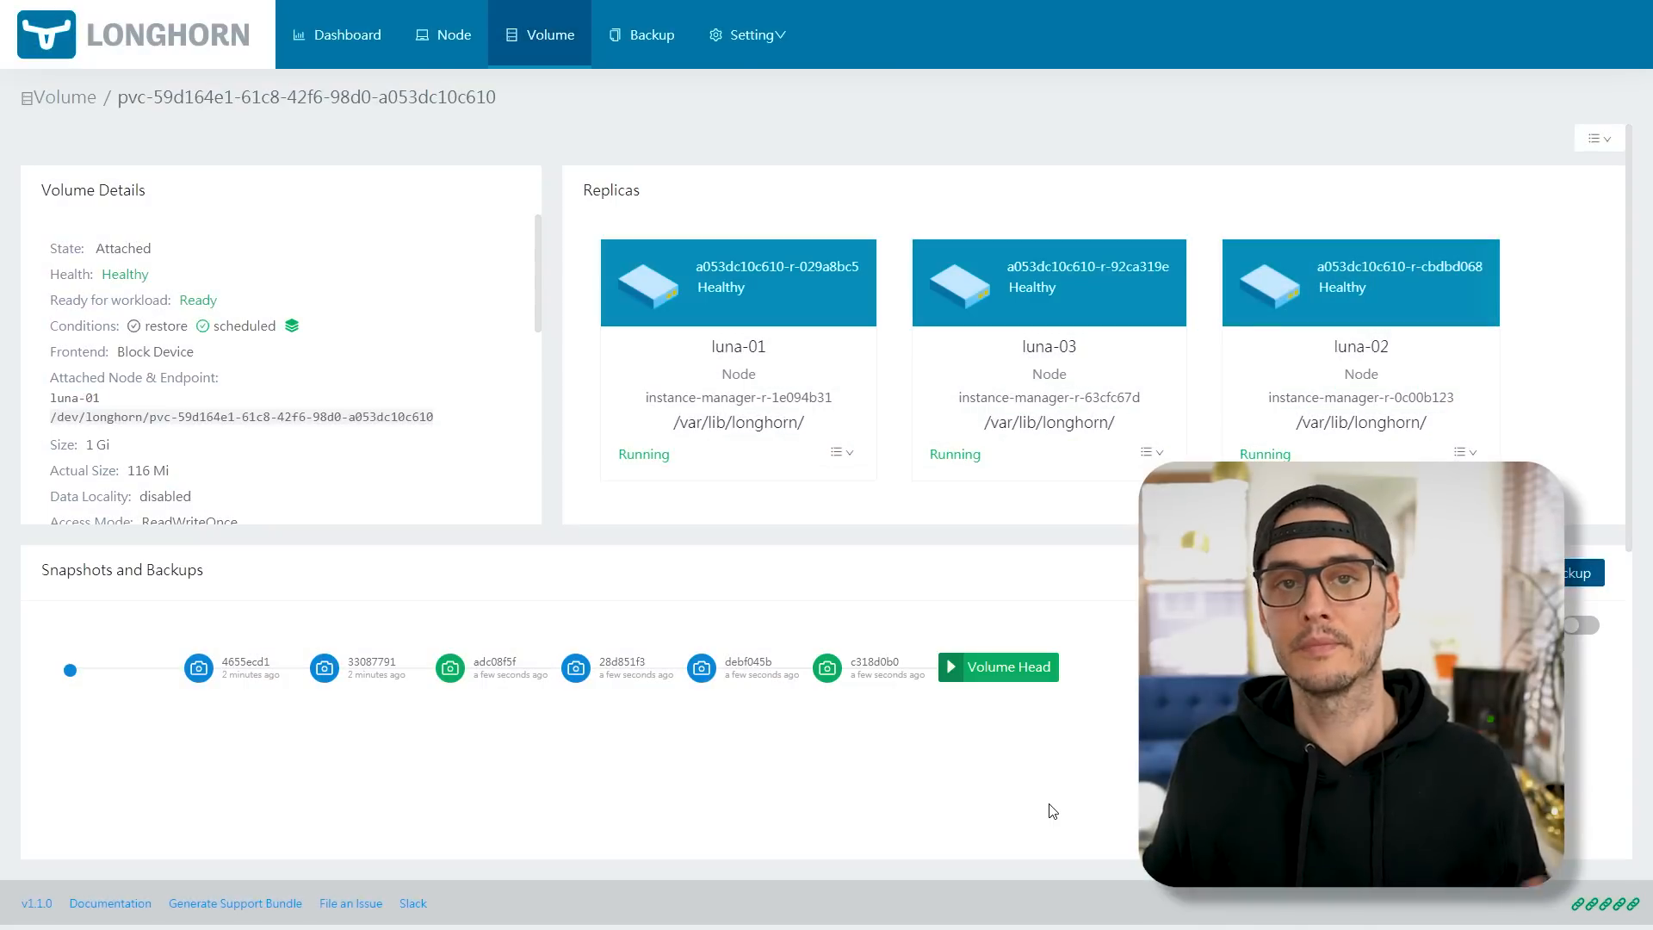
{"action": "left_click", "coordinate": [640, 34]}
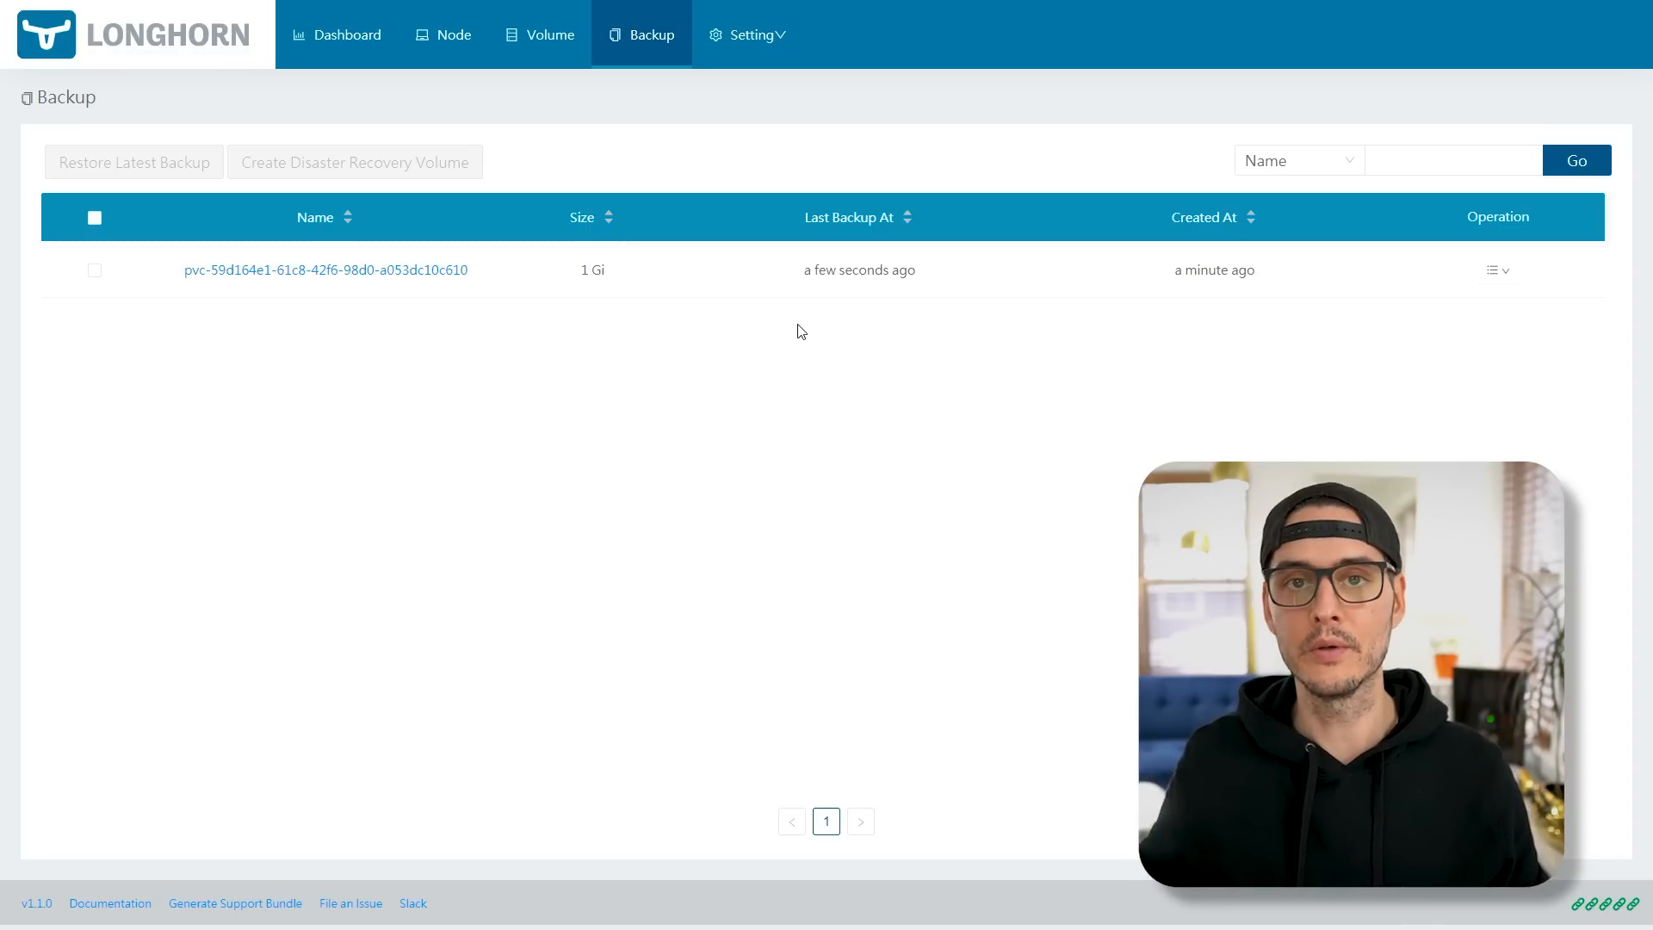
- Select the WordPress volume's backup and start creating a disaster recovery volume from it
{"action": "left_click", "coordinate": [353, 162]}
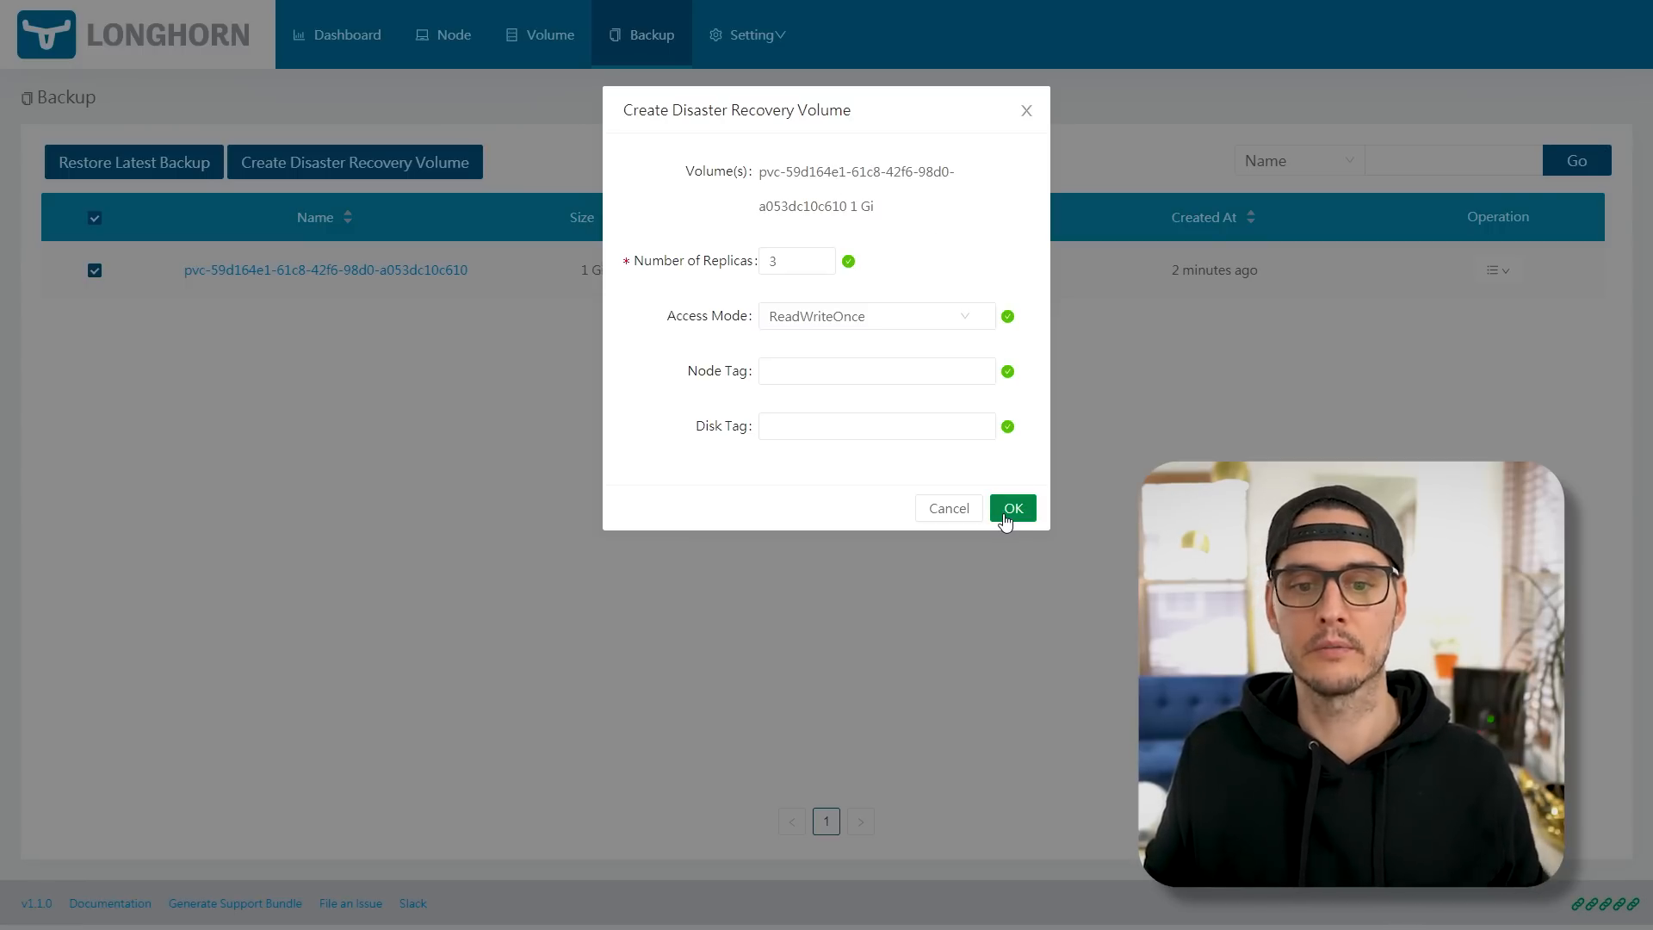
{"action": "left_click", "coordinate": [1011, 508]}
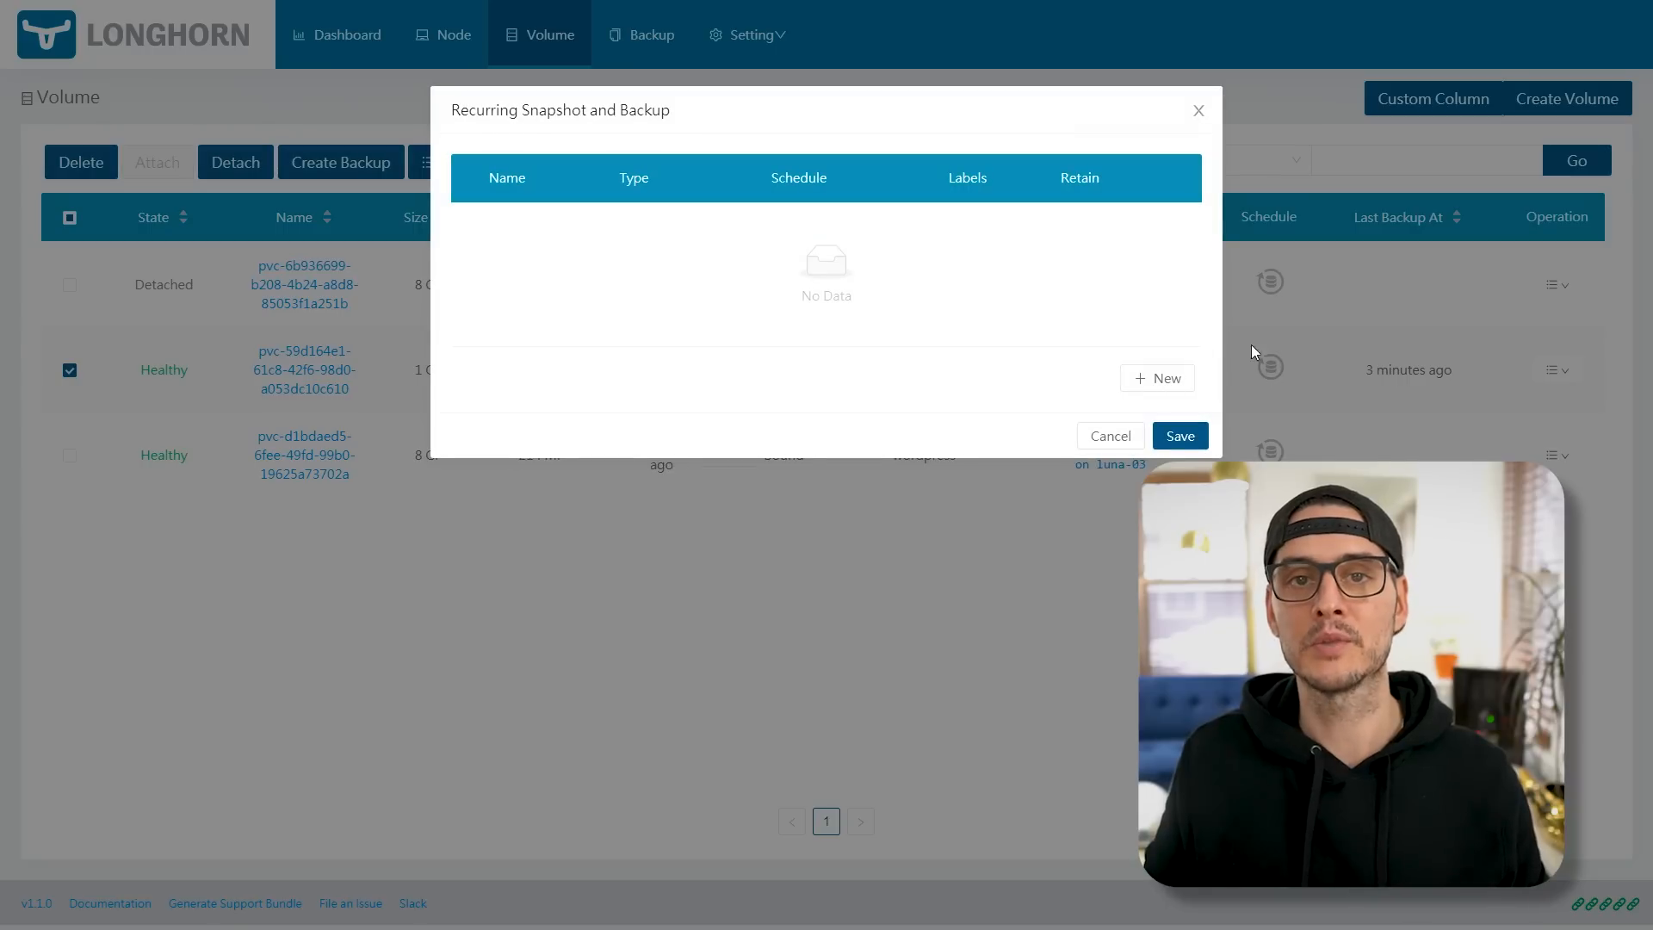
- Add an every-minute Snapshot recurring job and a daily Backup job, each retaining 20
{"action": "left_click", "coordinate": [1157, 377]}
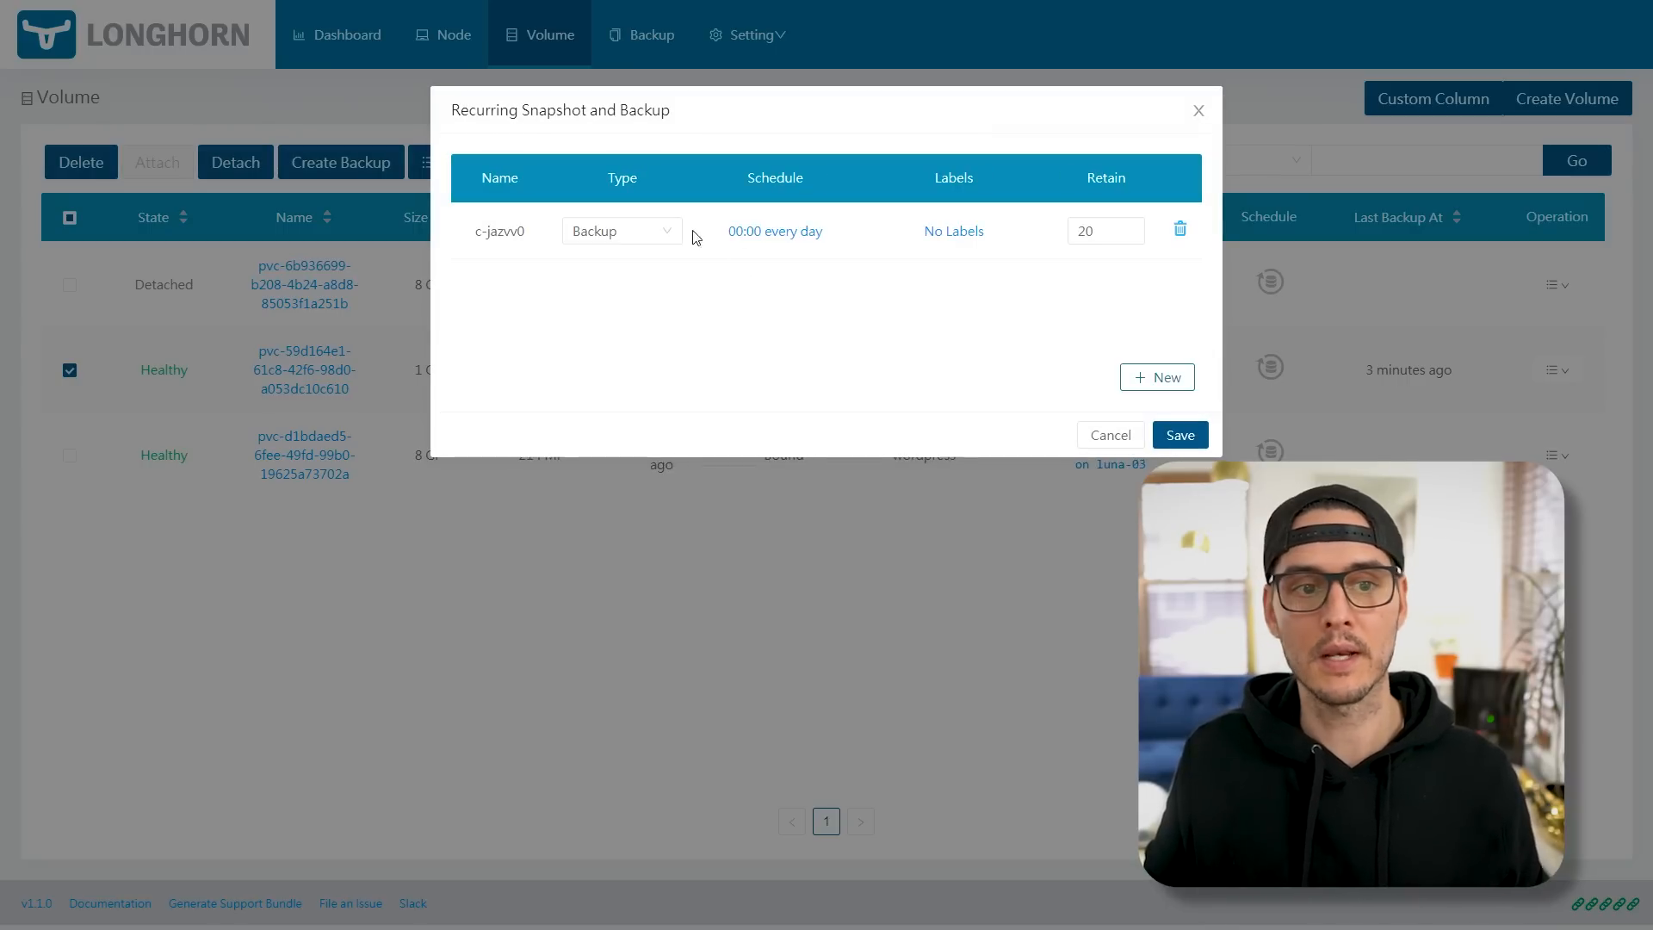
{"action": "left_click", "coordinate": [773, 231]}
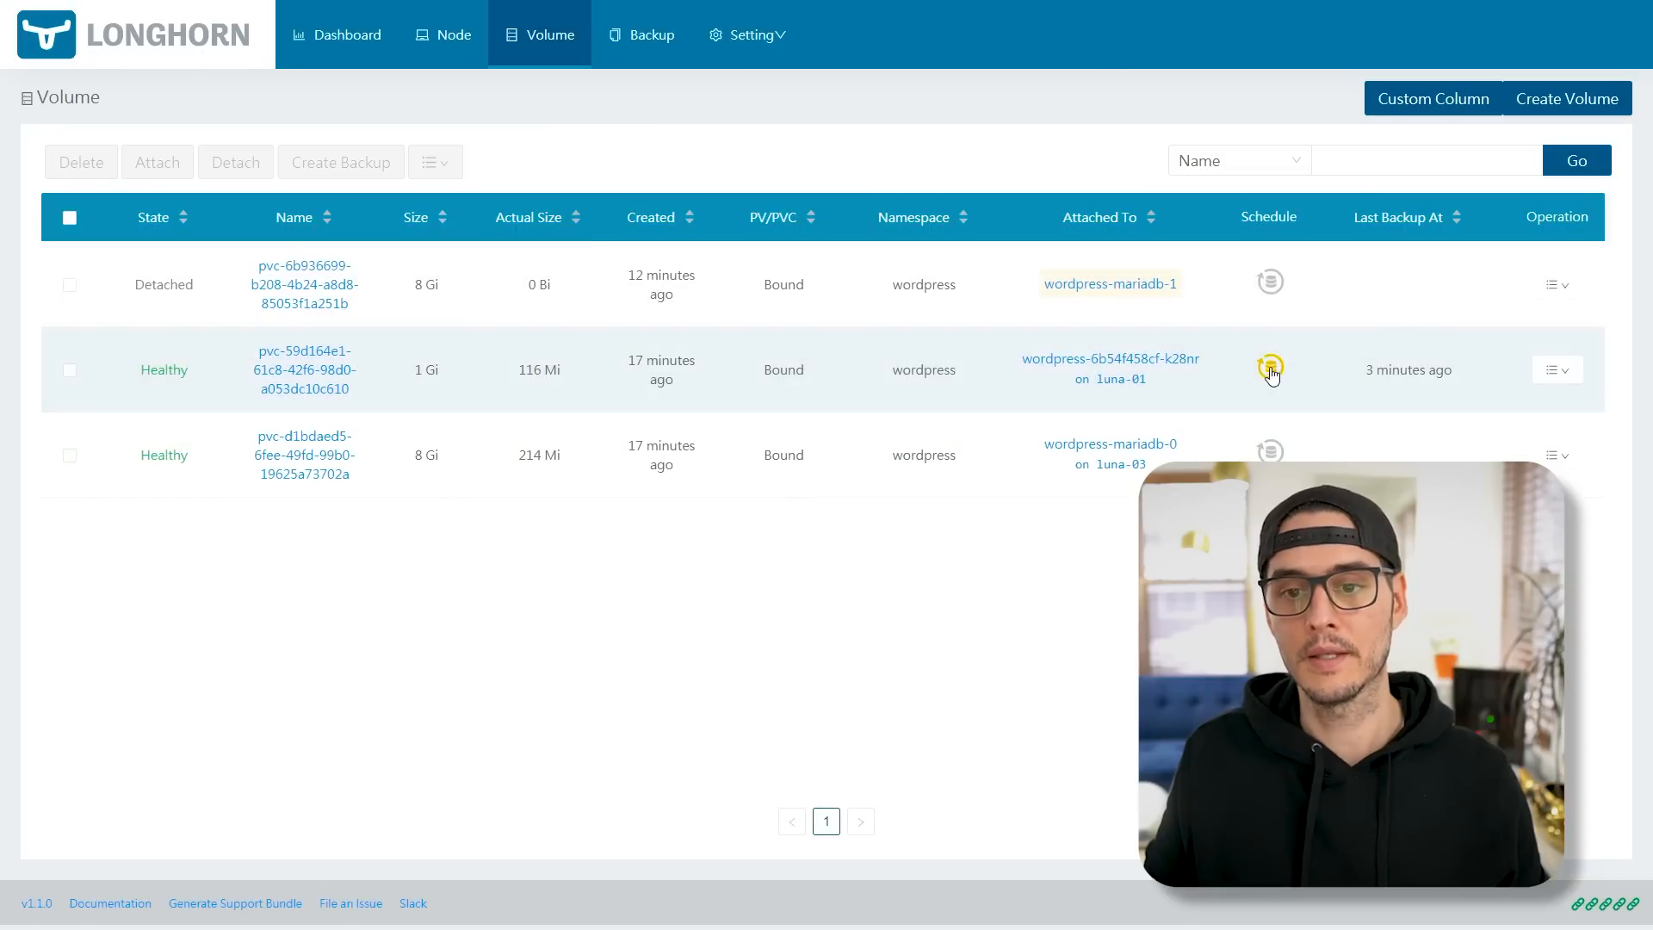
{"action": "left_click", "coordinate": [1269, 369]}
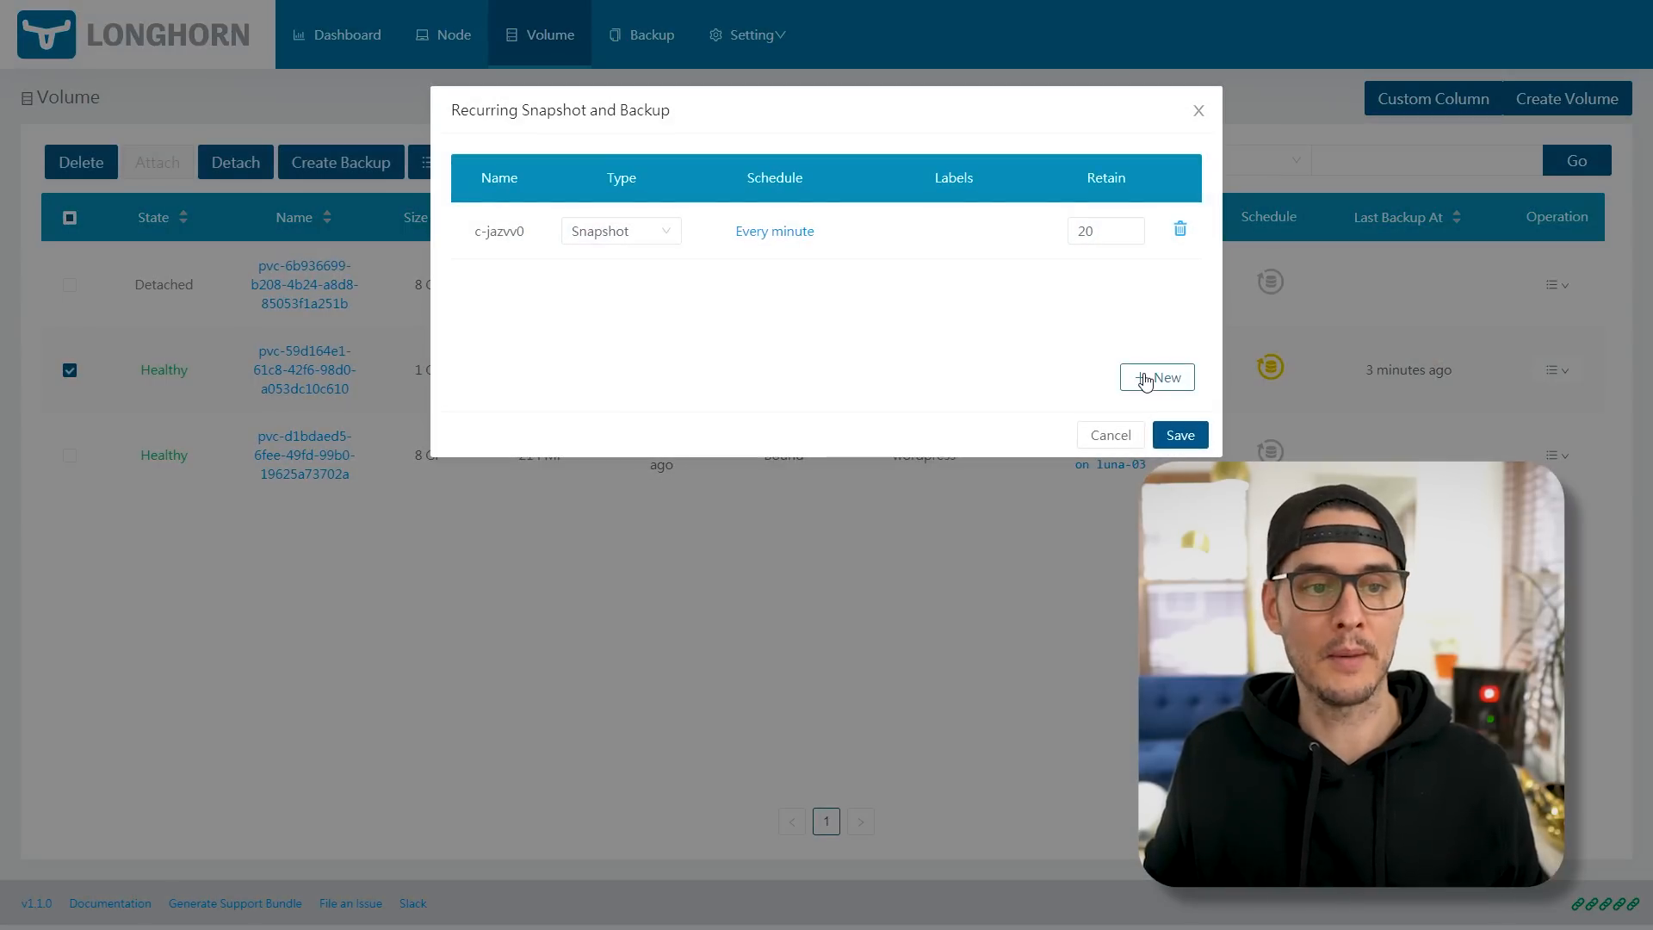
{"action": "left_click", "coordinate": [1157, 377]}
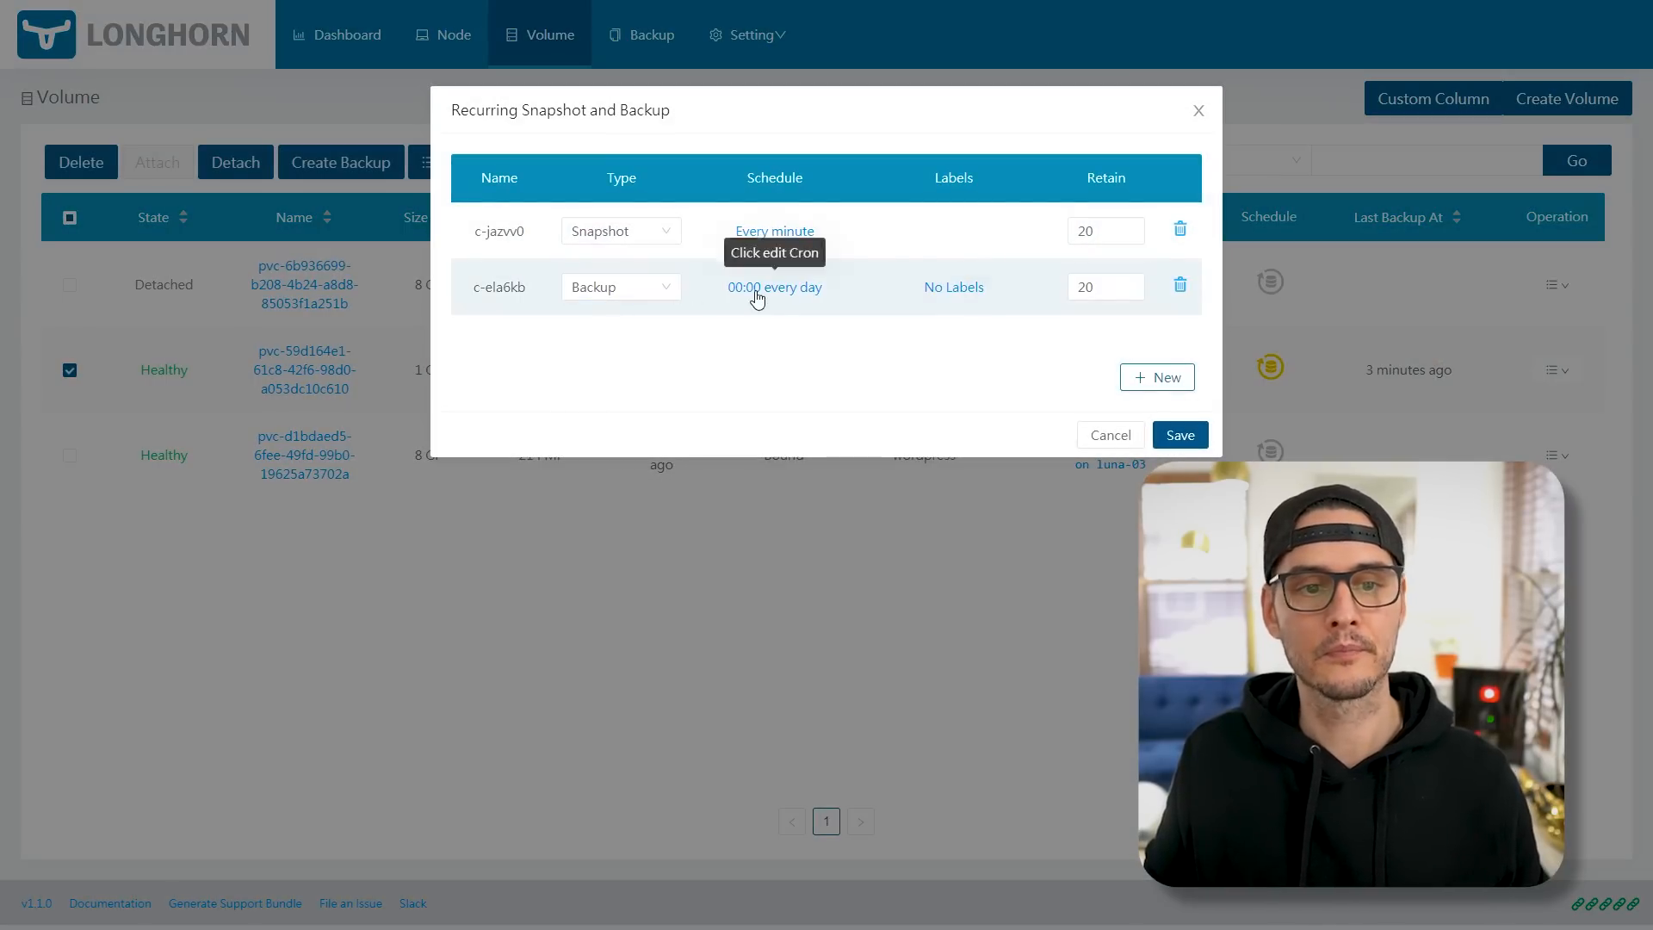